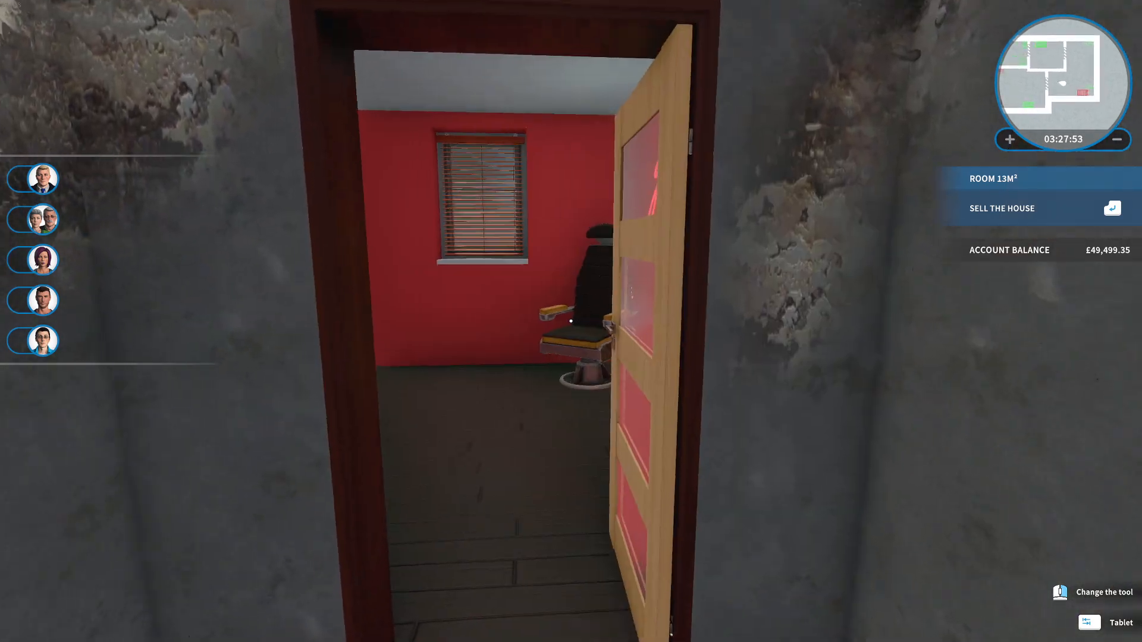
pyautogui.moveTo(571, 320)
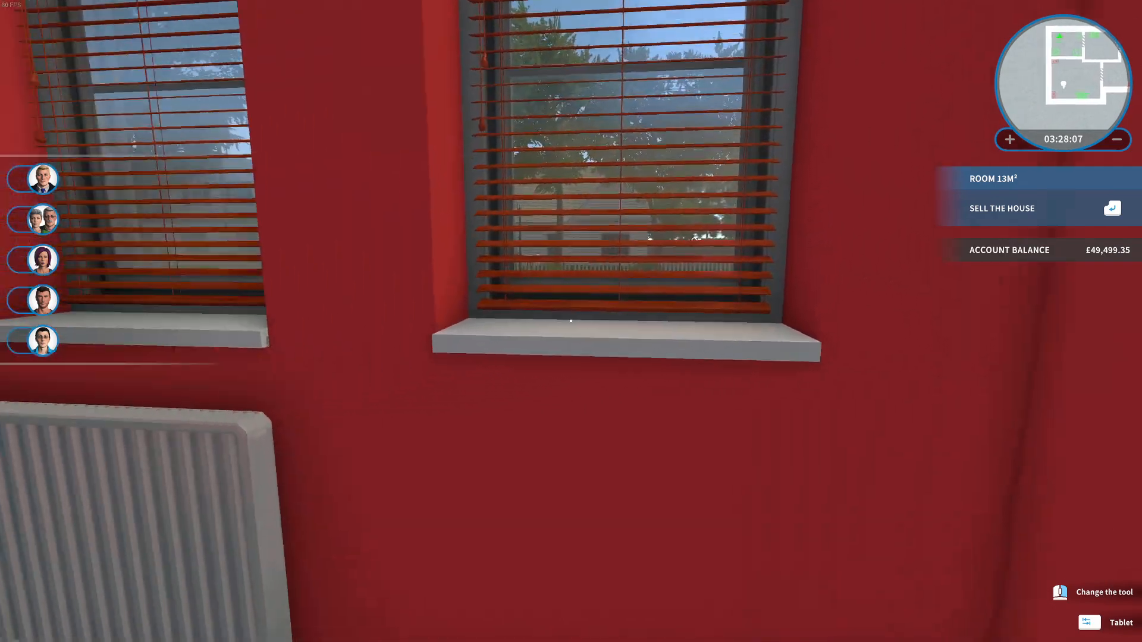
pyautogui.moveTo(571, 320)
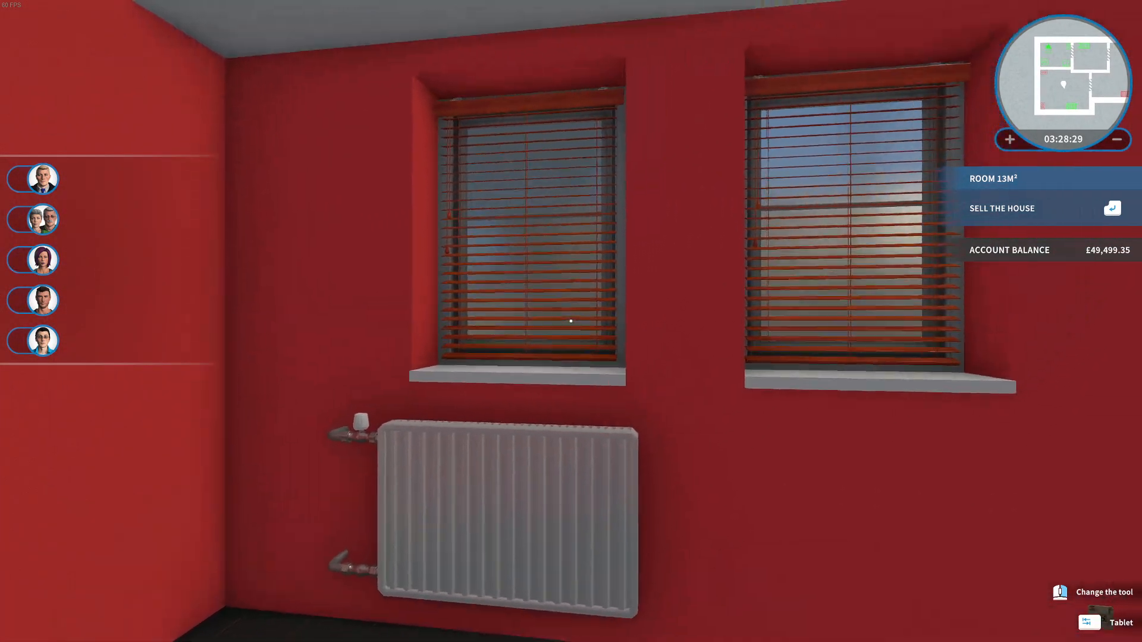
pyautogui.moveTo(571, 321)
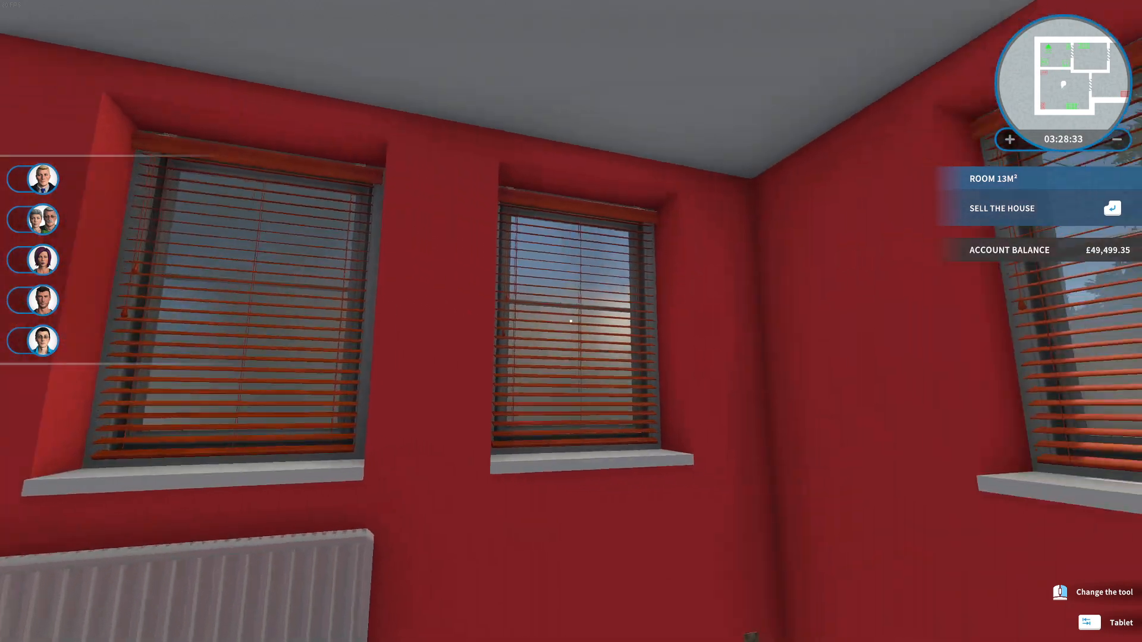
pyautogui.moveTo(570, 320)
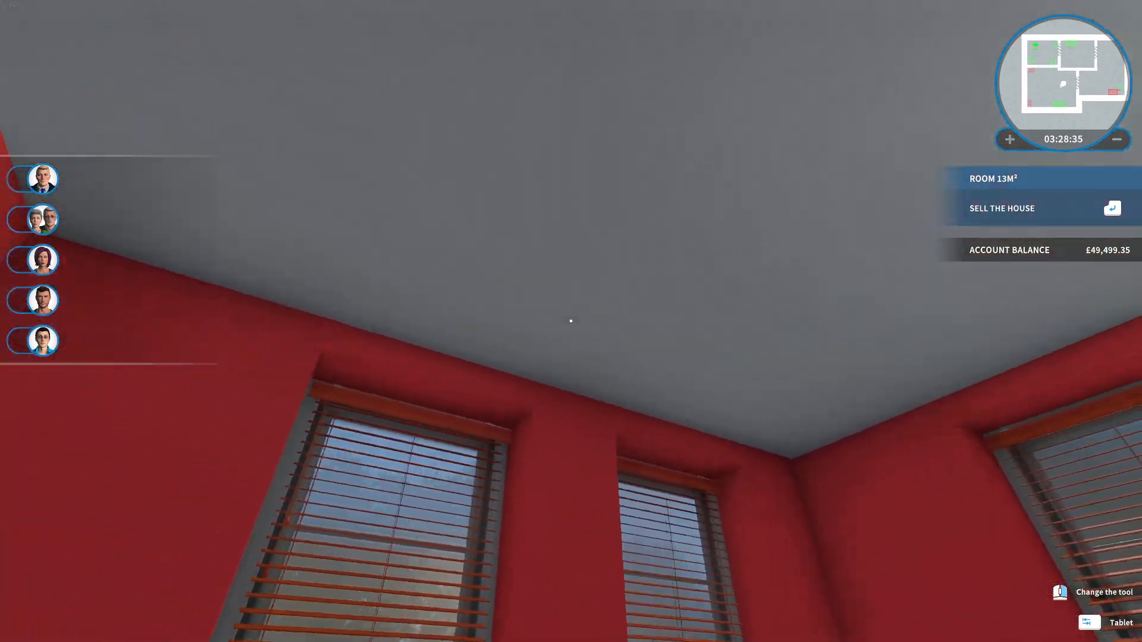
# Bring up the tablet Store's furniture categories and enter the Lights catalogue
pyautogui.click(1089, 622)
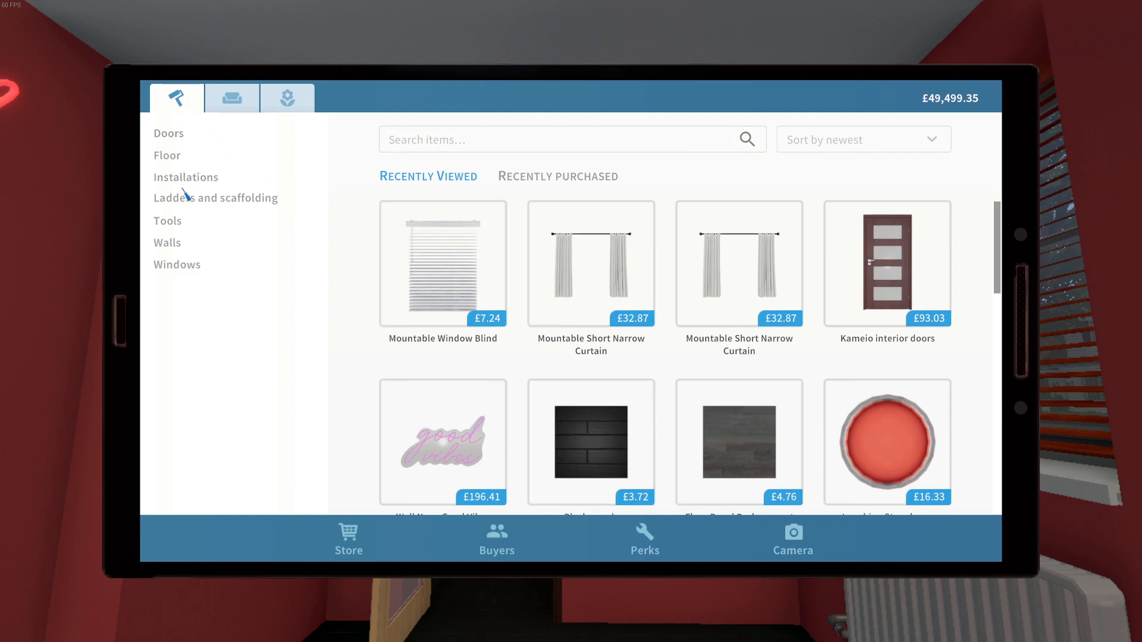
pyautogui.click(231, 98)
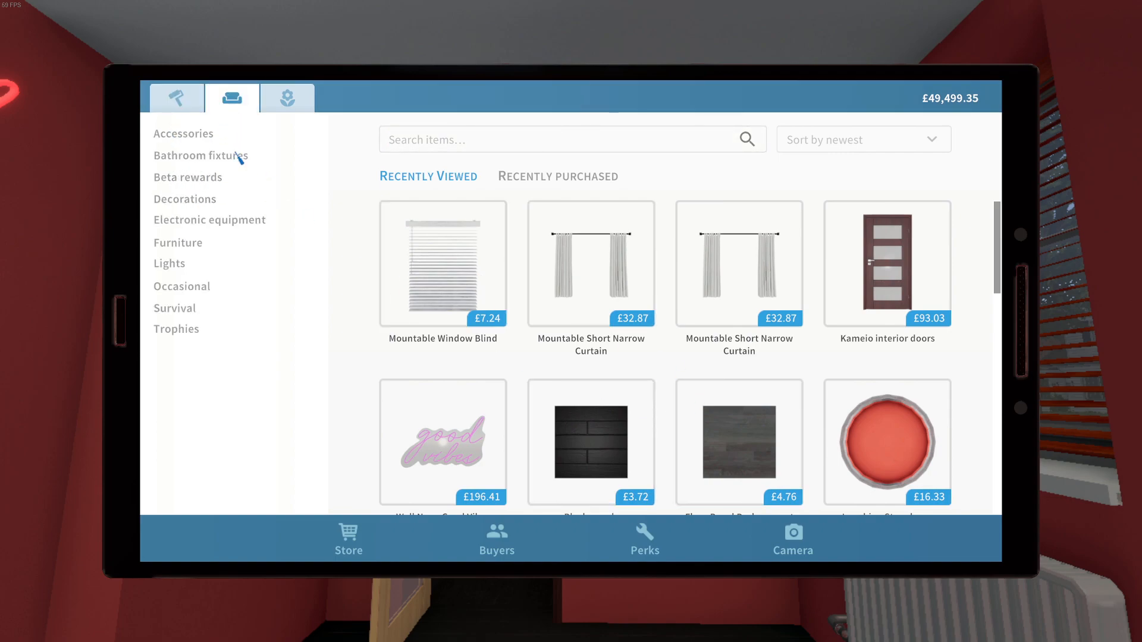
pyautogui.click(169, 263)
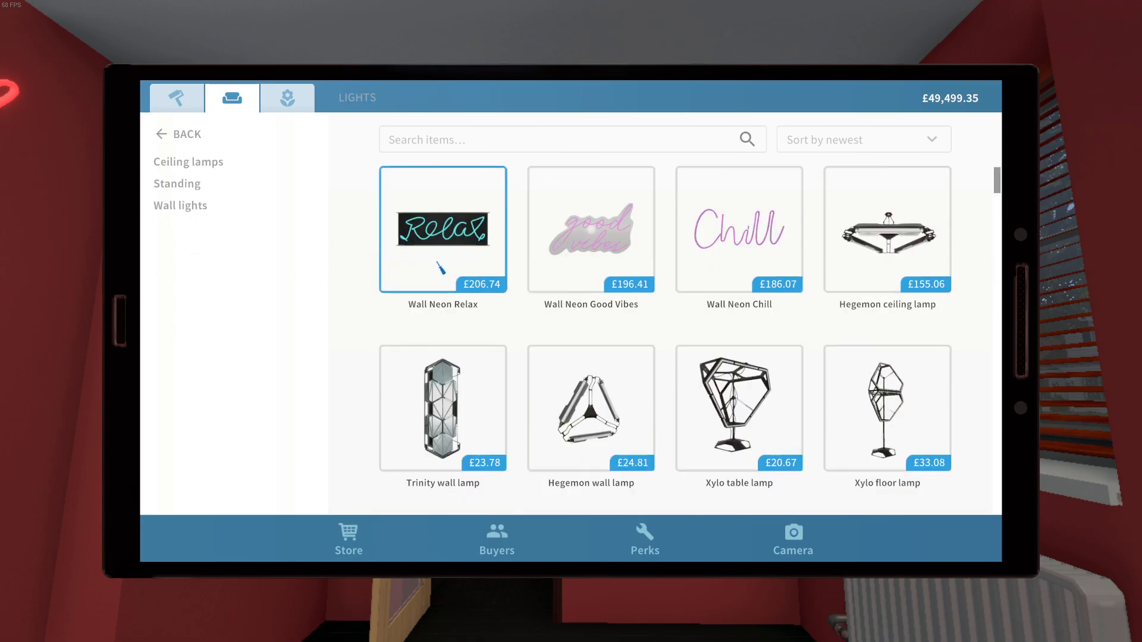
pyautogui.click(886, 229)
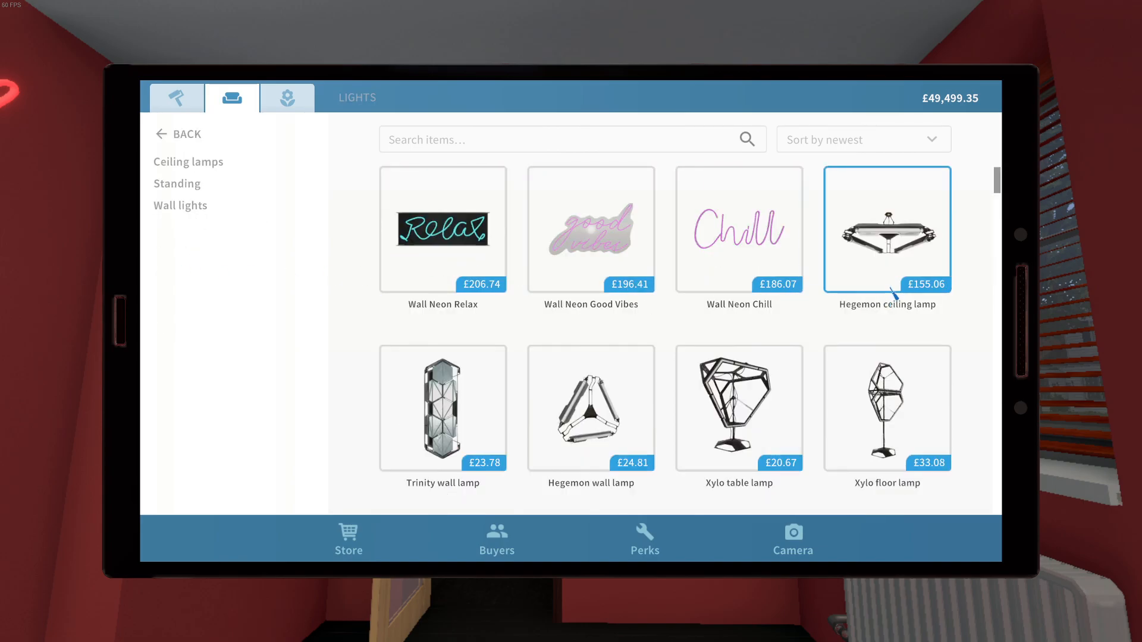
# Select the Hegemon ceiling lamp from the list and pick its red colour swatch
pyautogui.scroll(-3)
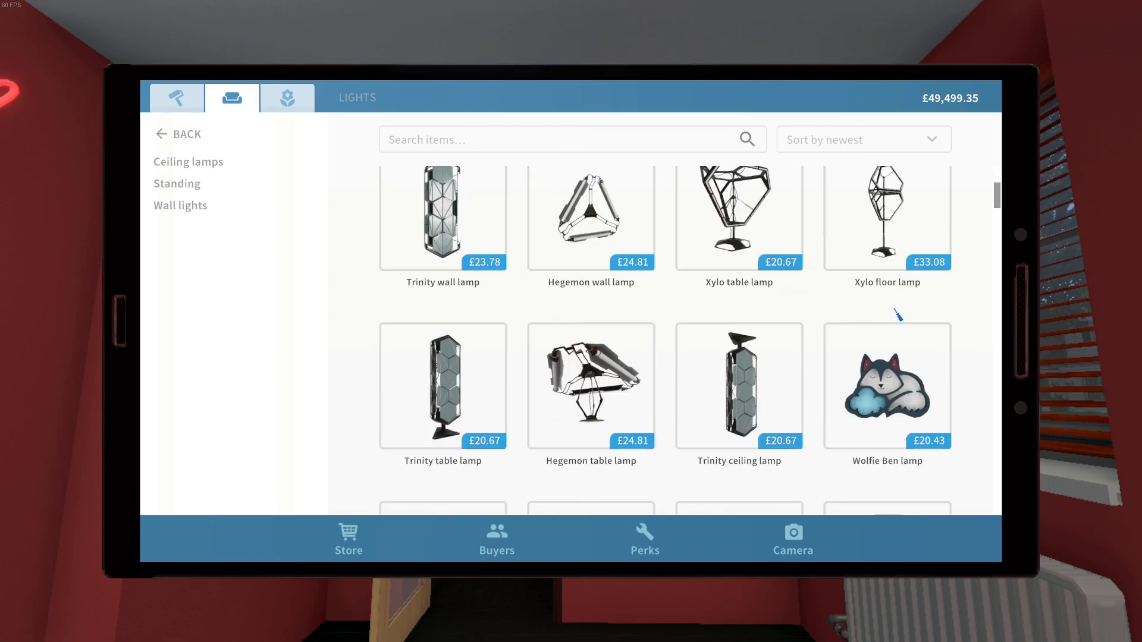
pyautogui.scroll(-3)
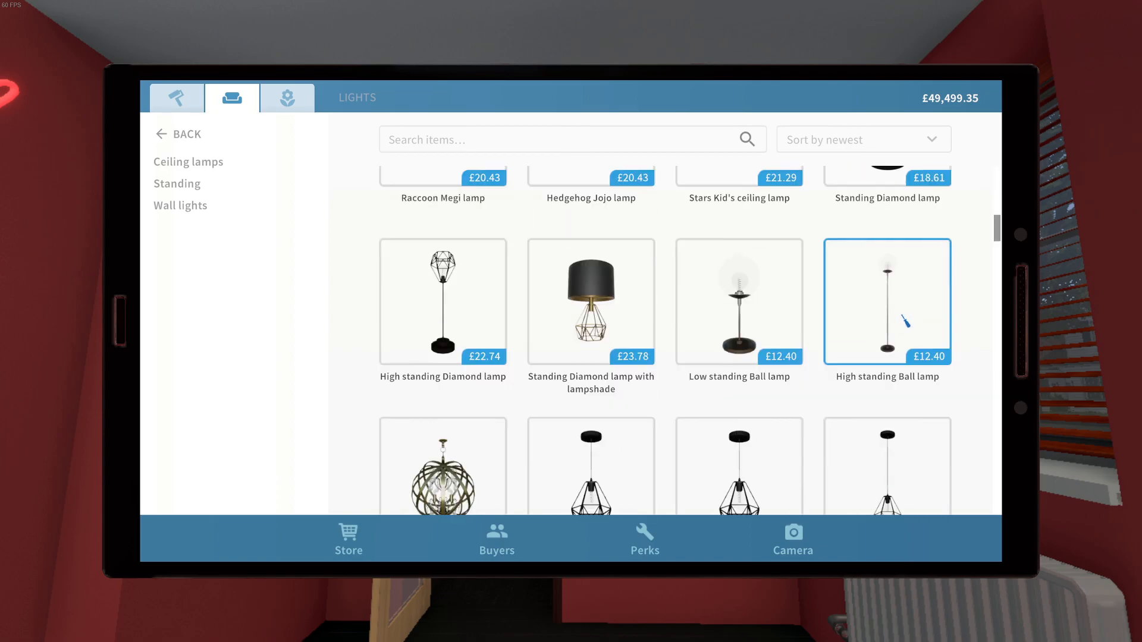
pyautogui.scroll(-3)
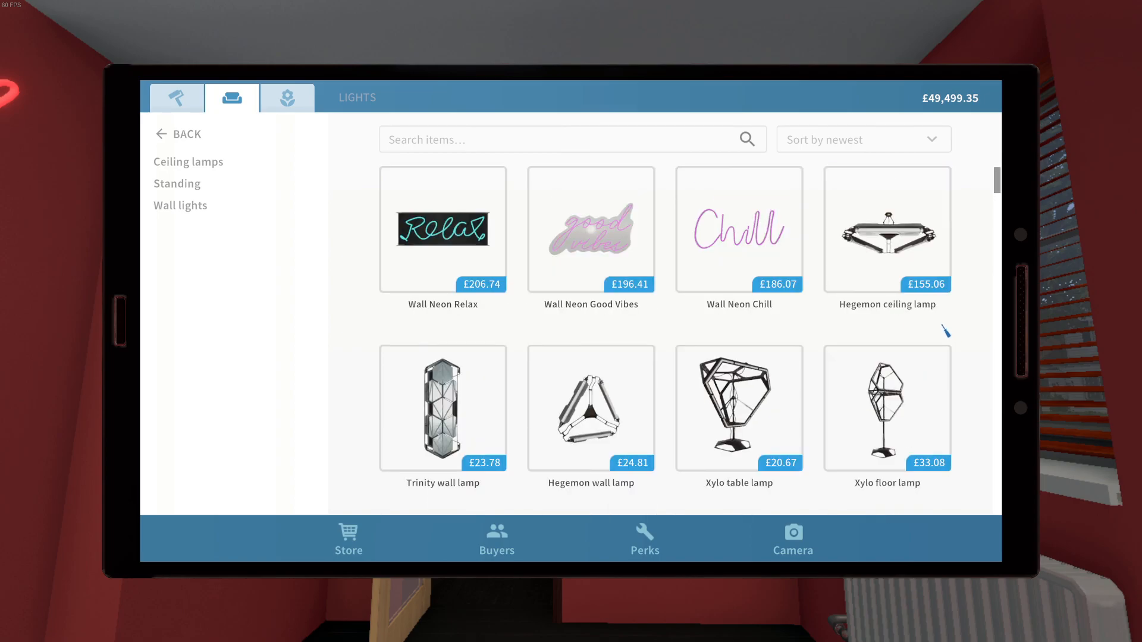
pyautogui.click(887, 230)
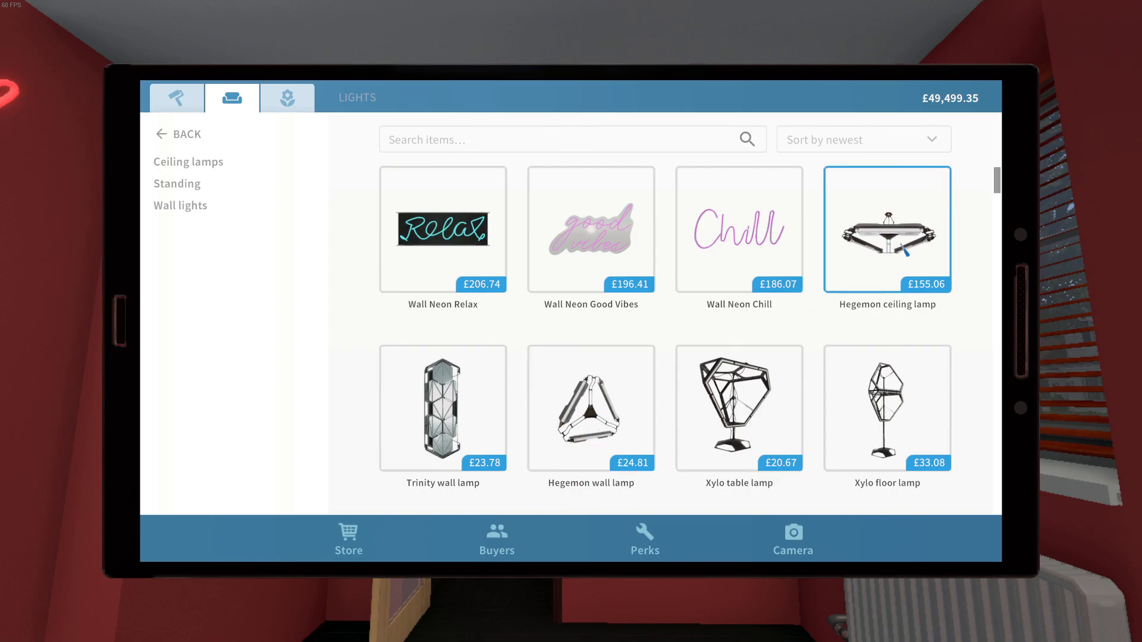
pyautogui.click(886, 230)
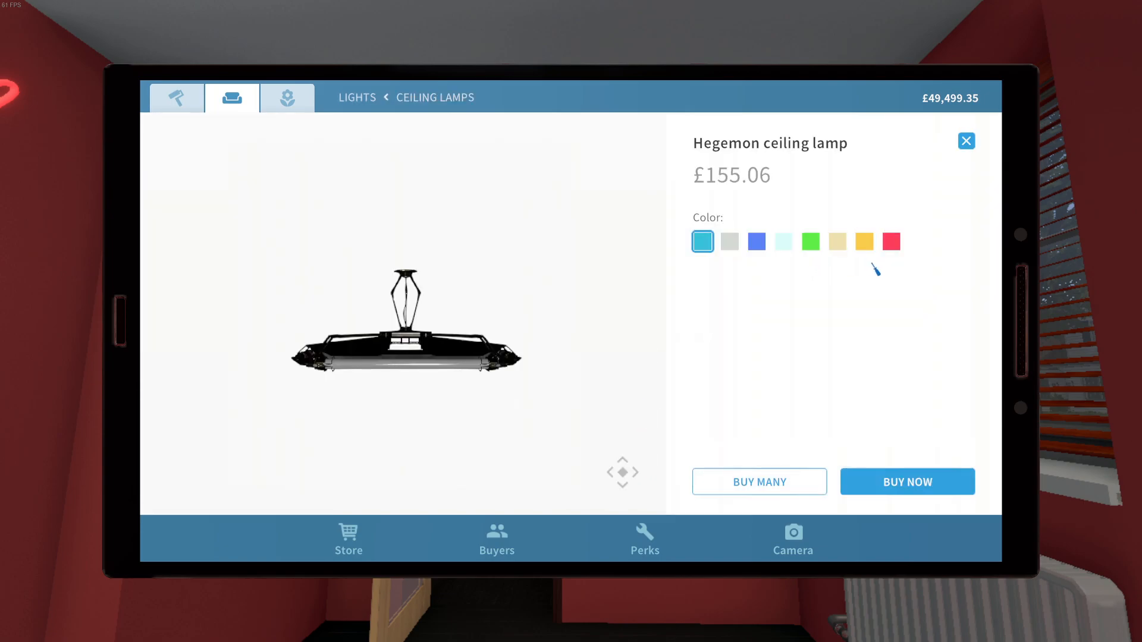
pyautogui.click(907, 482)
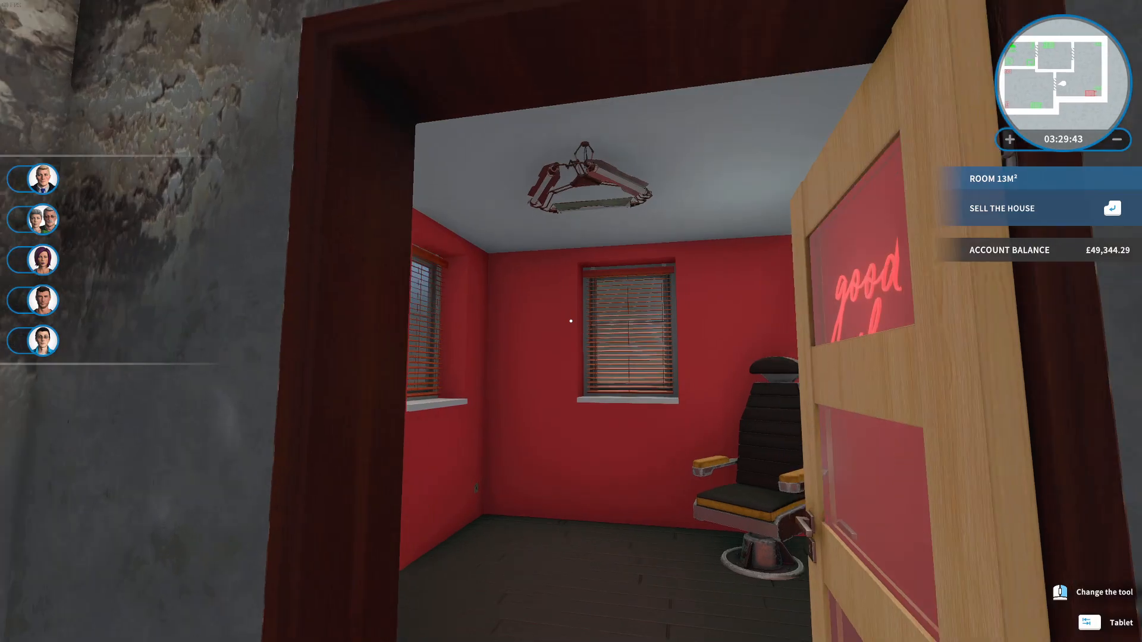
pyautogui.moveTo(571, 320)
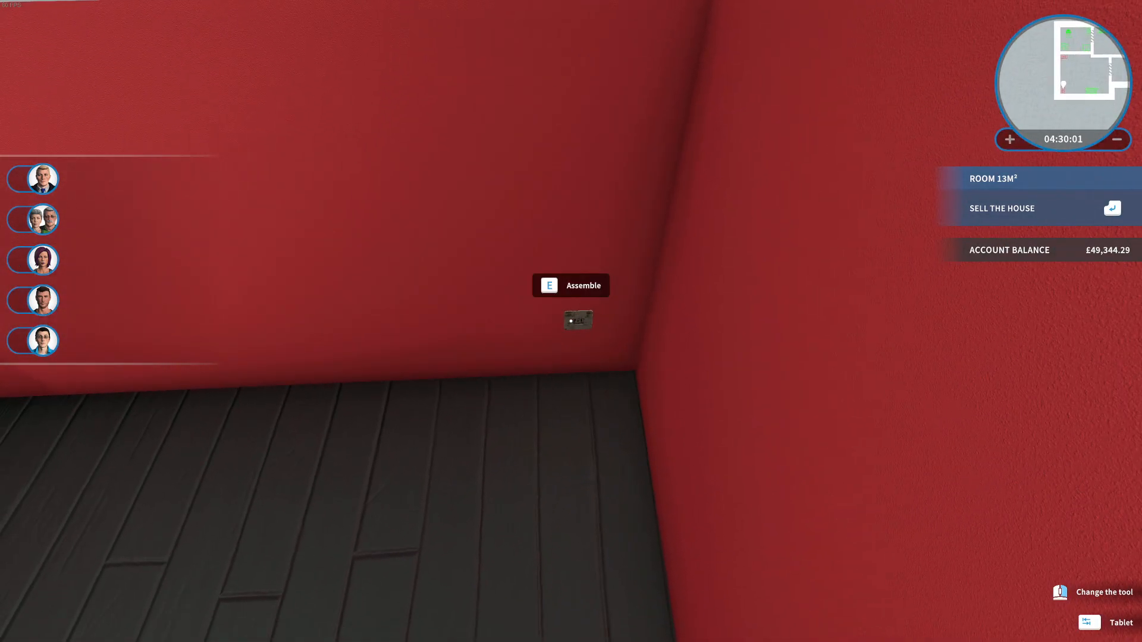
# Assemble the small box fitting on the red room's wall with E
pyautogui.press('e')
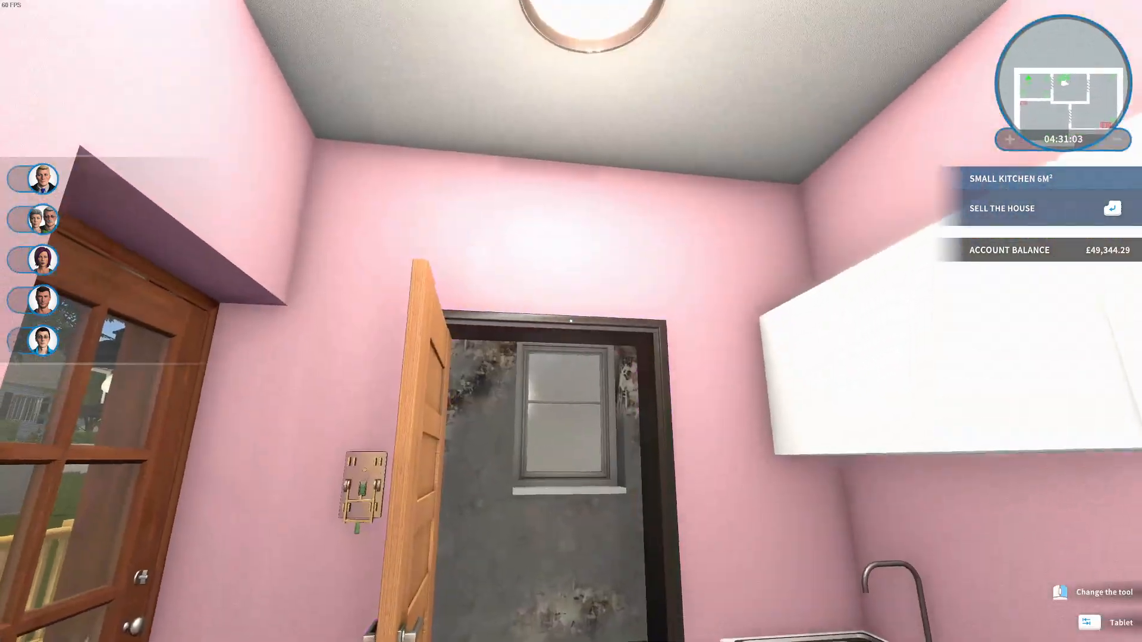
pyautogui.moveTo(571, 321)
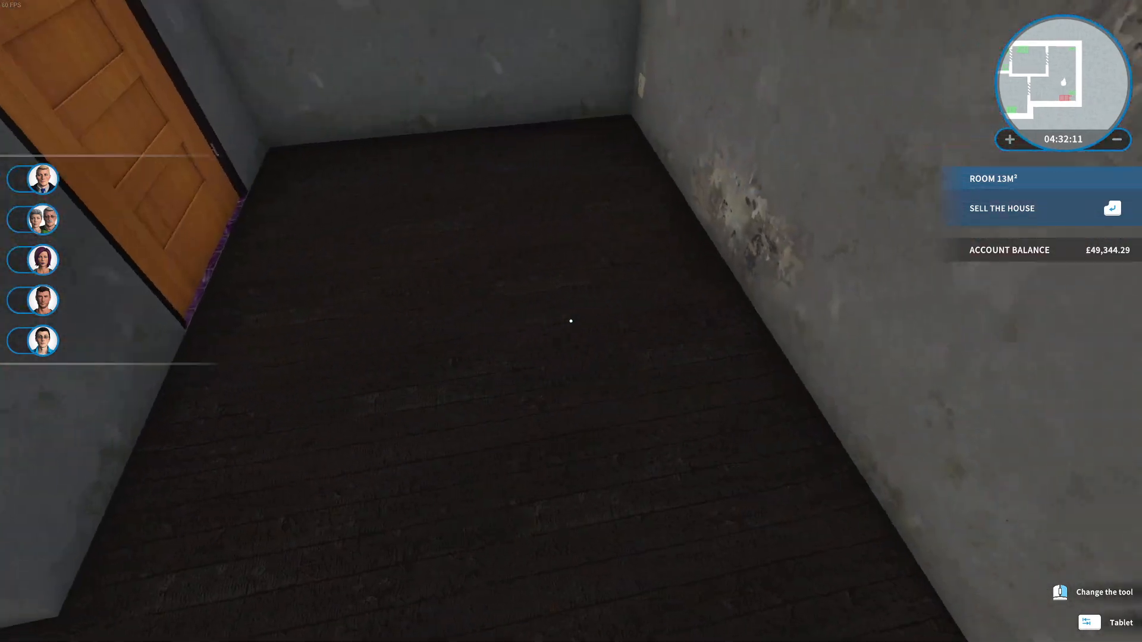
# Leave the lamp's product page and enter the building materials Floor tiles catalogue
pyautogui.click(1110, 622)
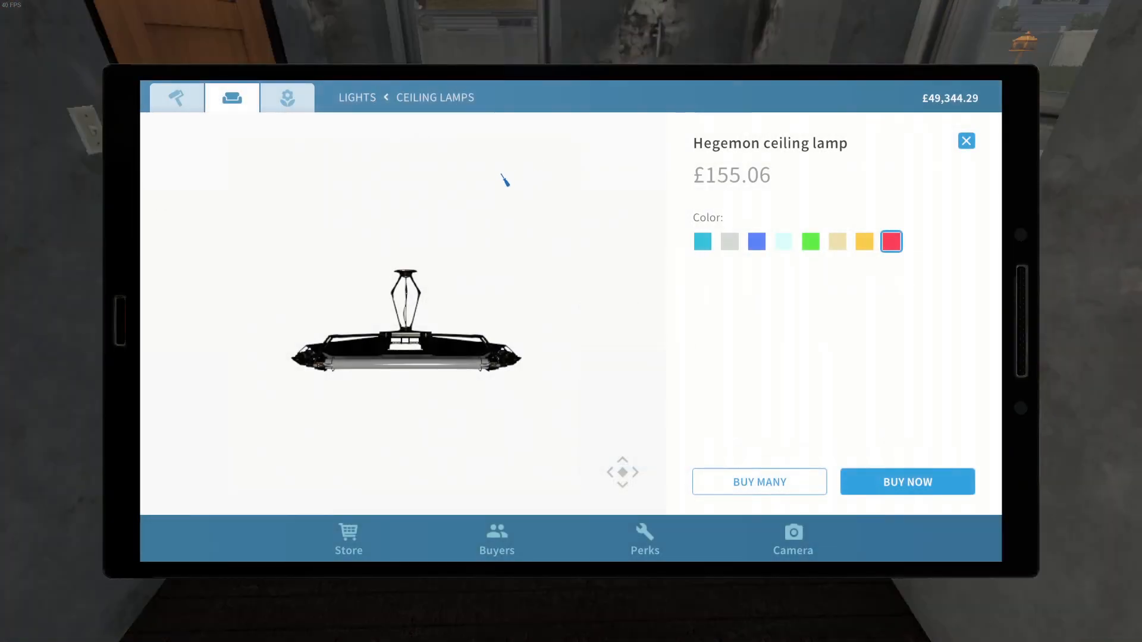
pyautogui.click(966, 141)
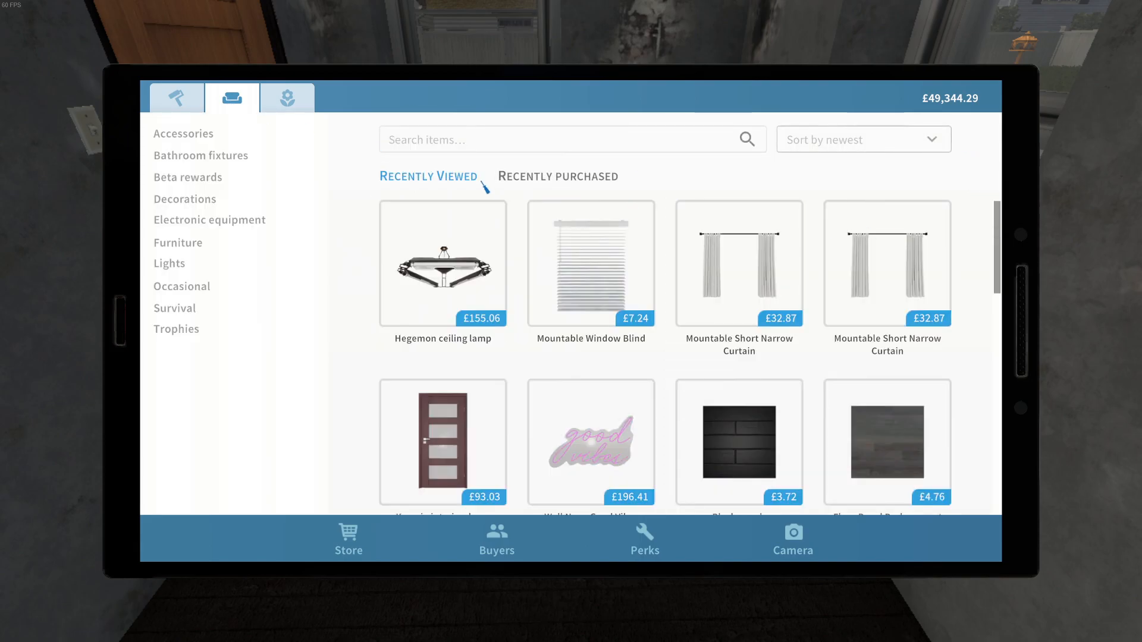
pyautogui.click(175, 96)
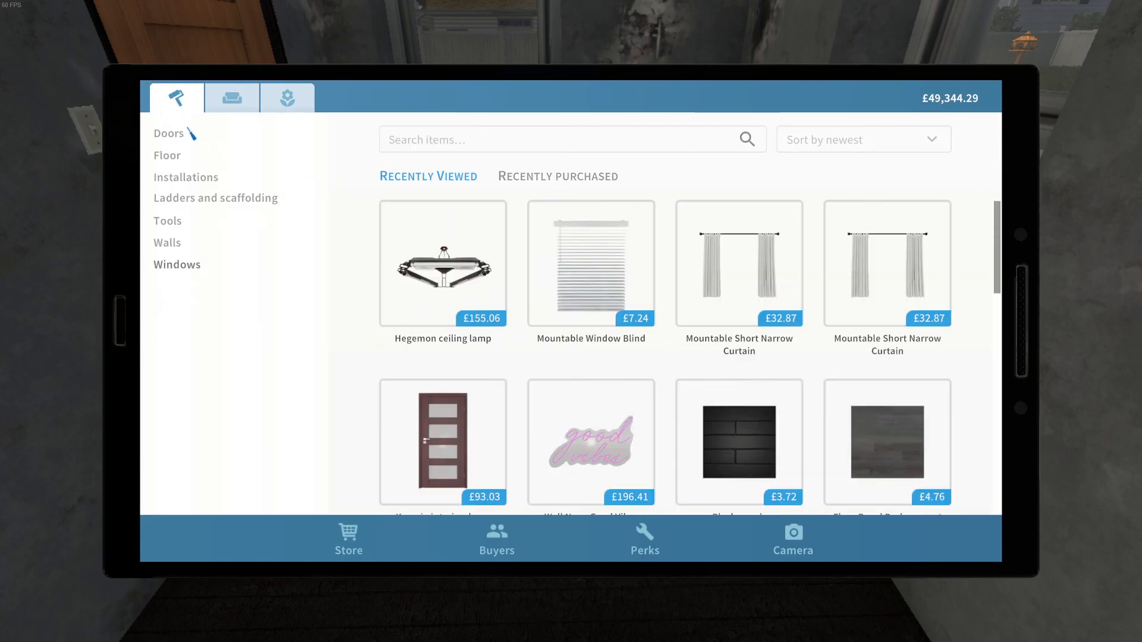
pyautogui.click(167, 155)
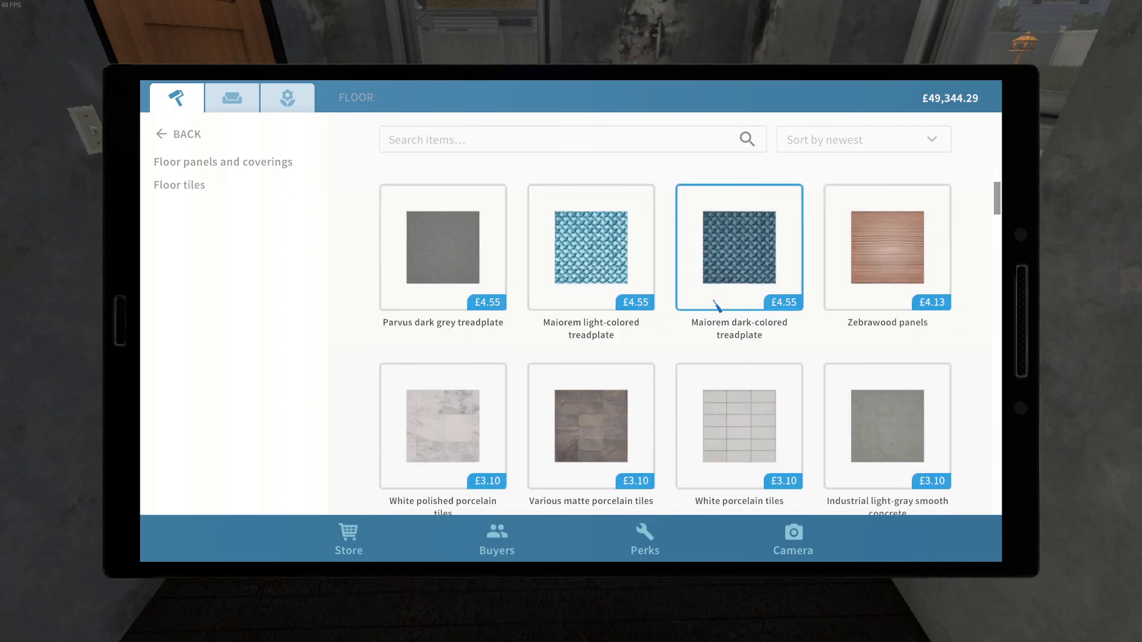
# Browse down the floor tile list and settle on Ceramic Tiles Orange
pyautogui.scroll(-3)
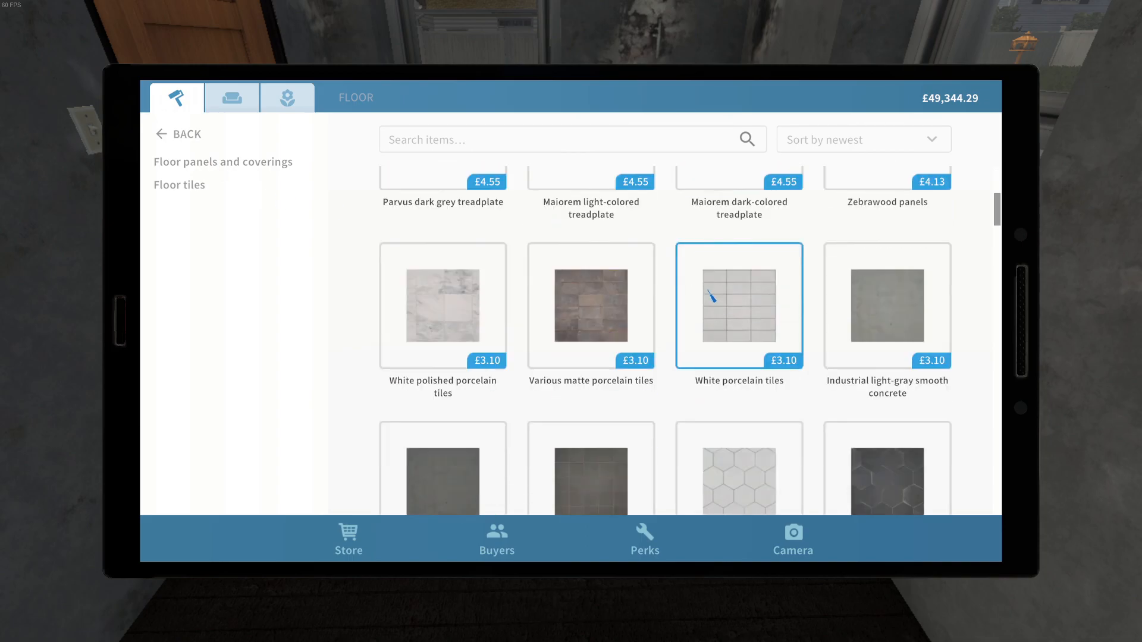
pyautogui.scroll(-3)
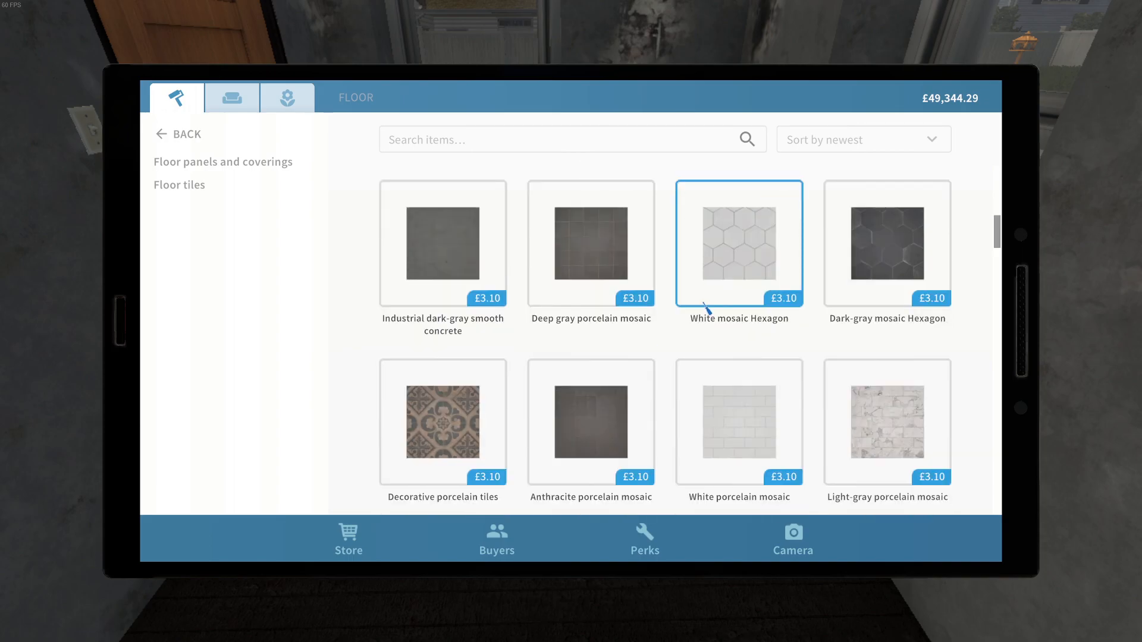
pyautogui.scroll(-3)
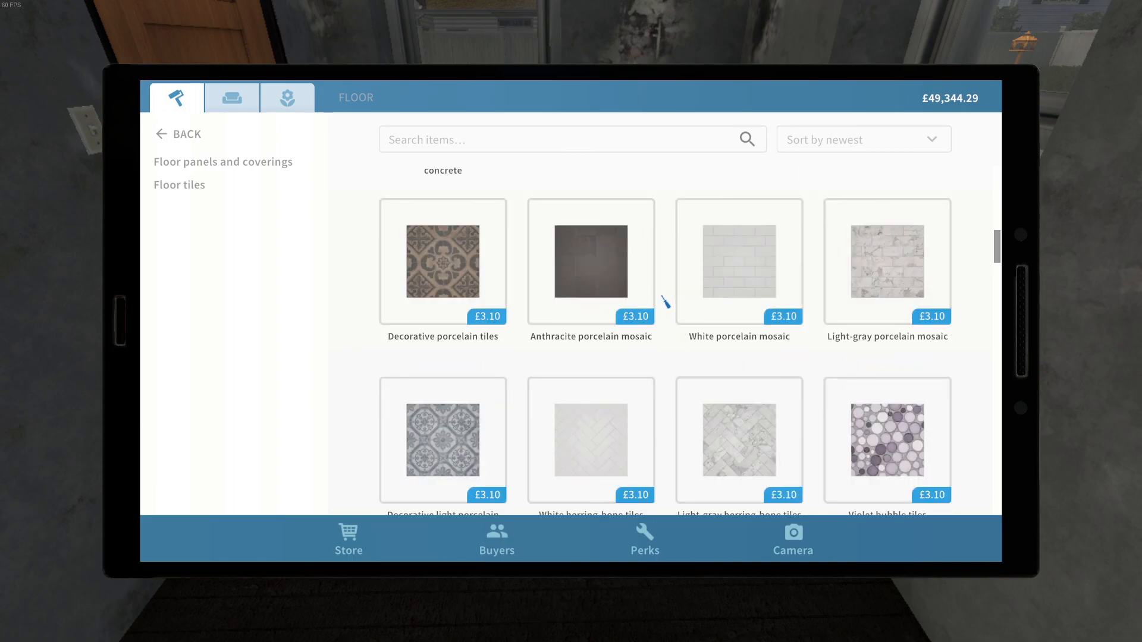
pyautogui.scroll(-3)
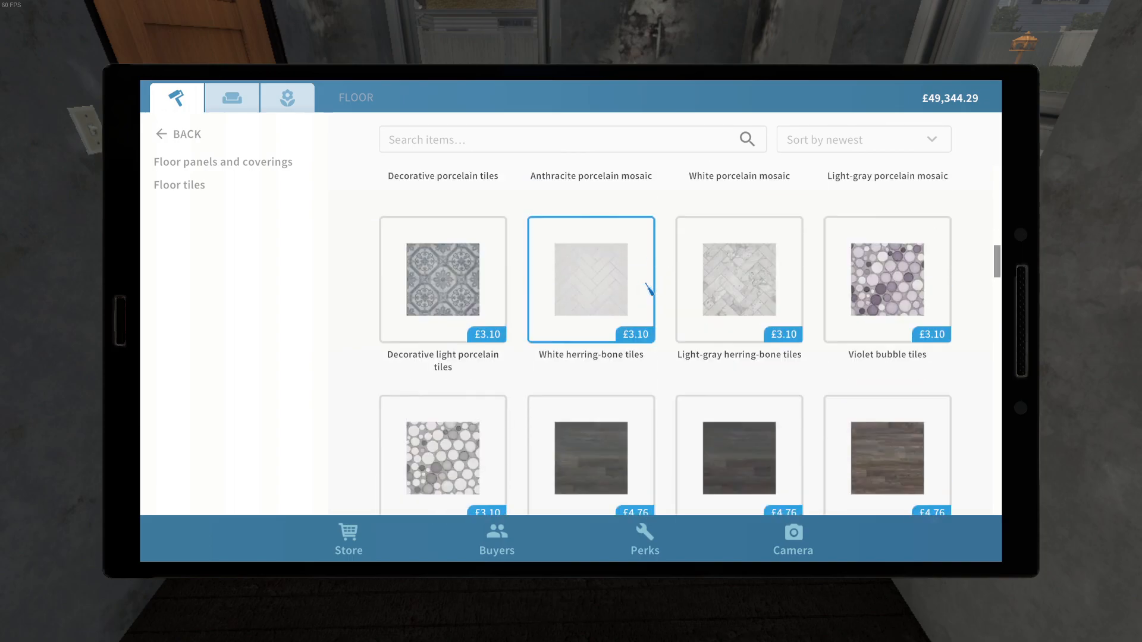
pyautogui.click(886, 280)
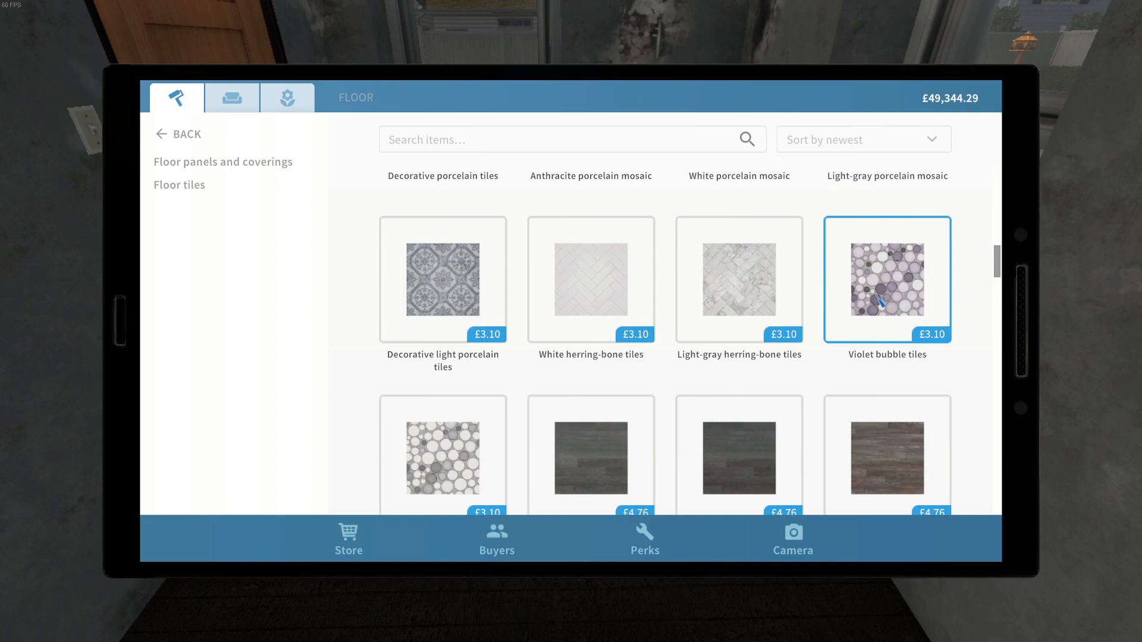
pyautogui.moveTo(895, 317)
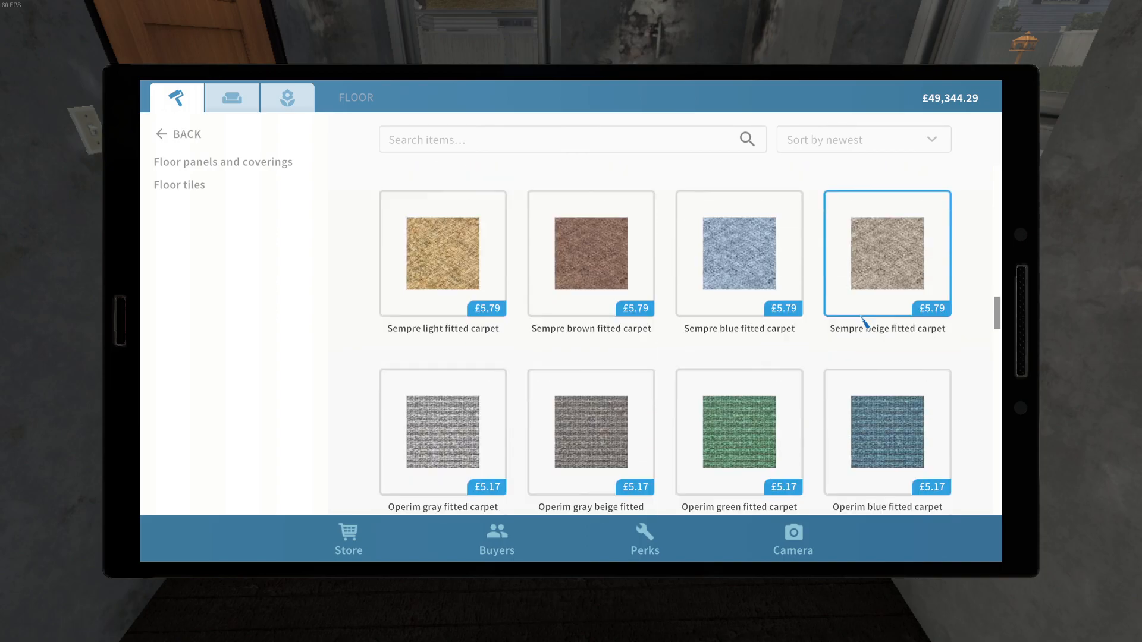
pyautogui.scroll(-3)
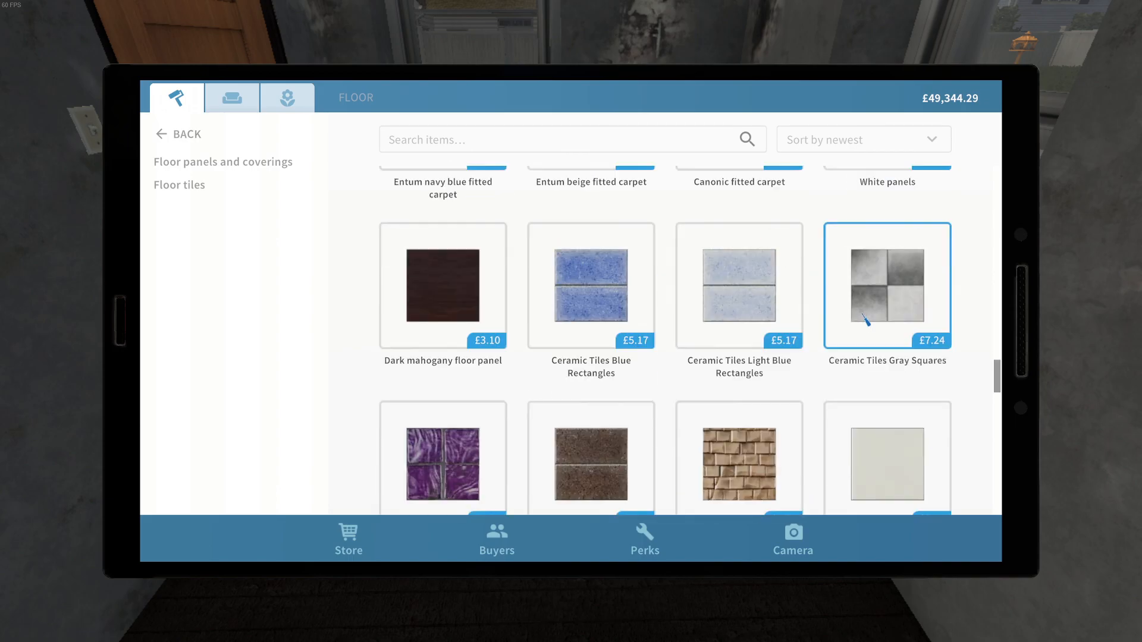
pyautogui.scroll(-3)
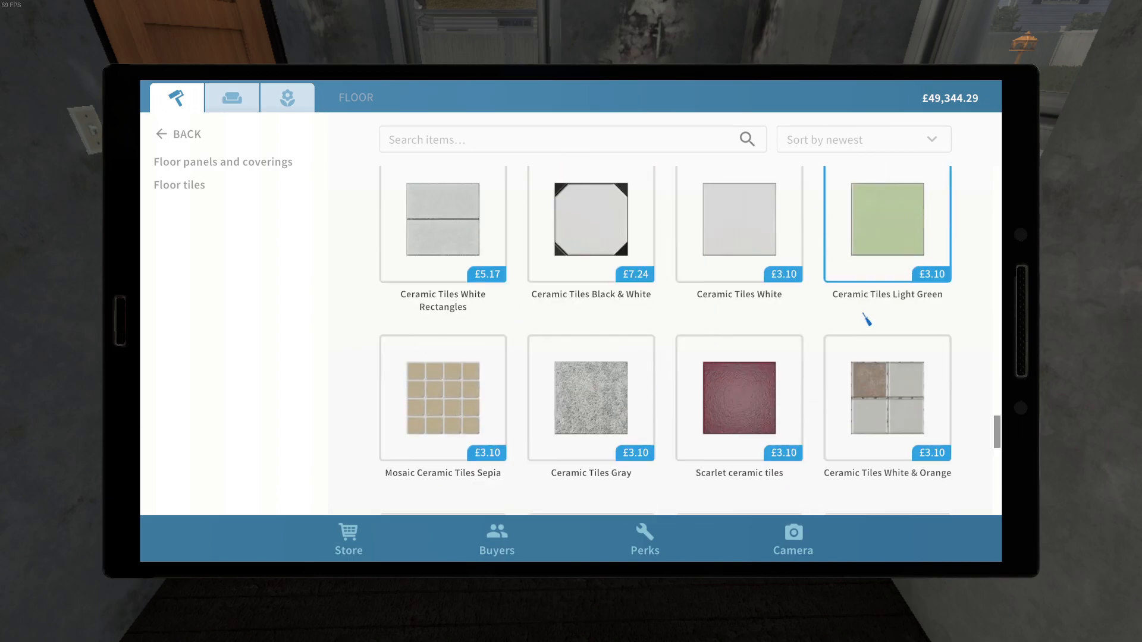
pyautogui.scroll(-3)
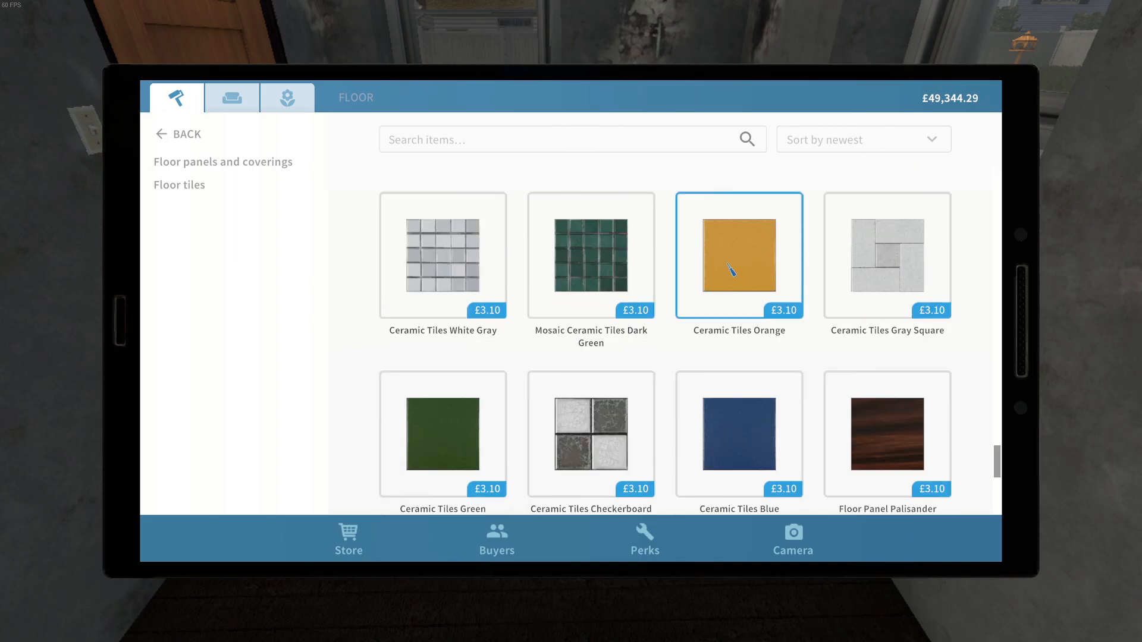
pyautogui.scroll(-3)
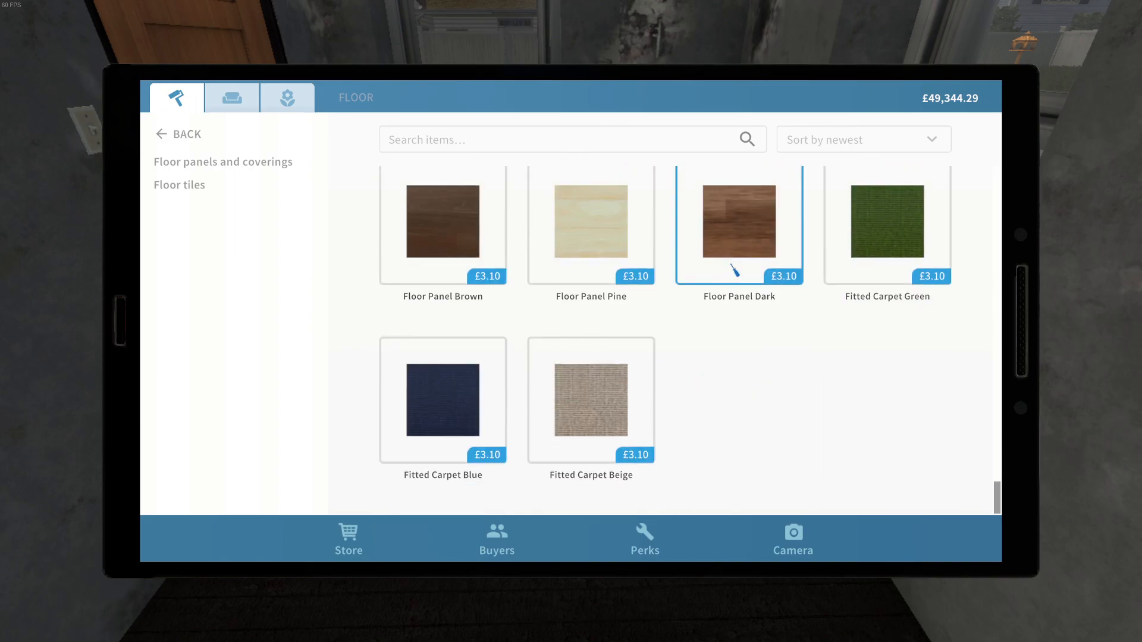
pyautogui.click(178, 184)
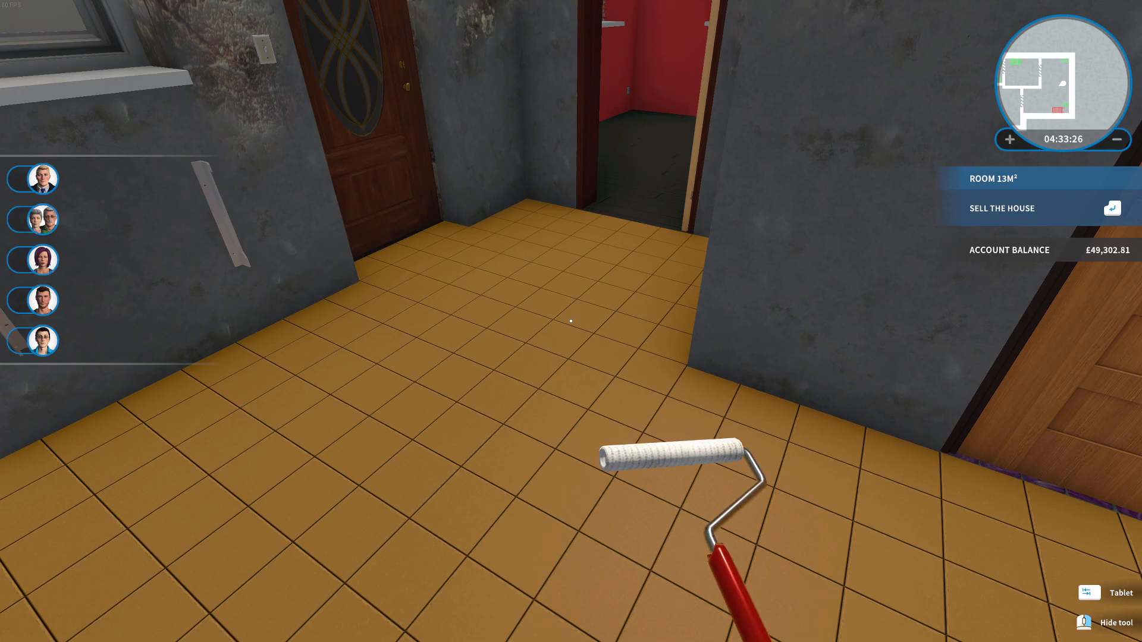
# Lay another orange ceramic tile on the 13 m² room's floor
pyautogui.click(1103, 594)
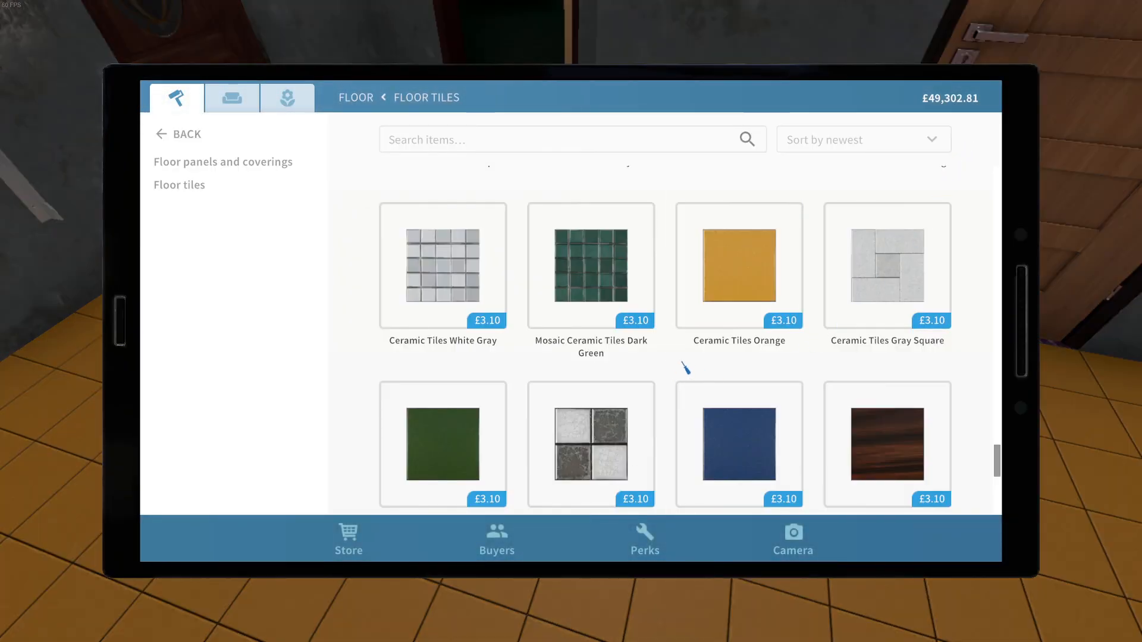
pyautogui.moveTo(677, 347)
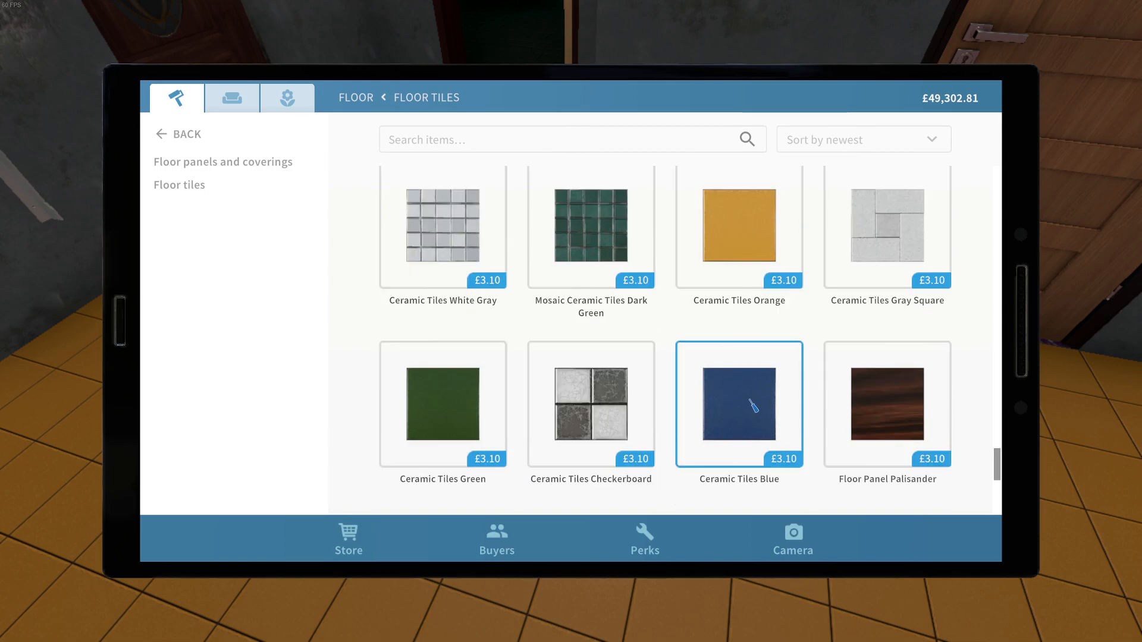
pyautogui.moveTo(685, 361)
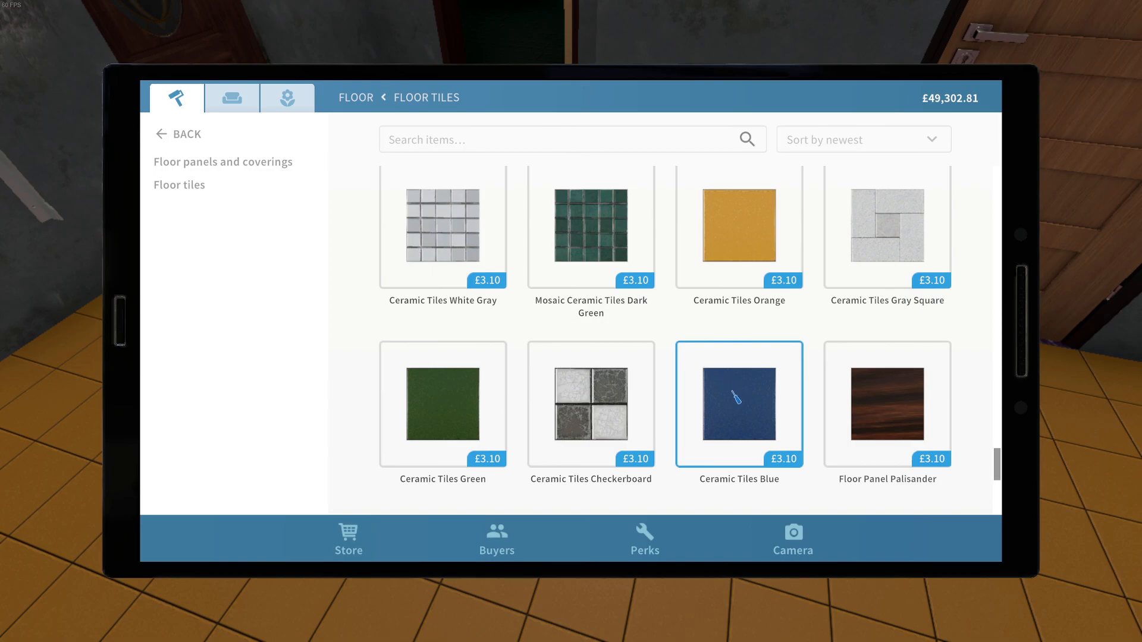
# Find Ceramic Tiles Light Green in the floor tile list, view its details and buy it
pyautogui.scroll(-3)
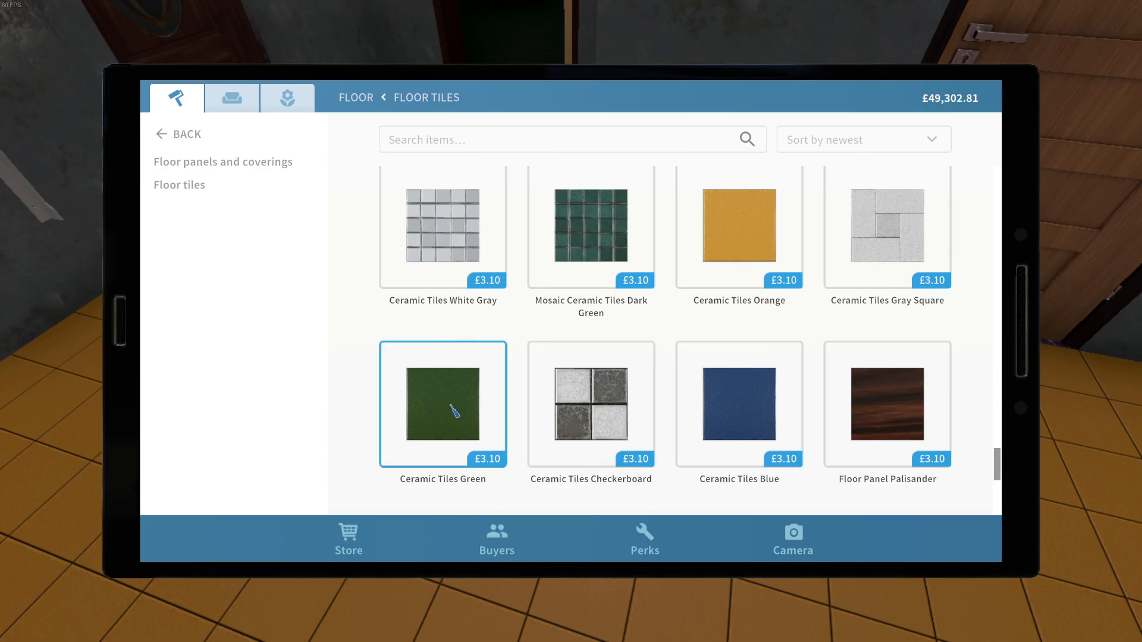
pyautogui.click(737, 405)
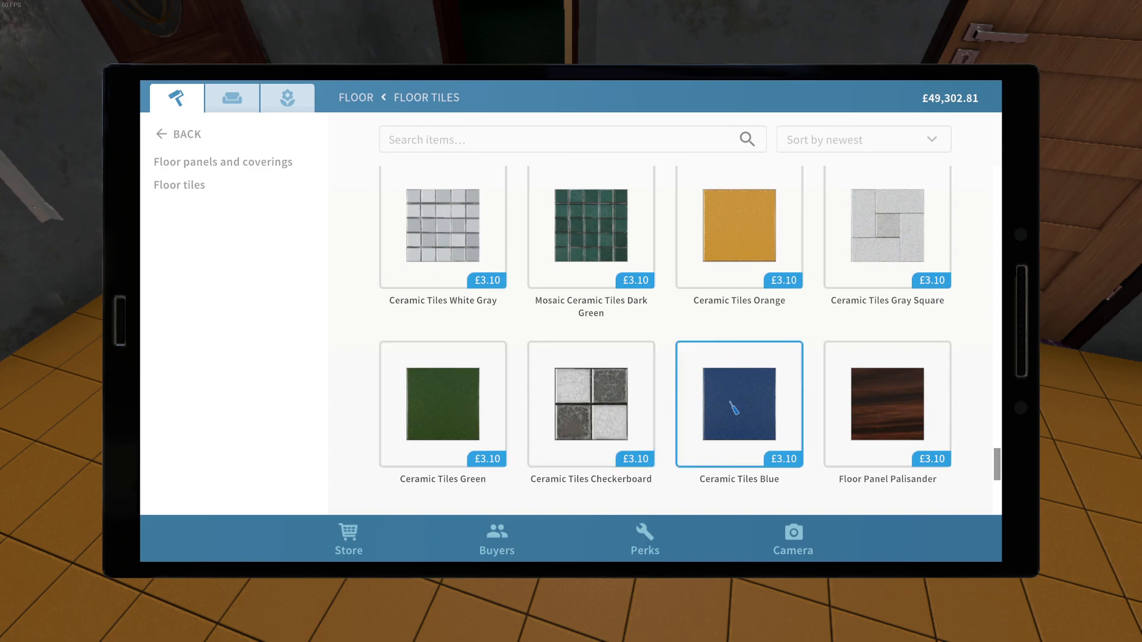
pyautogui.scroll(-3)
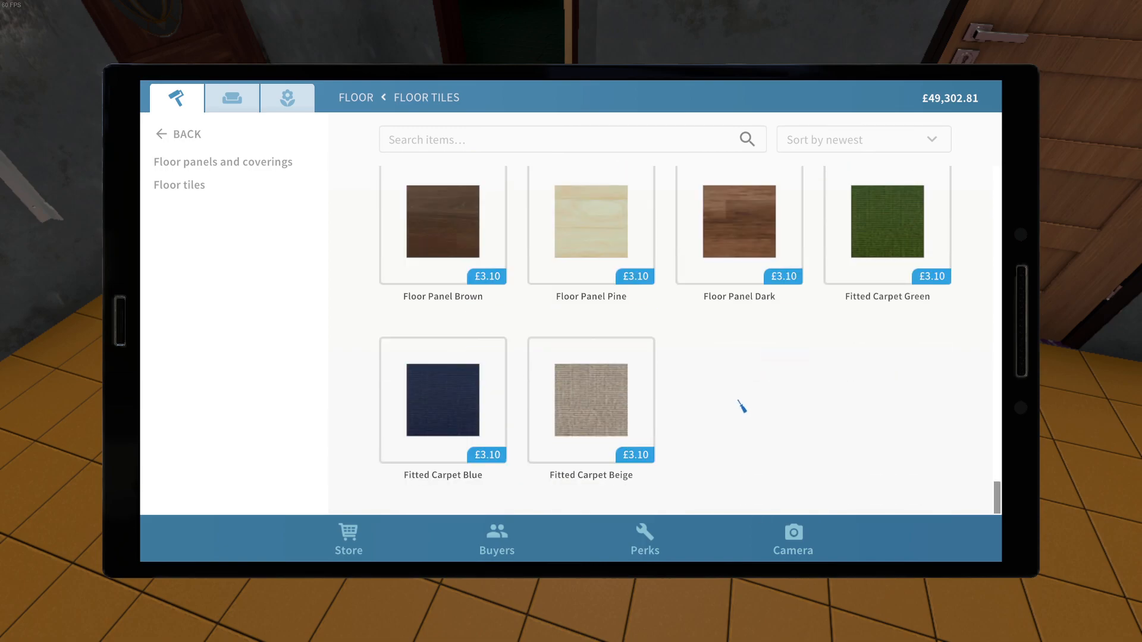
pyautogui.scroll(-3)
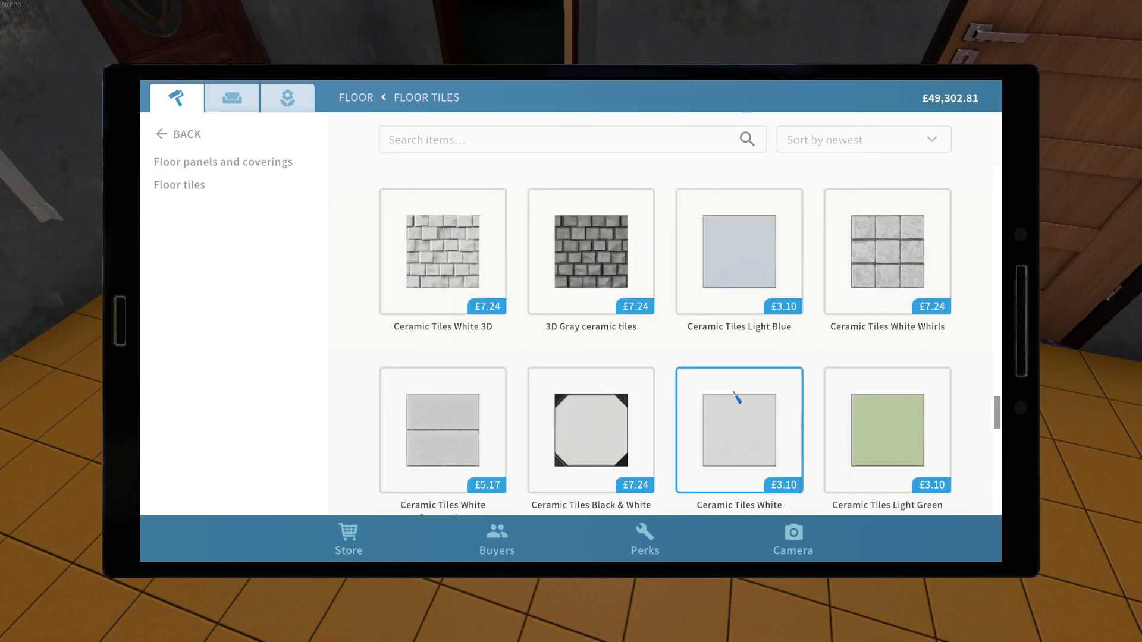
pyautogui.scroll(-3)
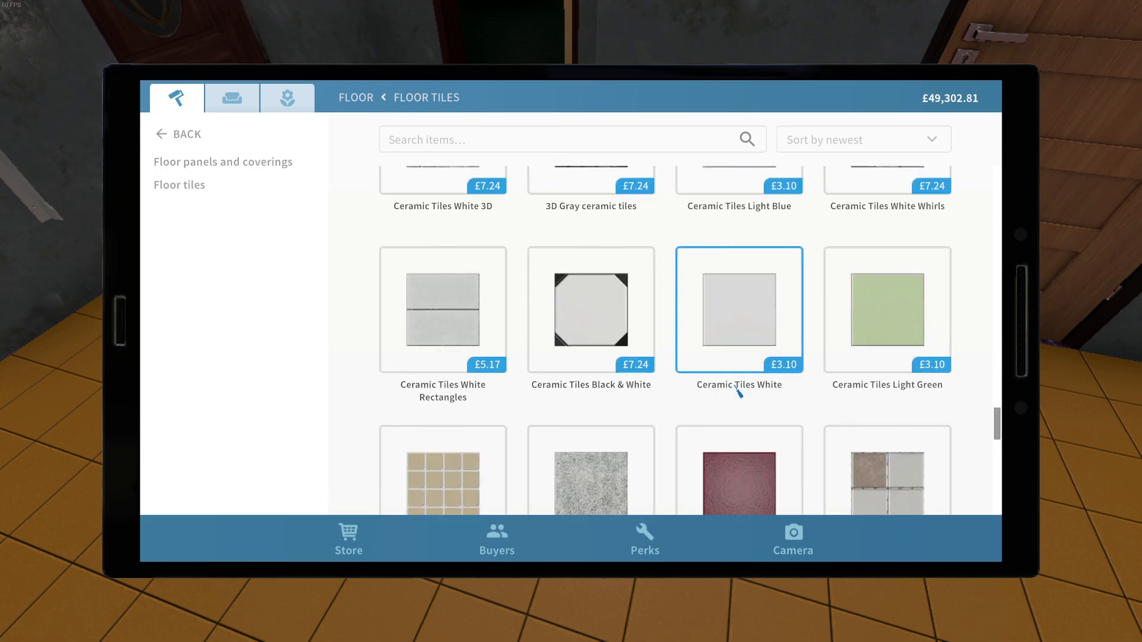
pyautogui.click(886, 310)
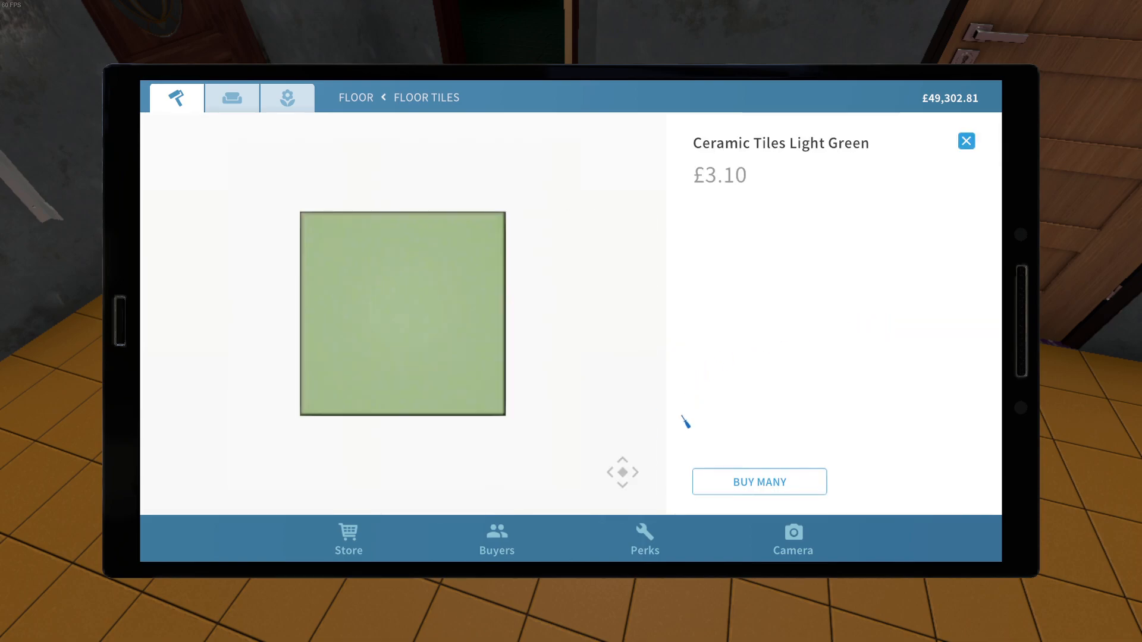
pyautogui.click(966, 141)
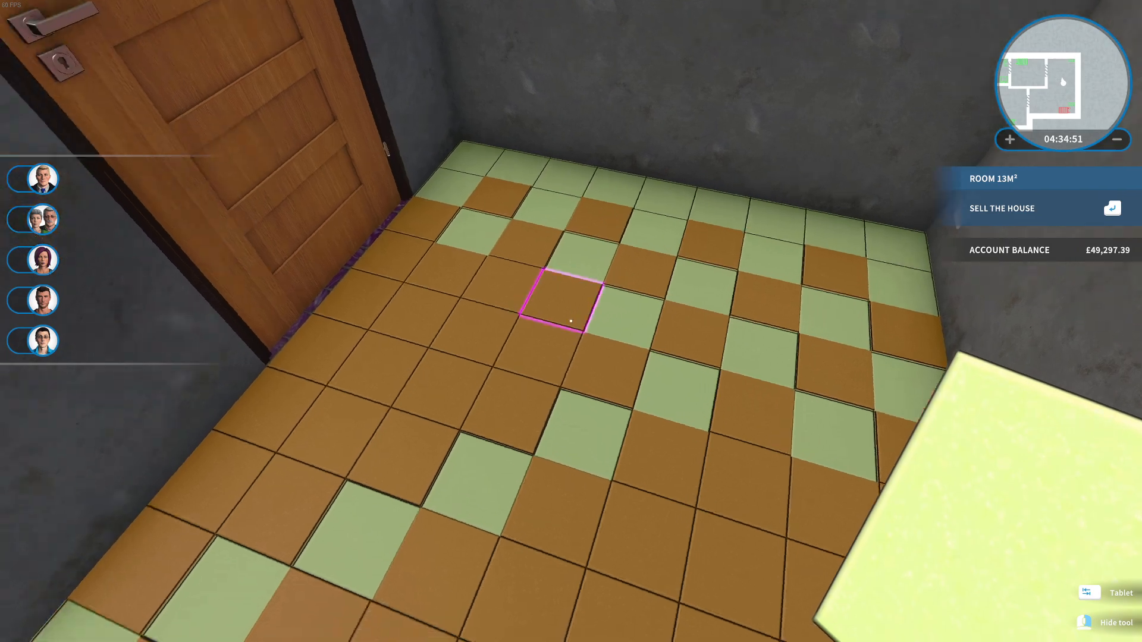
# Replace every other orange floor tile with light green ones to form a checkerboard
pyautogui.click(571, 301)
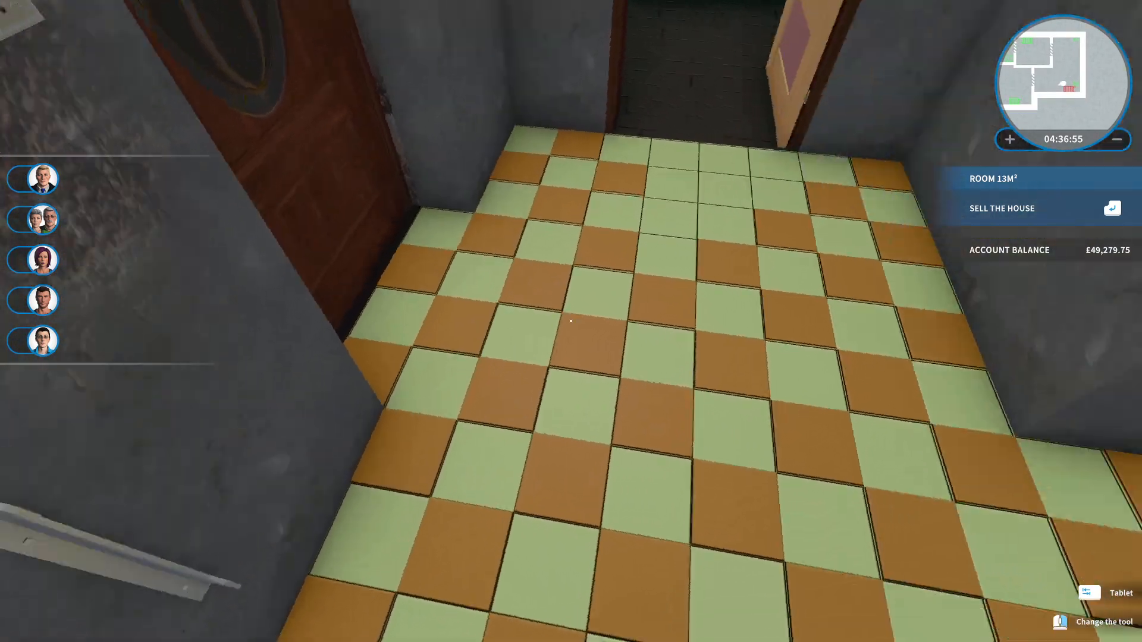
pyautogui.click(1107, 593)
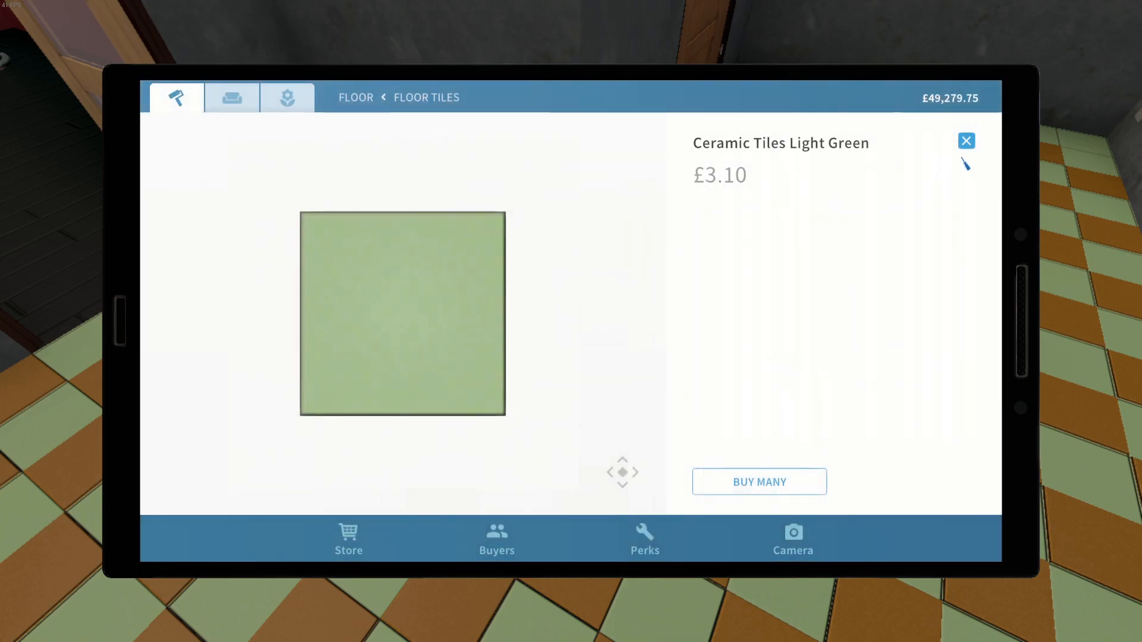
# Dismiss the light green tile details and extend the checkerboard into the adjoining floor area
pyautogui.click(966, 140)
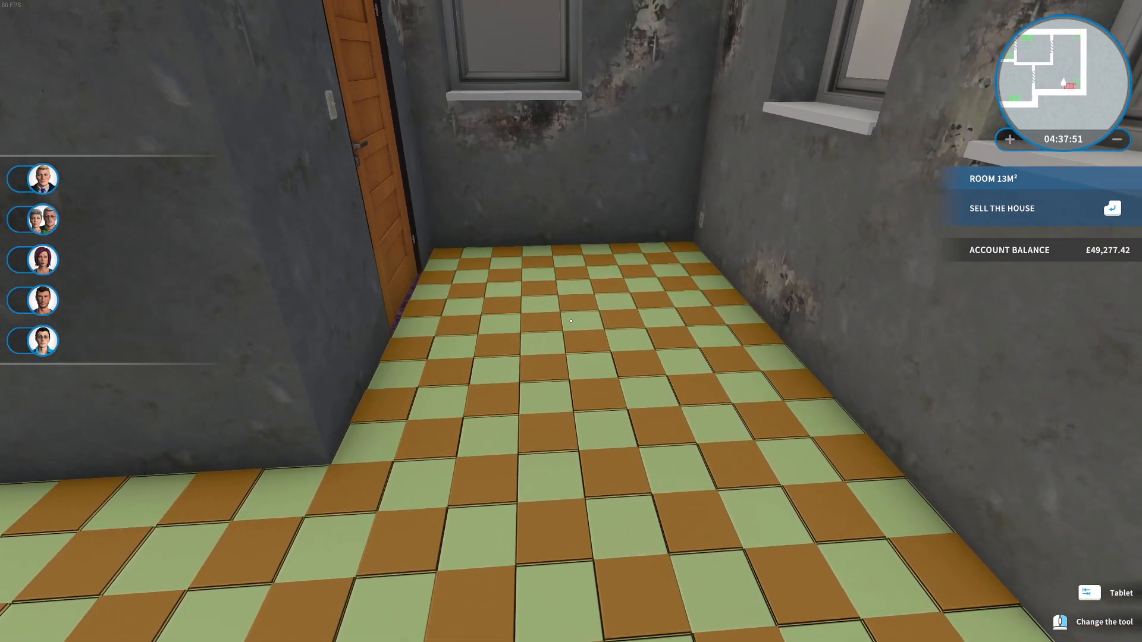
pyautogui.click(1107, 593)
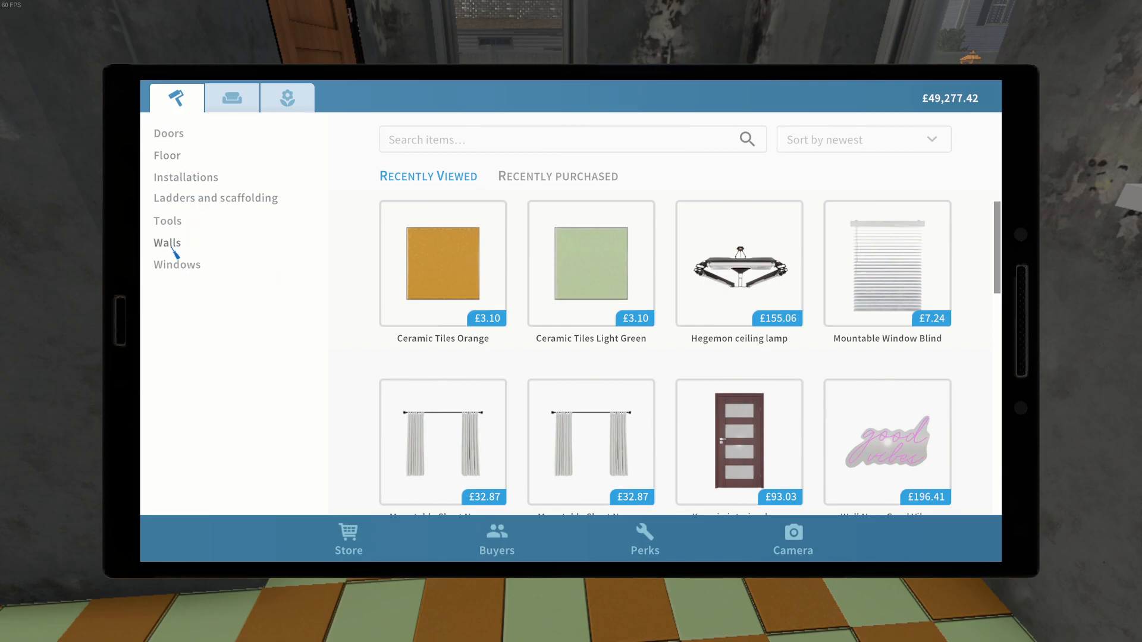
# Enter the Walls > Wall tiles catalogue in the tablet store
pyautogui.click(166, 243)
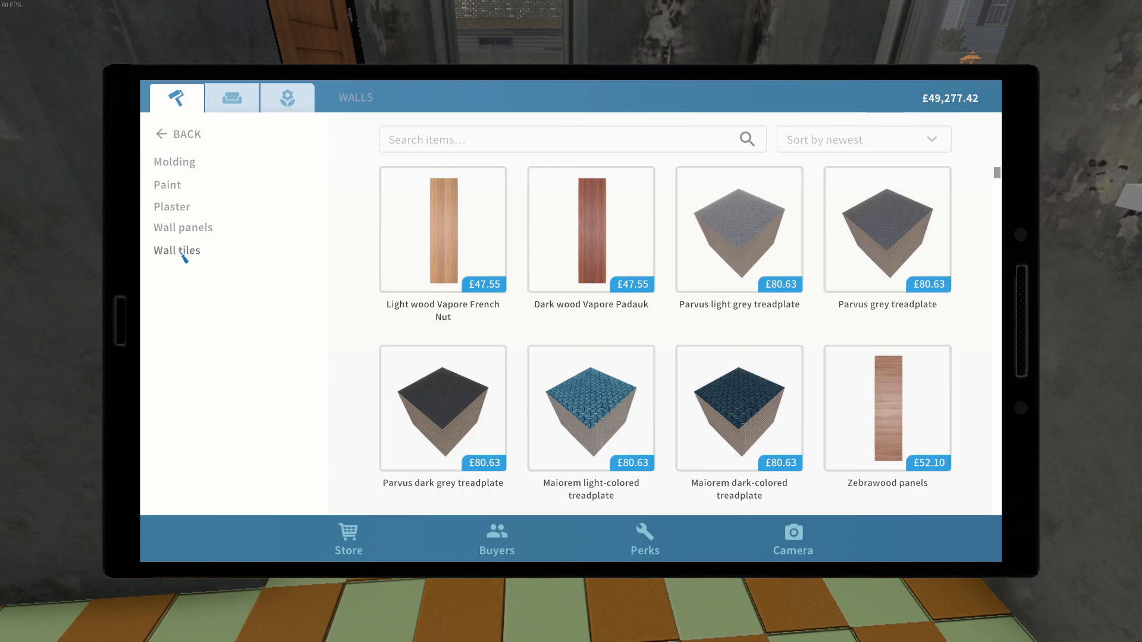
pyautogui.click(176, 250)
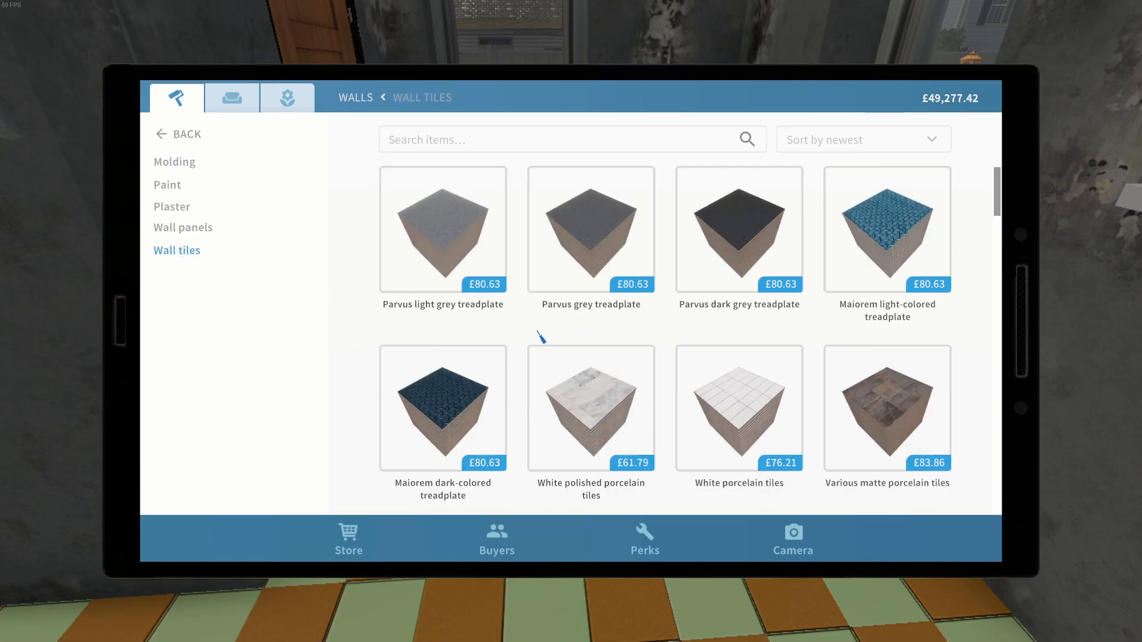
pyautogui.click(442, 408)
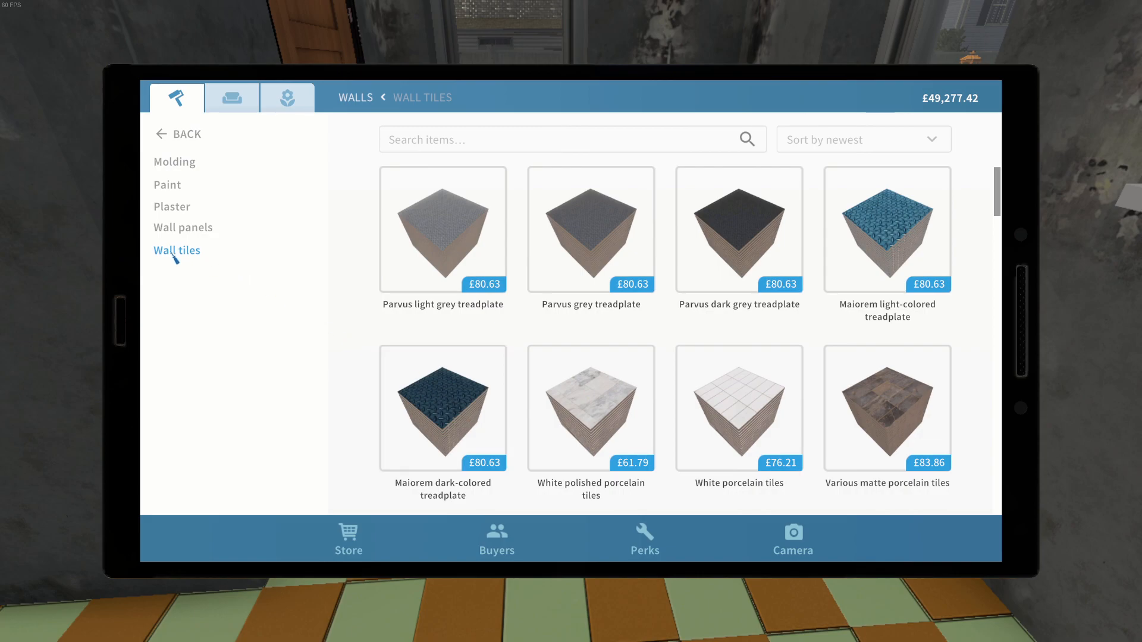
pyautogui.click(591, 408)
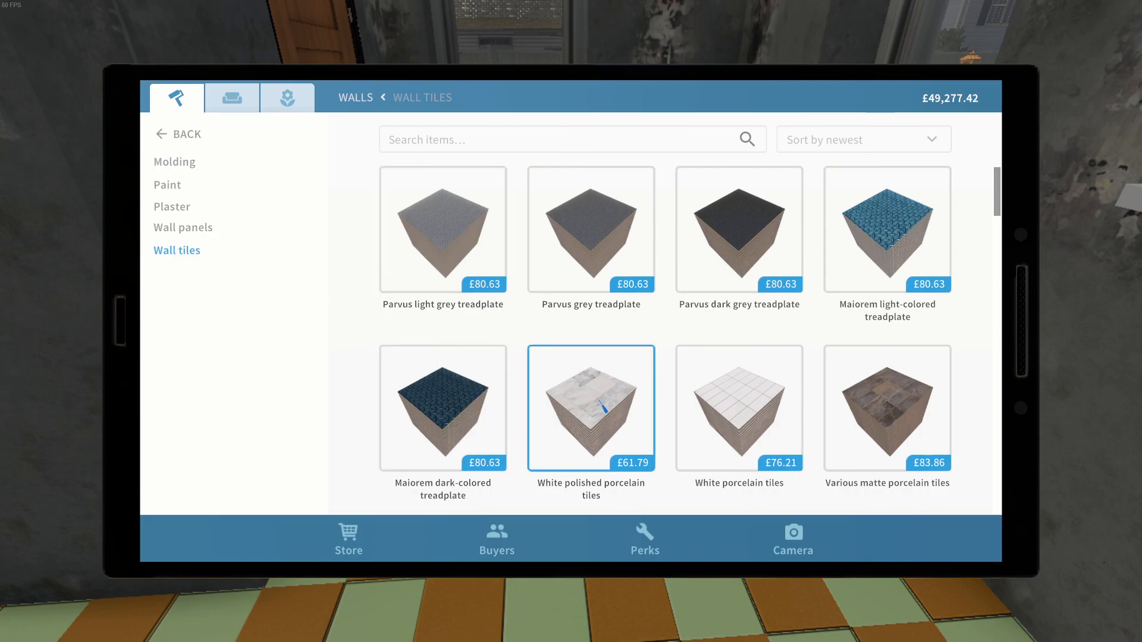
# Locate the Scarlet ceramic tiles and purchase them with Buy Now
pyautogui.scroll(-3)
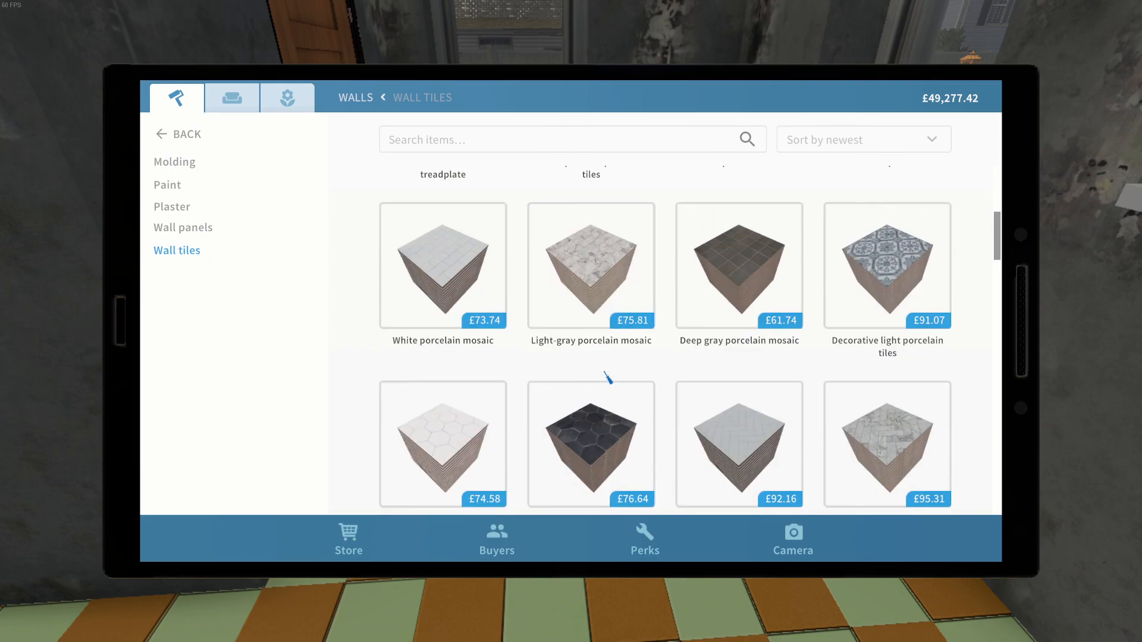
pyautogui.scroll(-3)
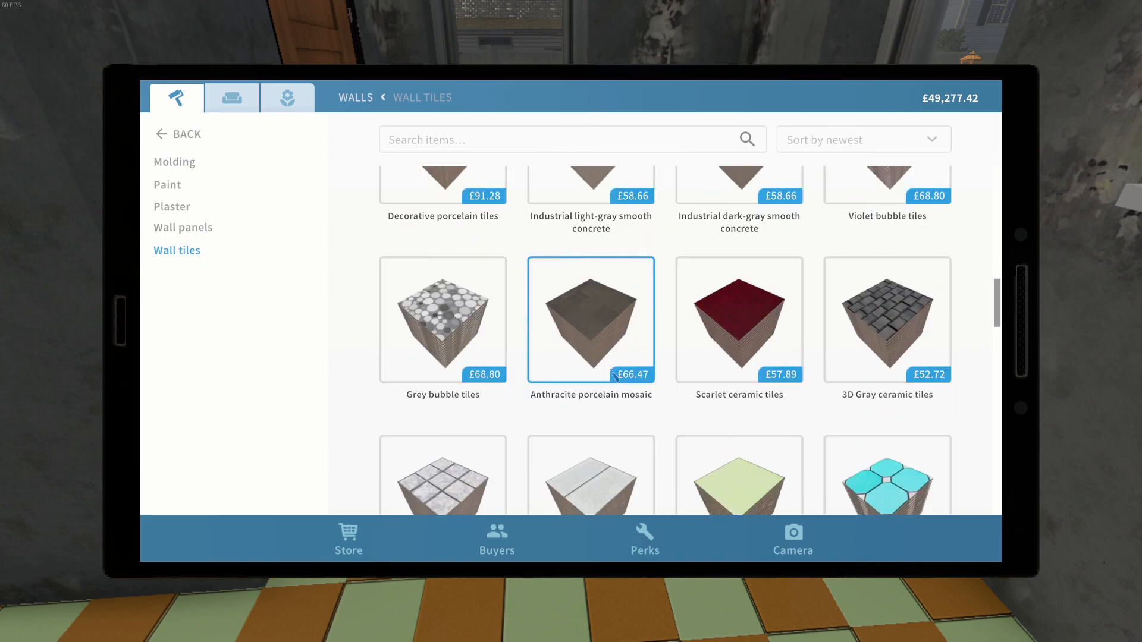
pyautogui.click(739, 320)
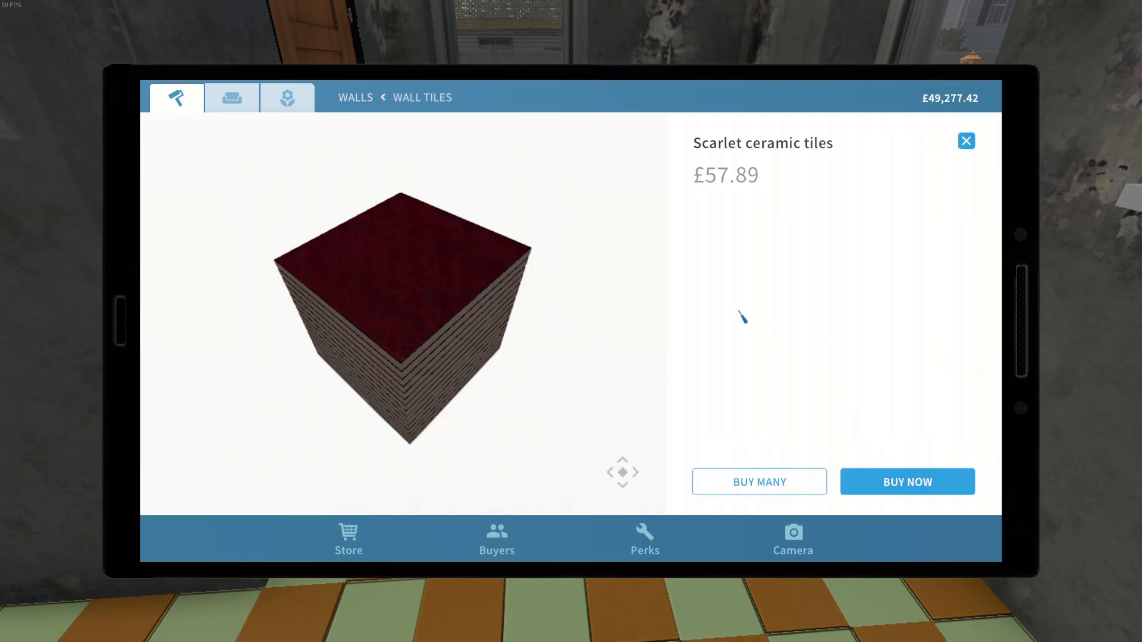
pyautogui.click(906, 481)
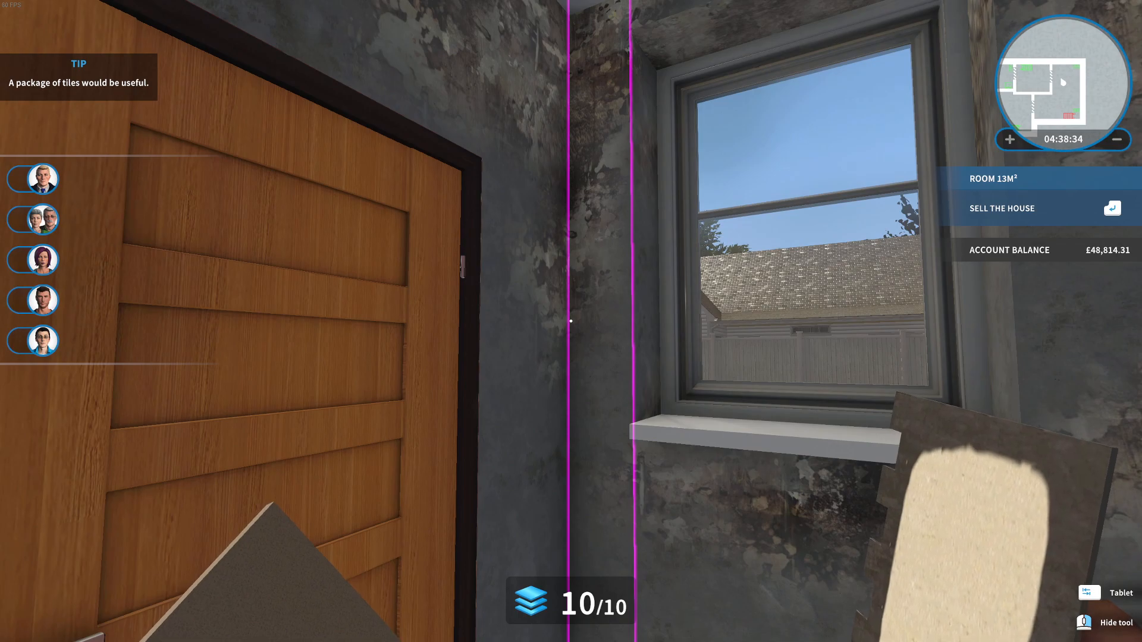
pyautogui.moveTo(571, 321)
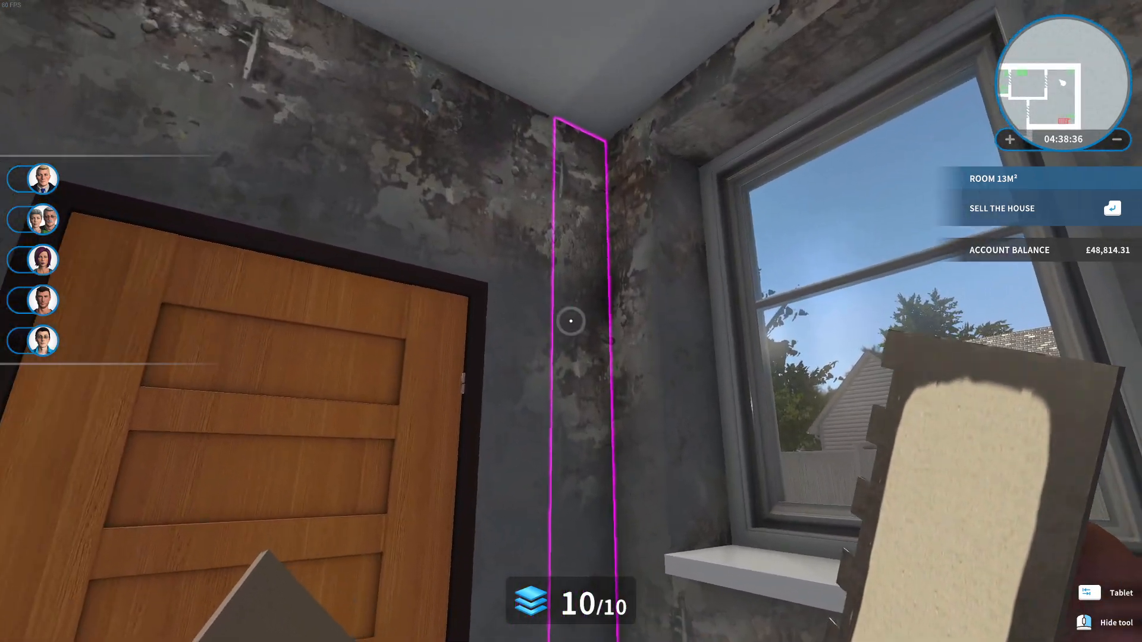
# Tile the bare wall strips beside and under the windows with scarlet tiles
pyautogui.click(571, 322)
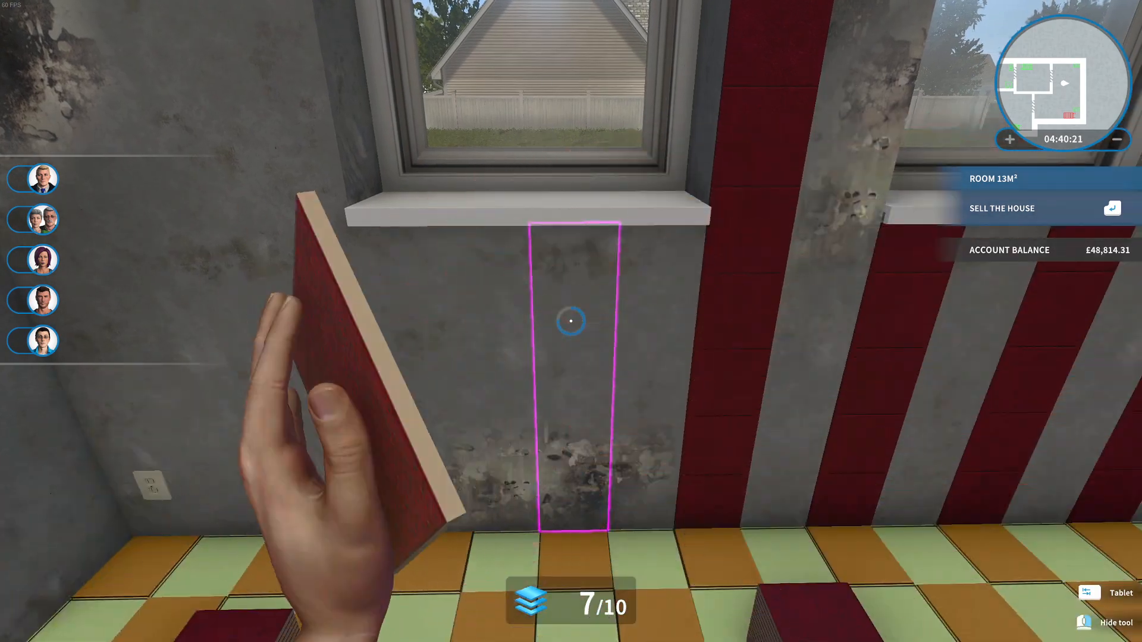
pyautogui.click(571, 321)
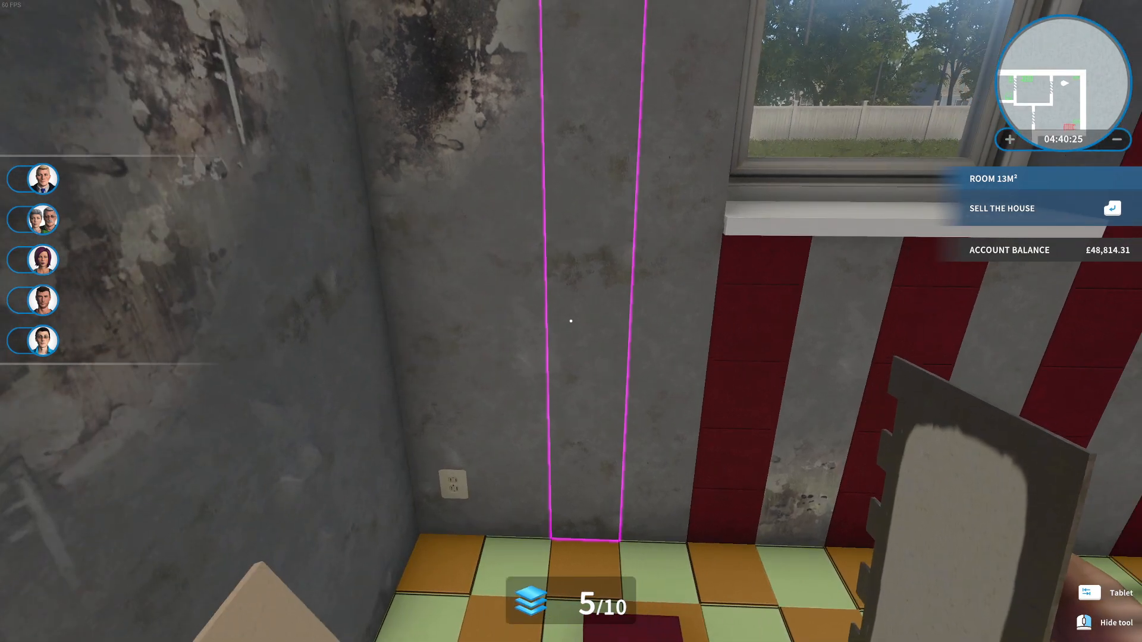
pyautogui.click(571, 320)
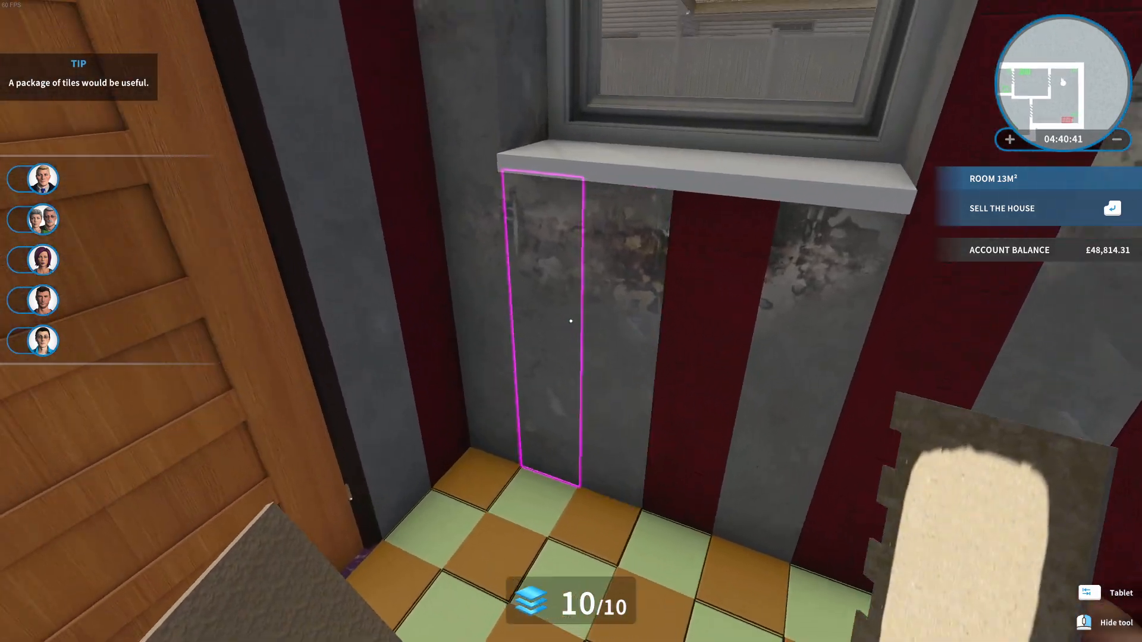
pyautogui.click(571, 320)
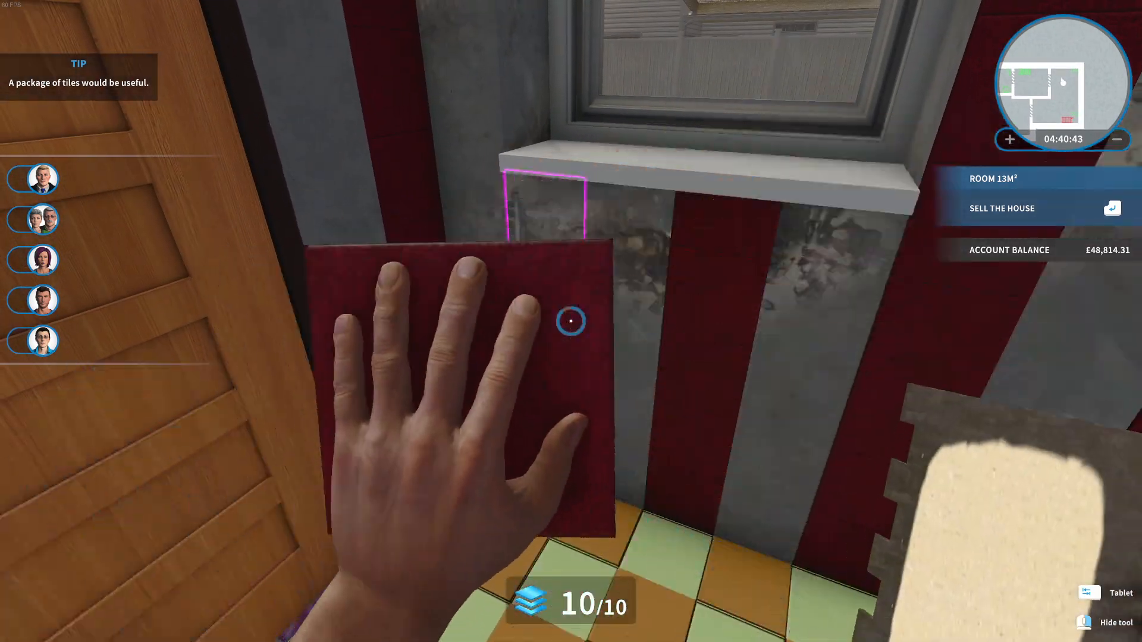
pyautogui.click(571, 321)
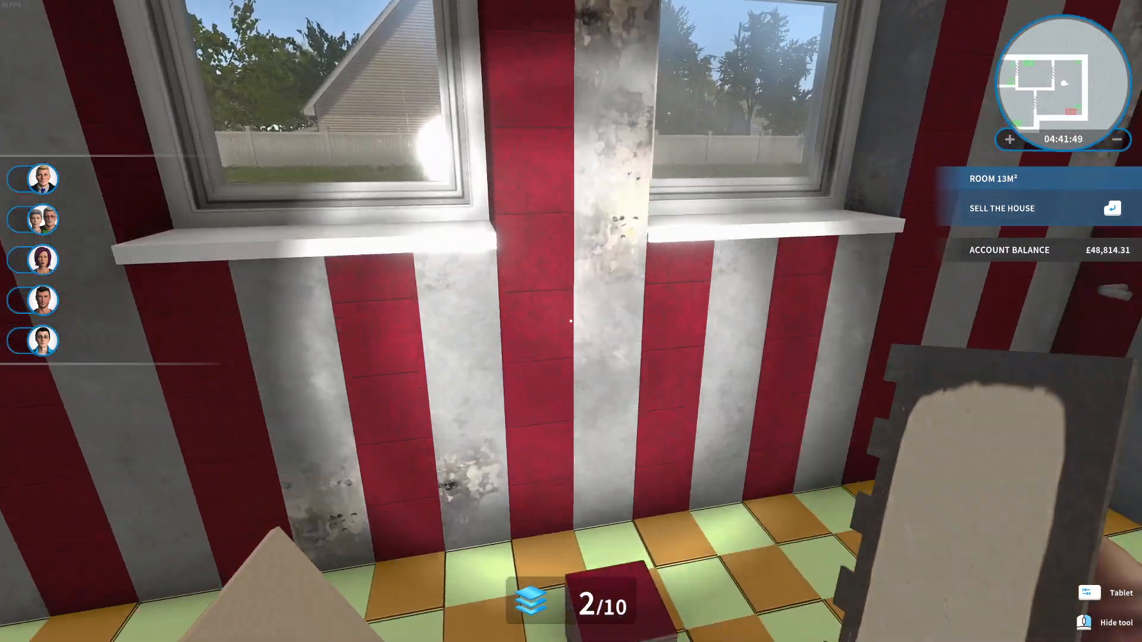
pyautogui.moveTo(571, 321)
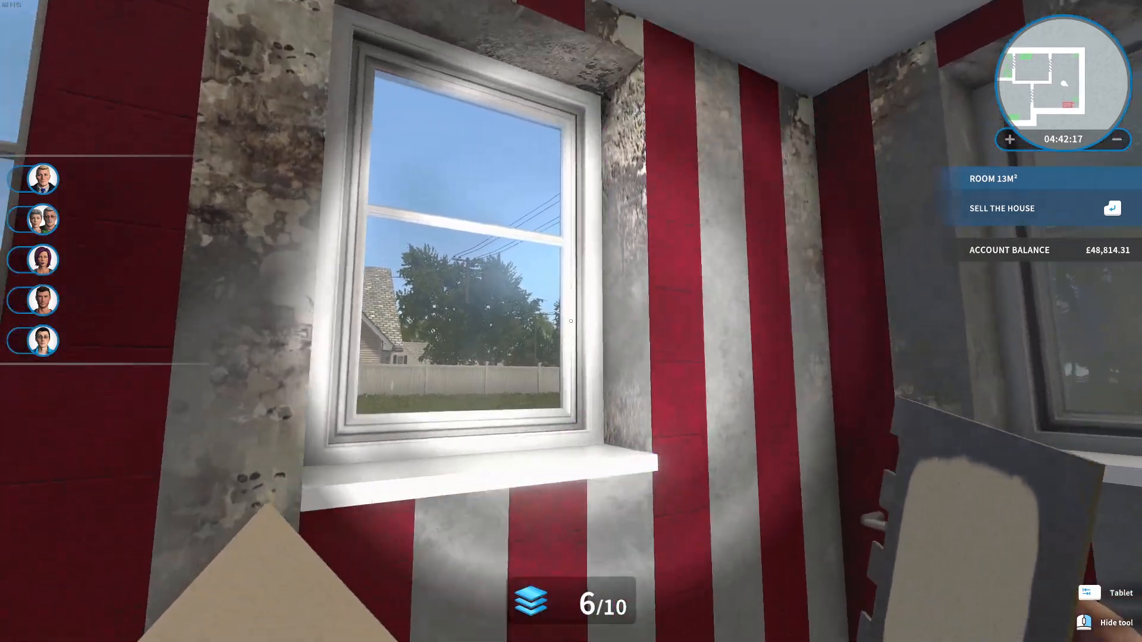
pyautogui.moveTo(571, 322)
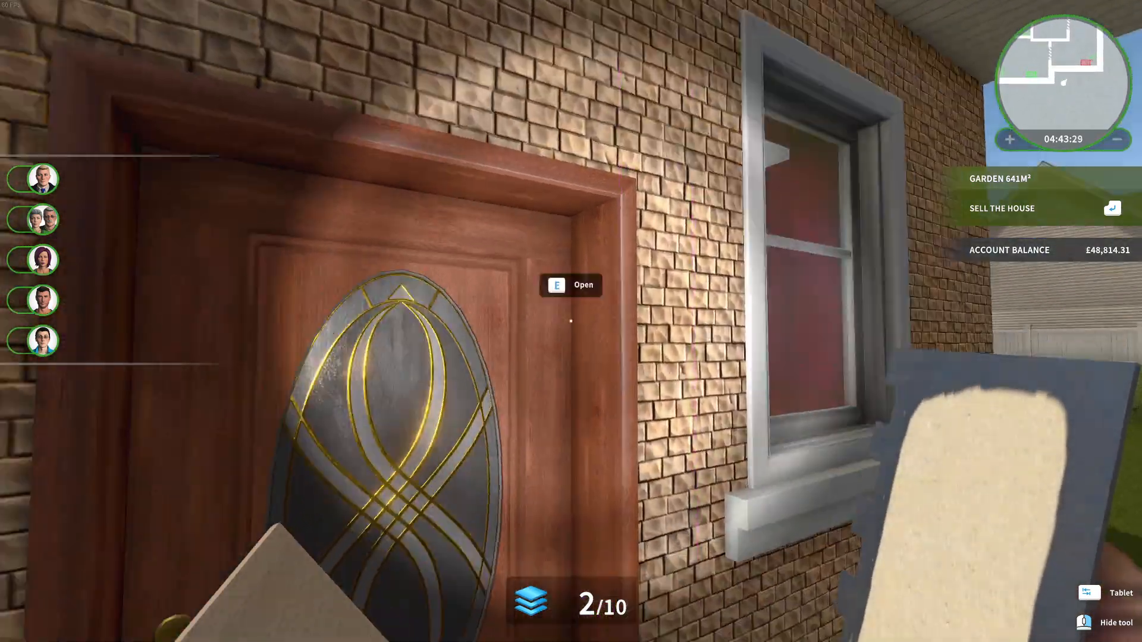
# Open the front door on the way out to fetch a fresh tile package
pyautogui.press('e')
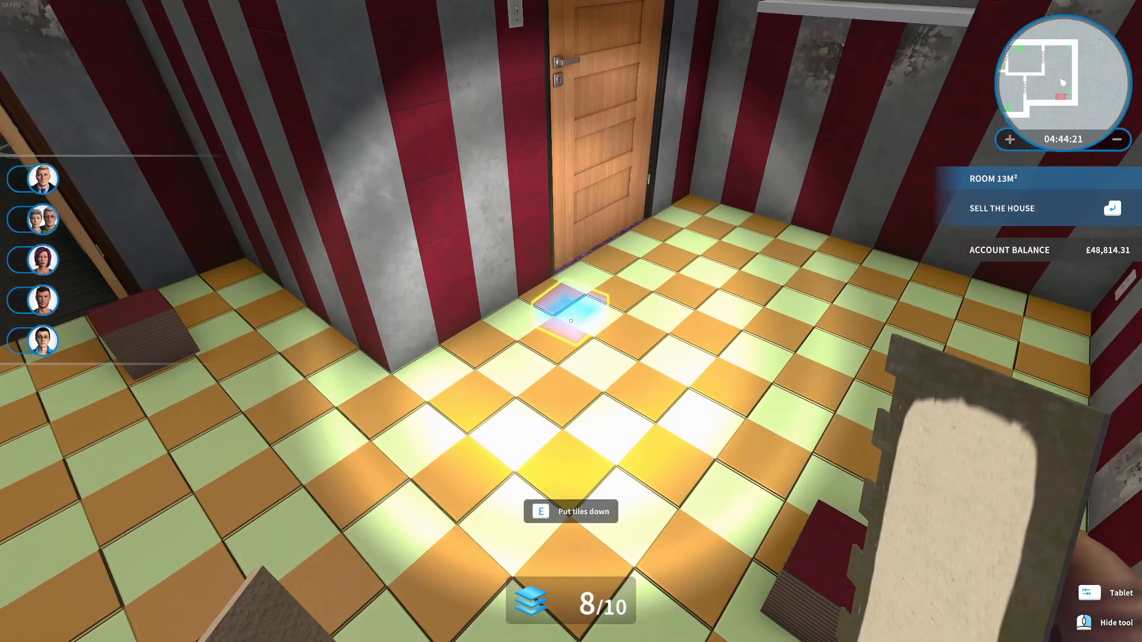
# Set the tile package down and bring up the Scarlet ceramic tiles store page
pyautogui.press('e')
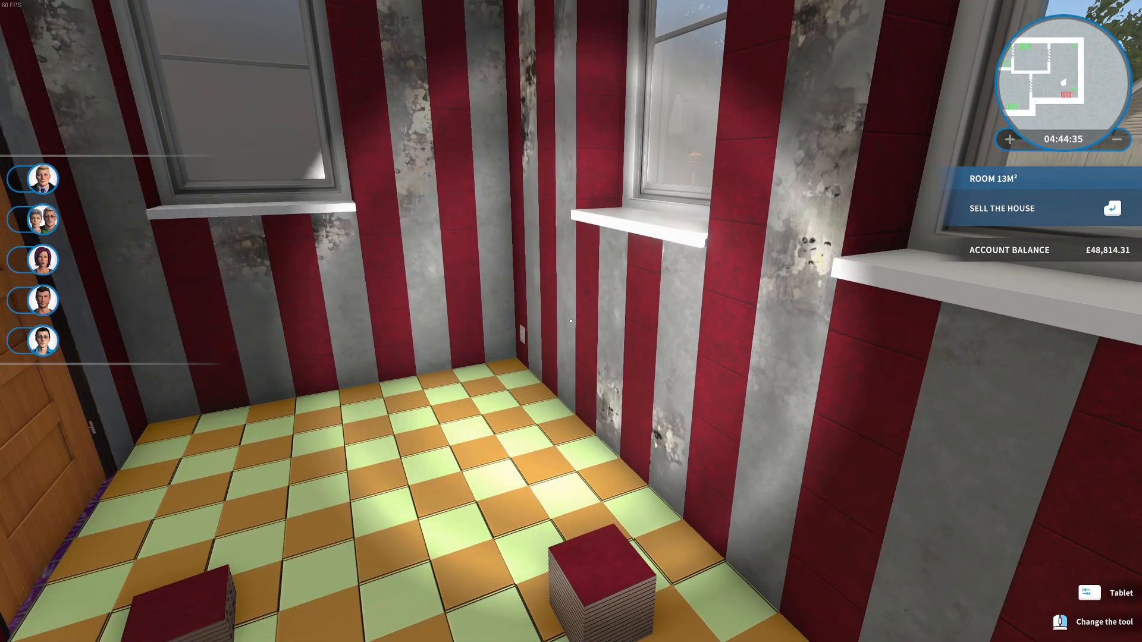
pyautogui.click(1094, 622)
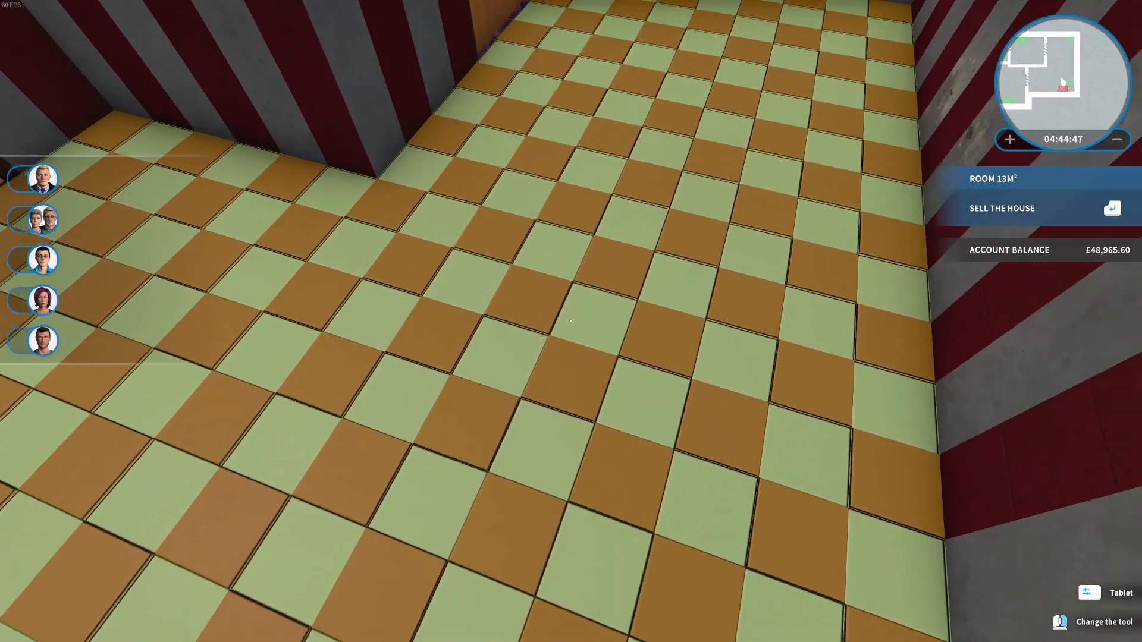
pyautogui.moveTo(571, 320)
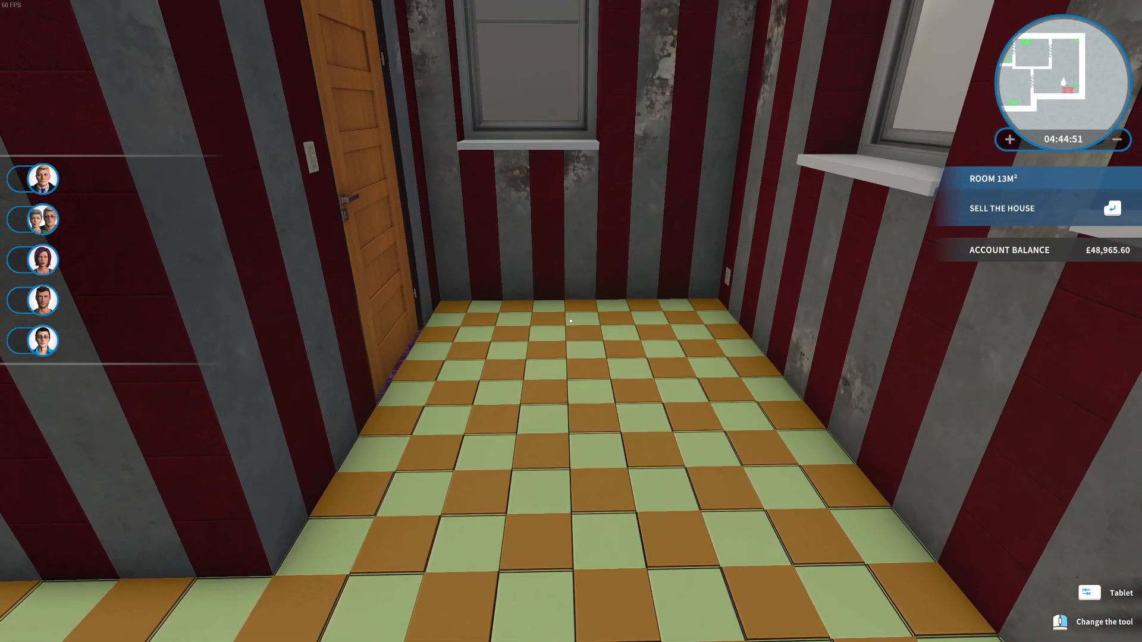
pyautogui.click(1097, 592)
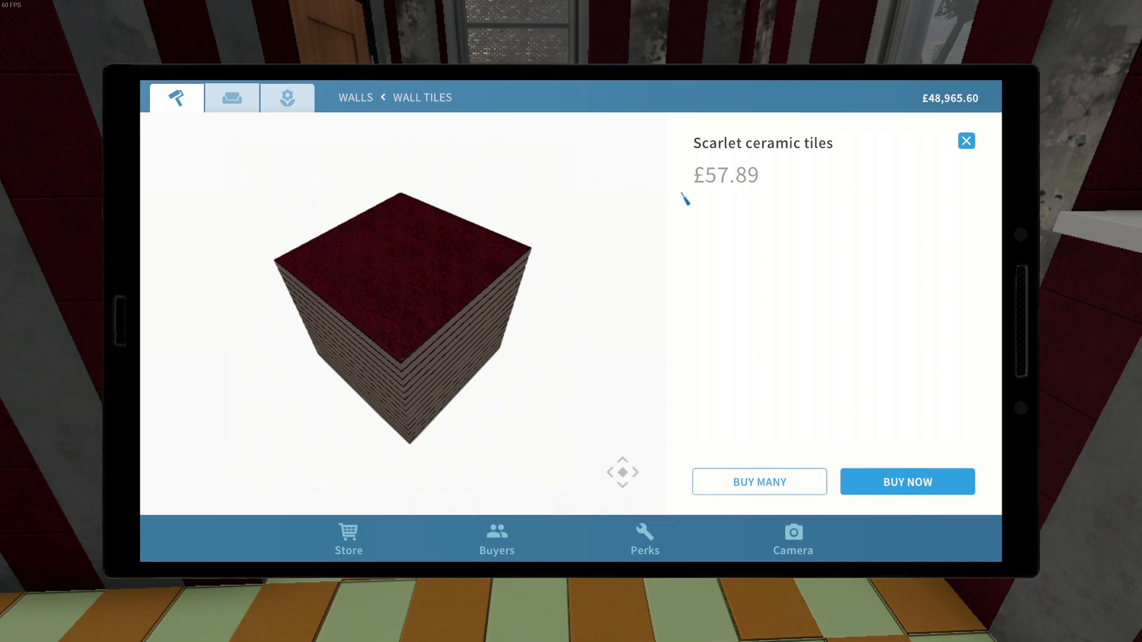
# Return to the Walls > Wall tiles list and pick out the Ceramic Tiles Cyan, opening its details
pyautogui.click(966, 141)
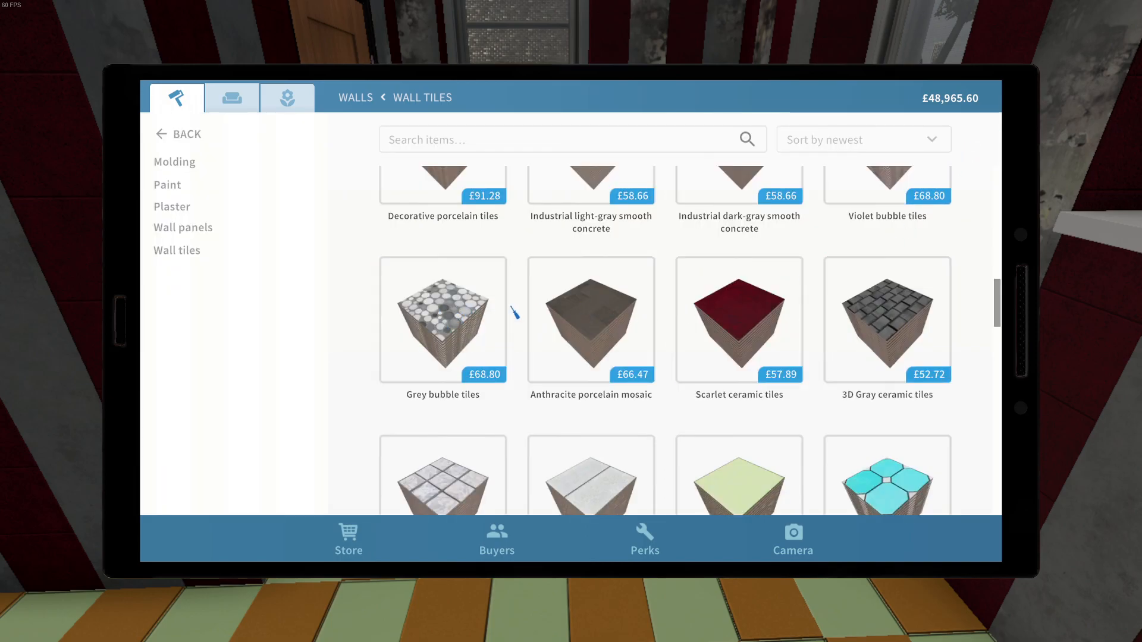
pyautogui.scroll(3)
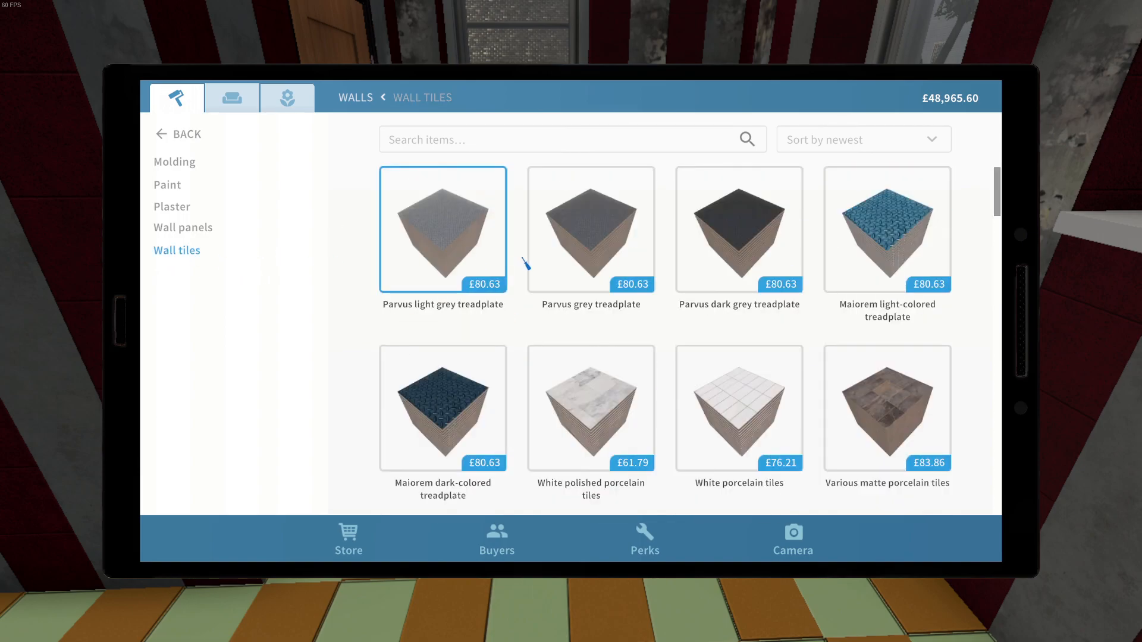
pyautogui.click(738, 229)
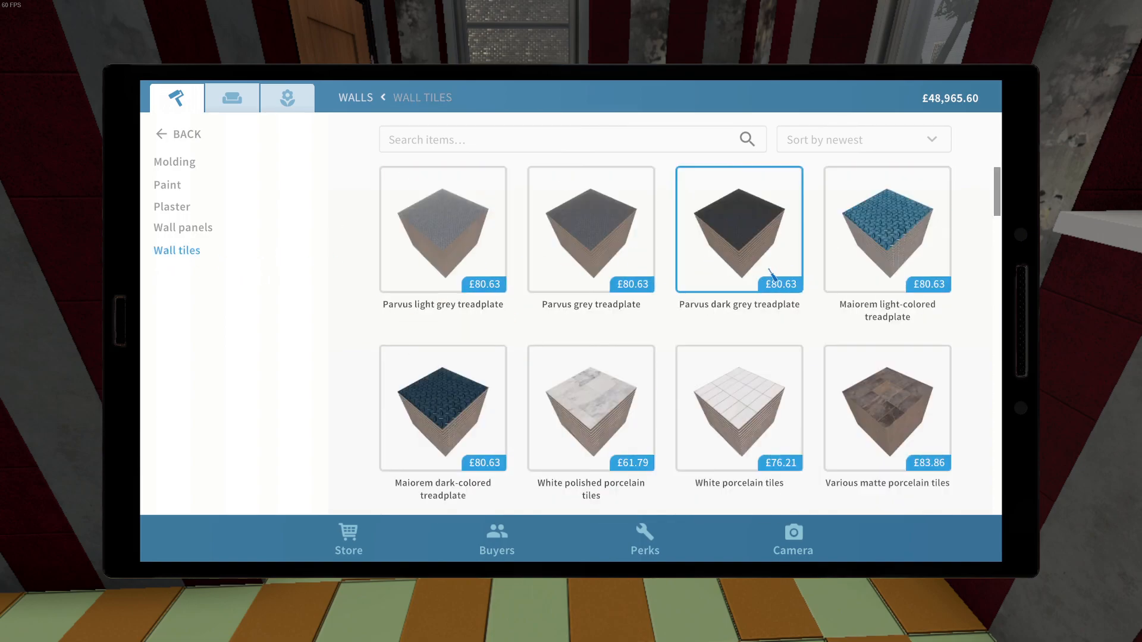
pyautogui.scroll(-3)
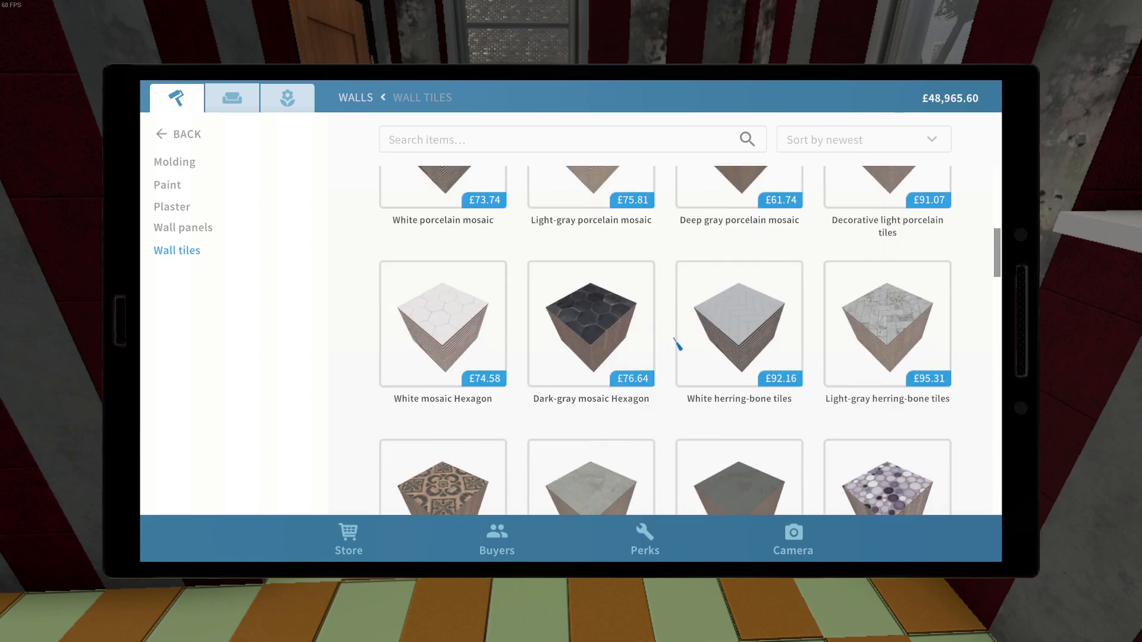
pyautogui.scroll(-3)
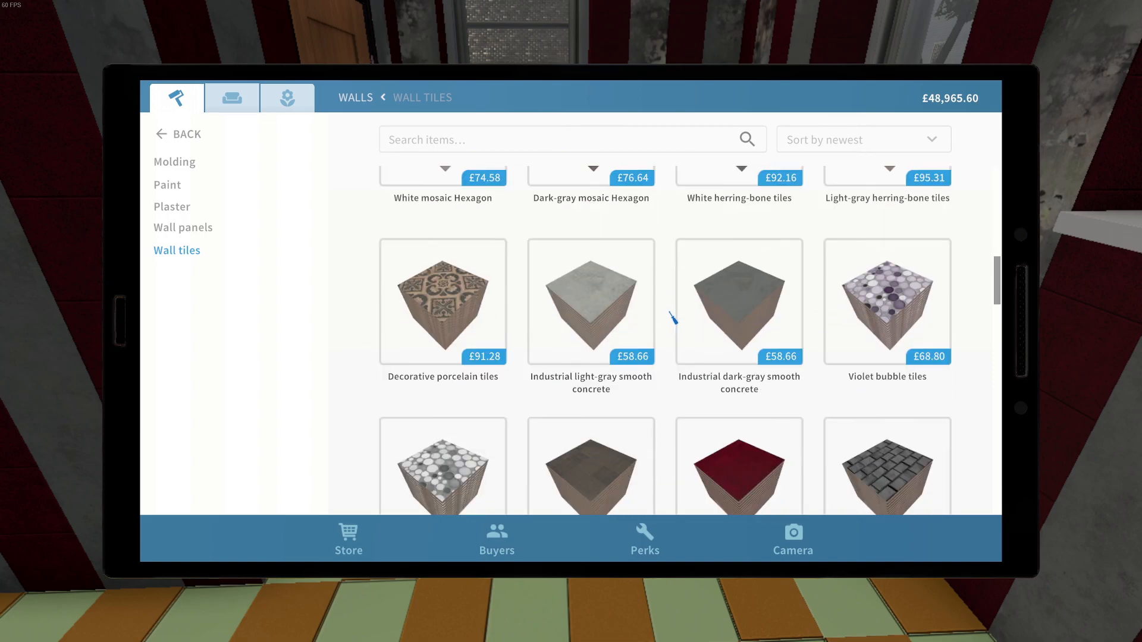
pyautogui.scroll(-3)
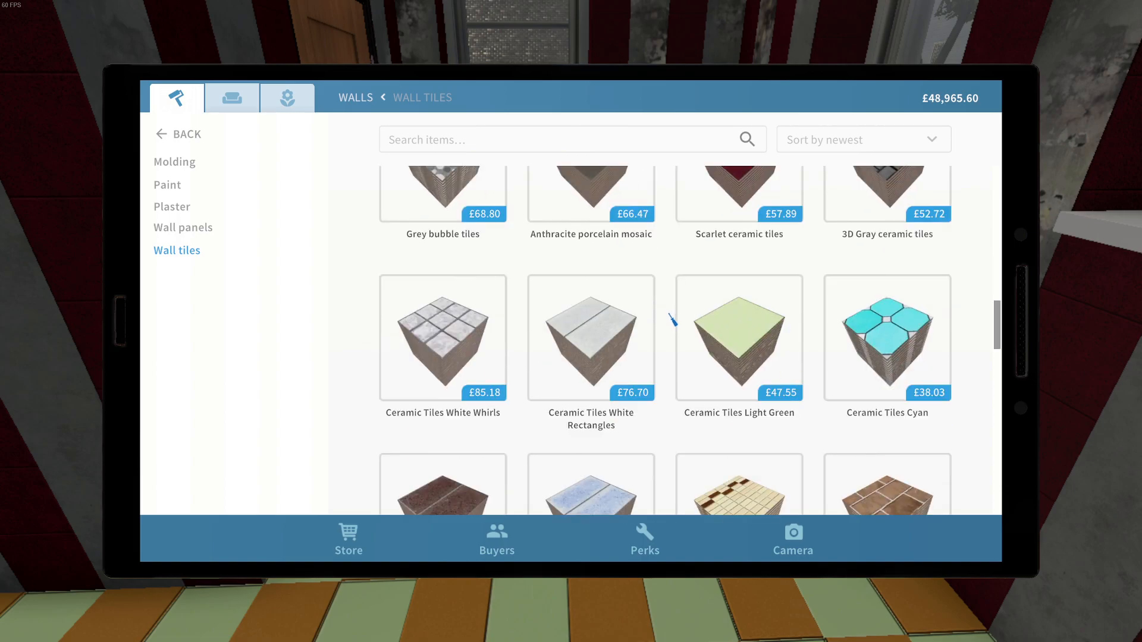
pyautogui.click(886, 337)
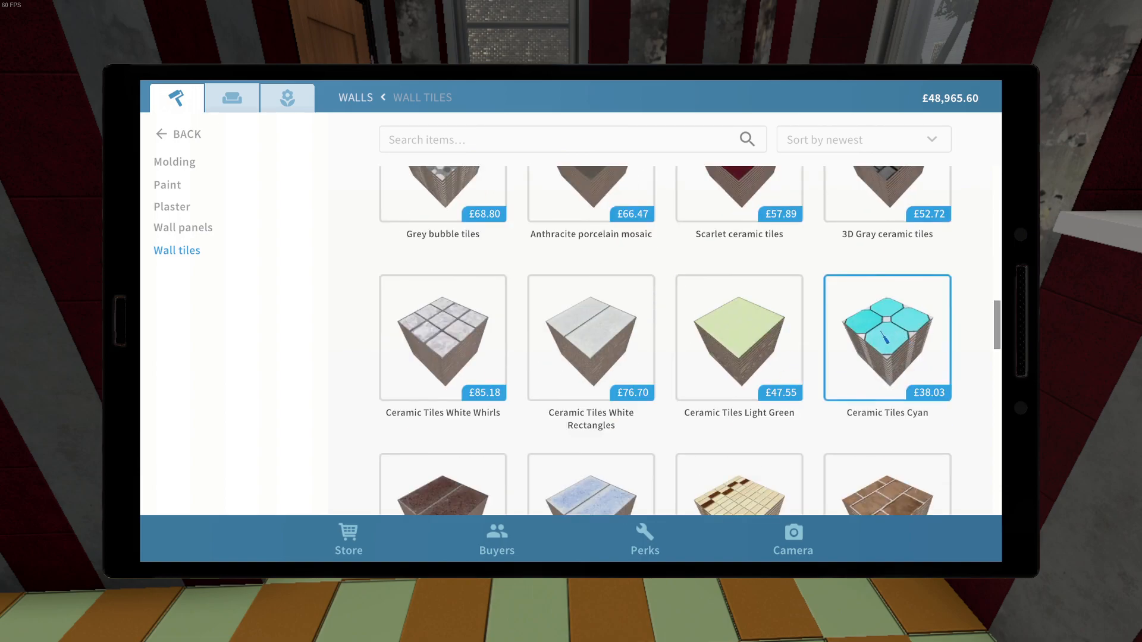
pyautogui.scroll(-3)
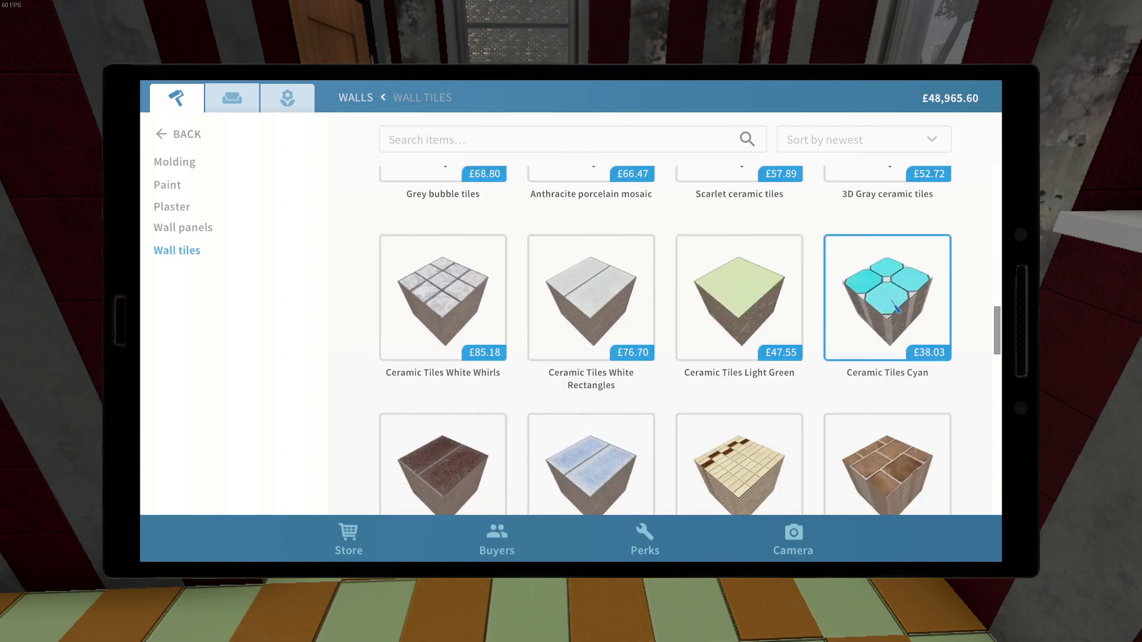
pyautogui.click(886, 298)
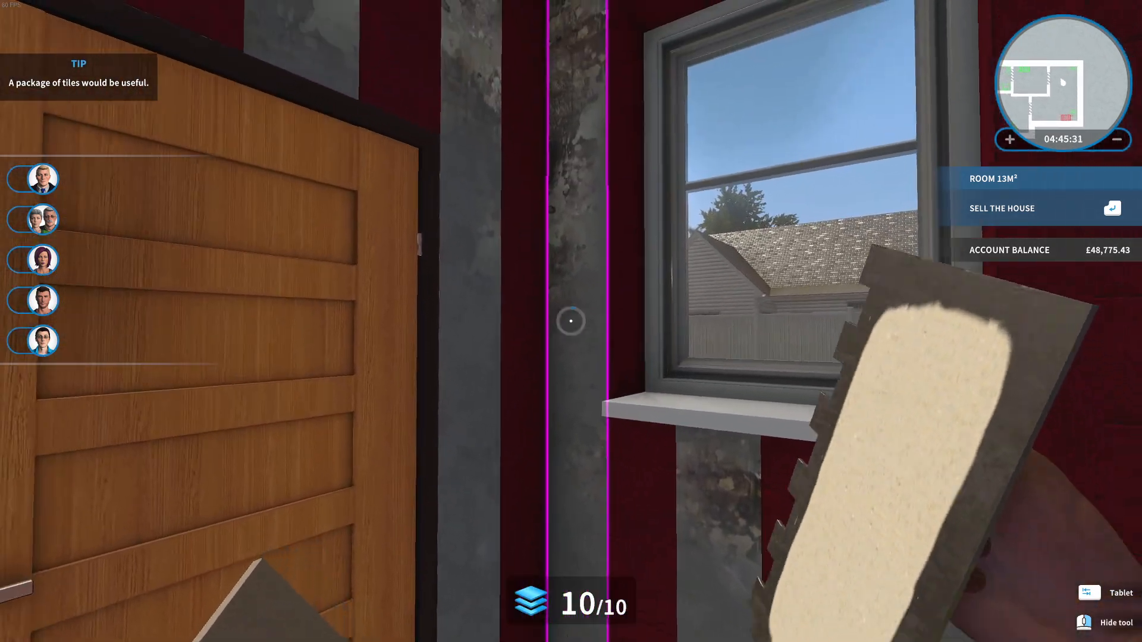
# Lay cyan tiles on the bare wall strips
pyautogui.click(571, 321)
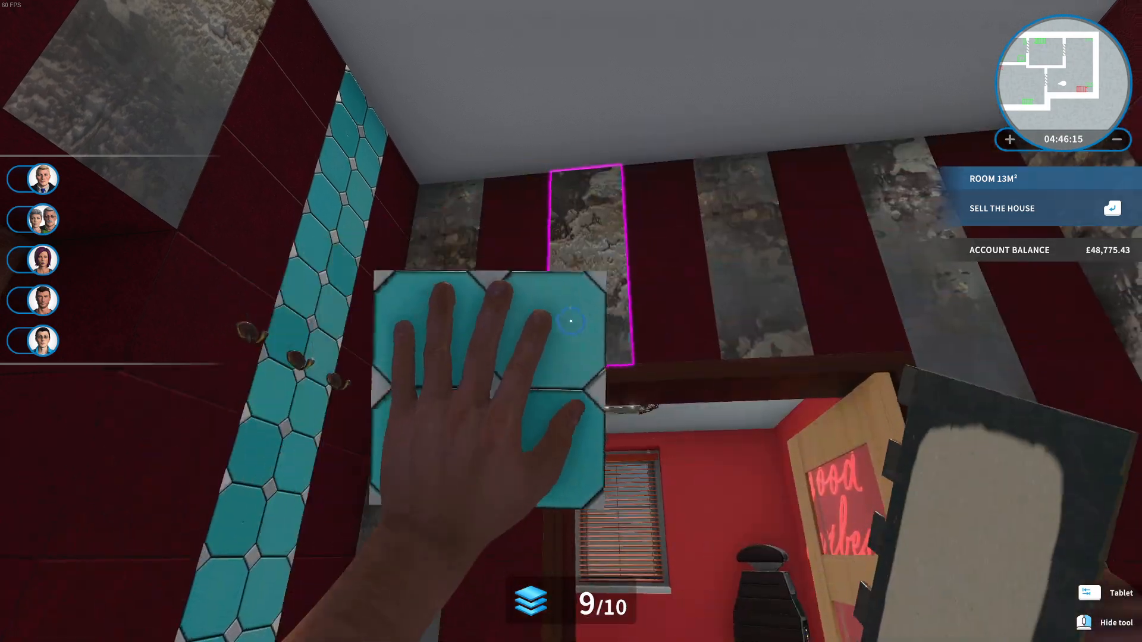
pyautogui.click(569, 321)
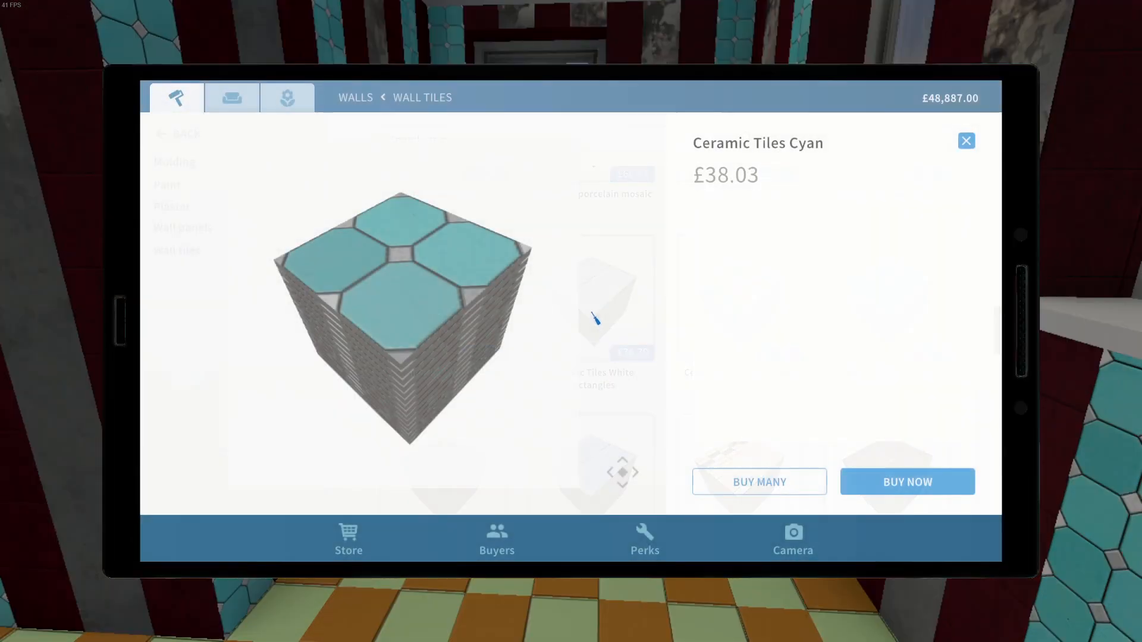
# Close the cyan tile details and buy a ceramic wall tile package from the list
pyautogui.click(966, 141)
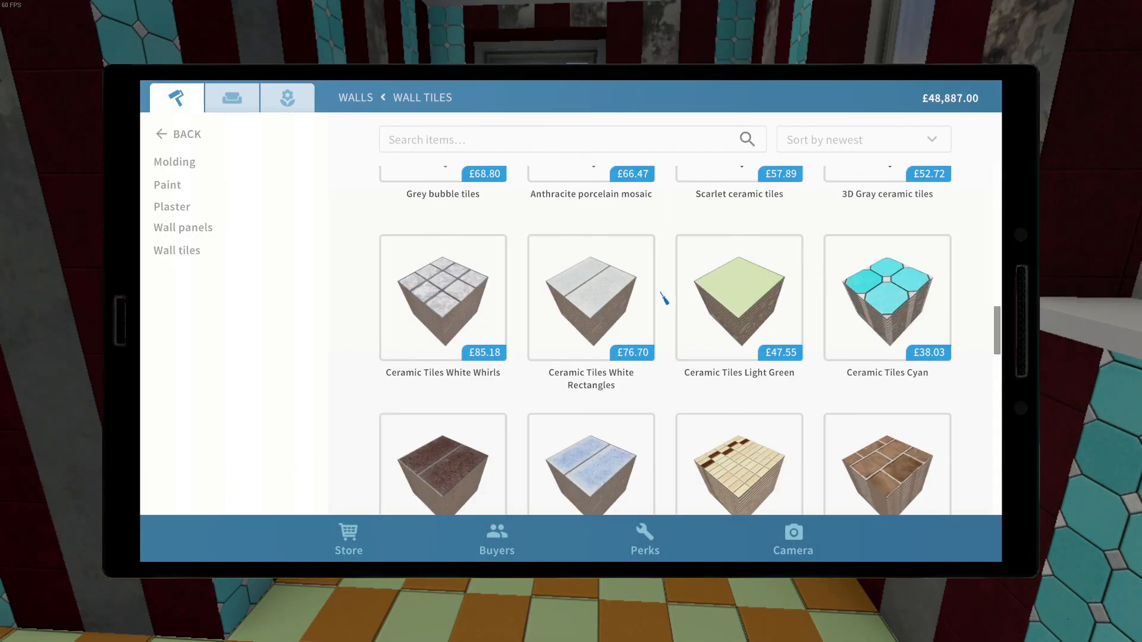
pyautogui.scroll(-3)
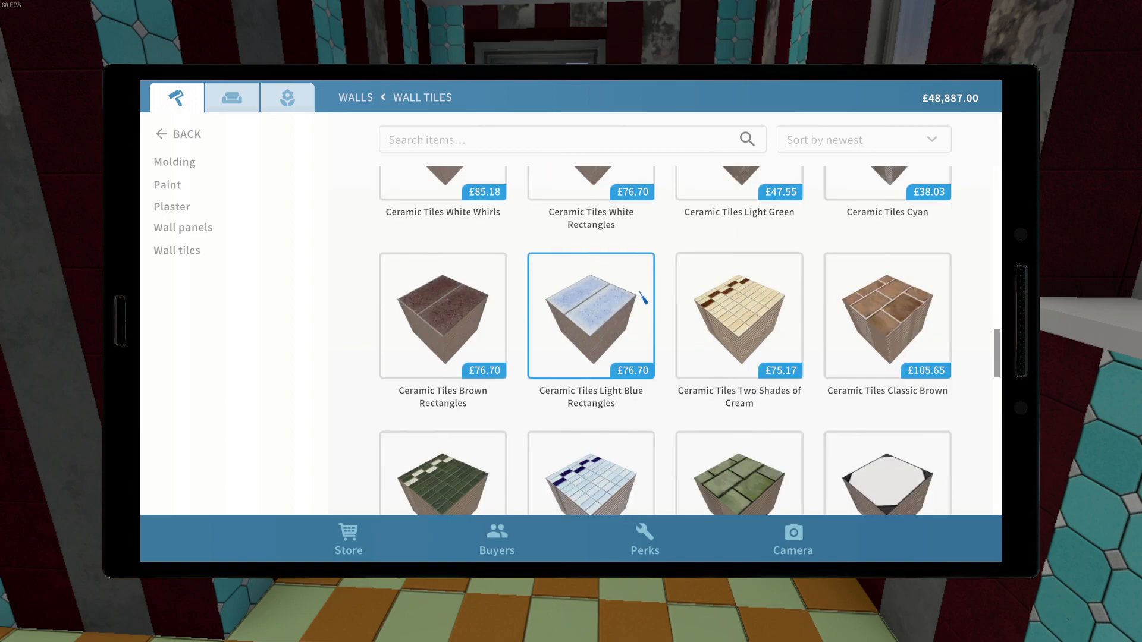
pyautogui.scroll(-3)
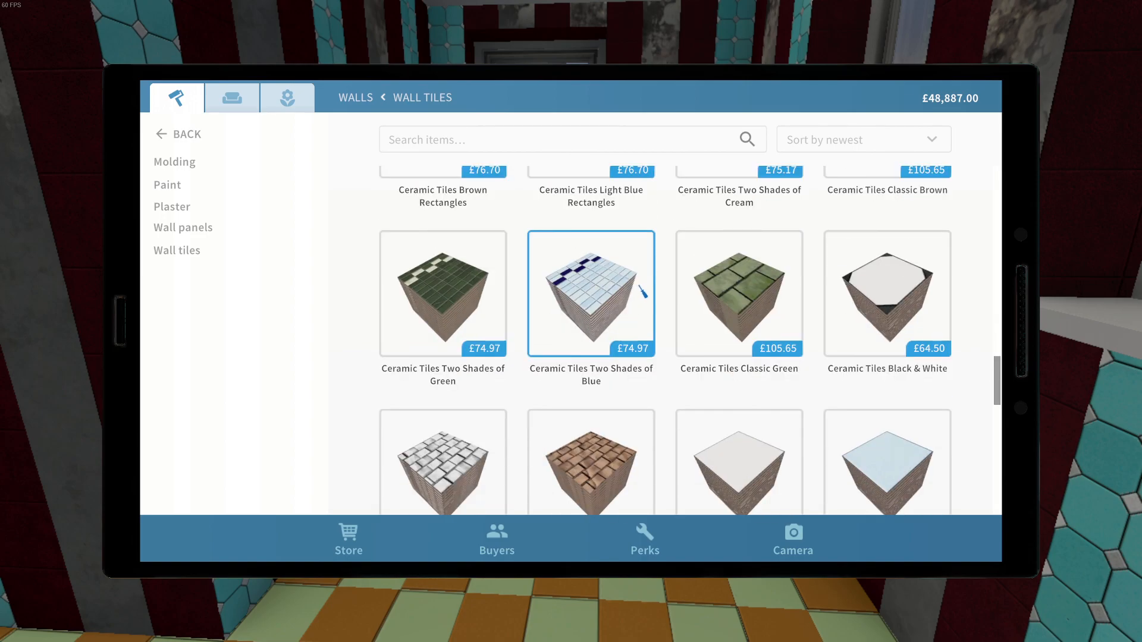
pyautogui.scroll(-3)
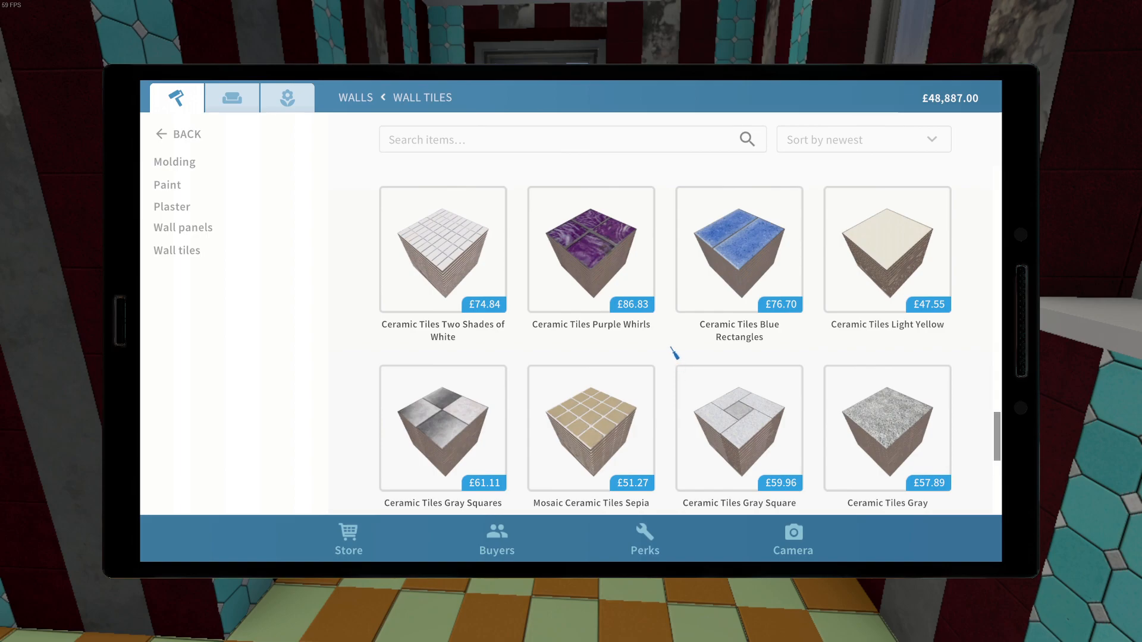
pyautogui.scroll(-3)
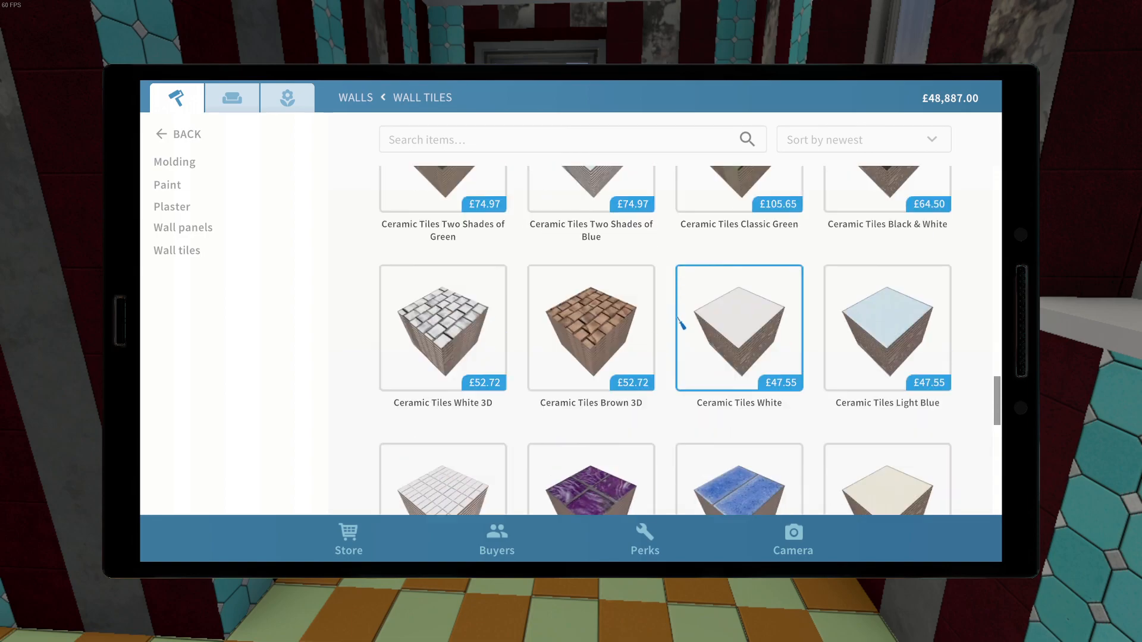
pyautogui.scroll(-3)
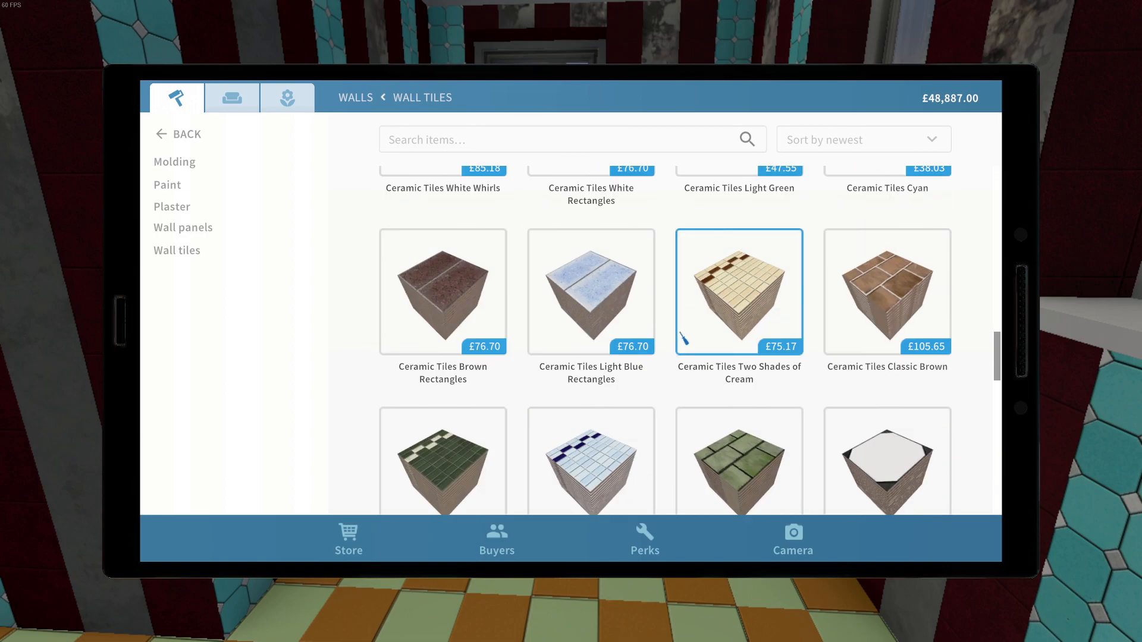
pyautogui.click(739, 291)
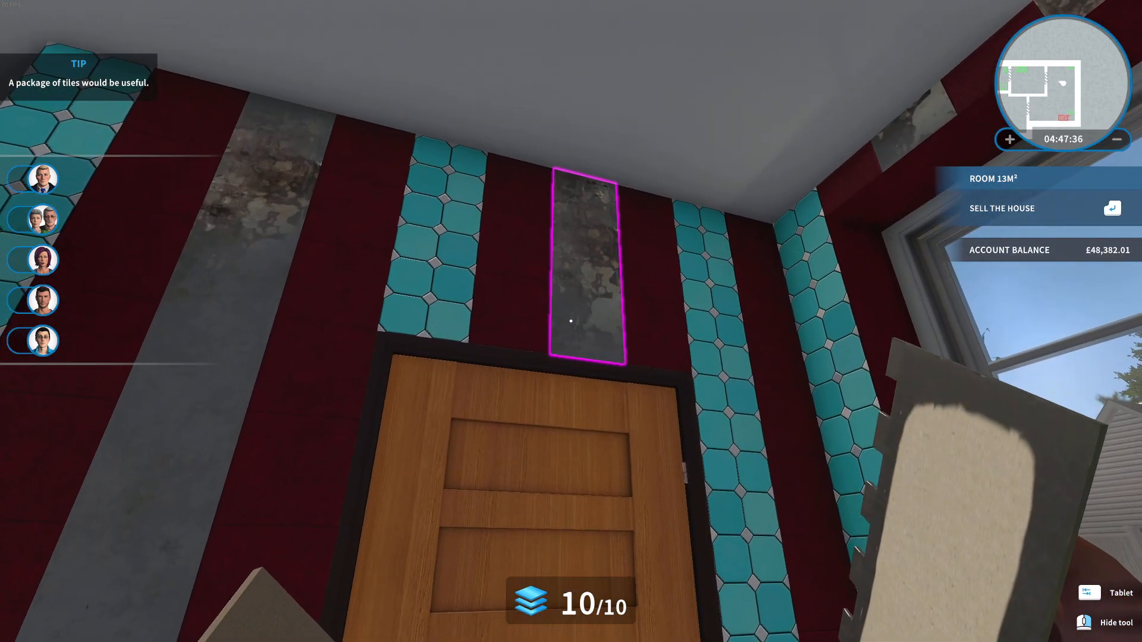
# Lay white square tiles on the bare strip above the door
pyautogui.click(570, 320)
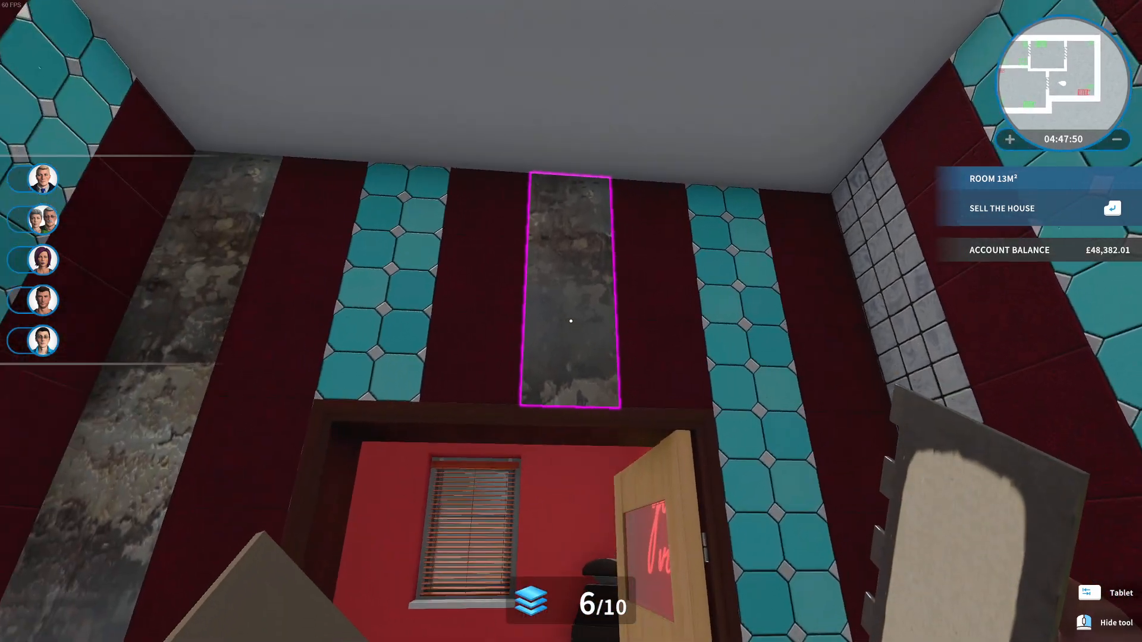
pyautogui.click(571, 320)
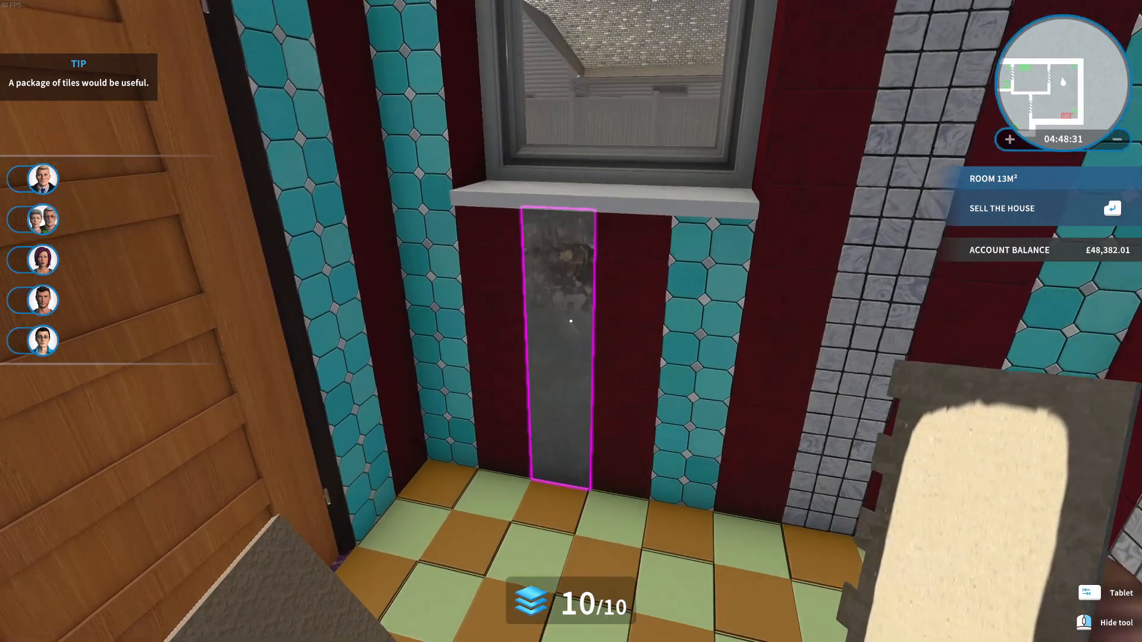
# Tile the bare strip below the window with white square tiles
pyautogui.click(570, 320)
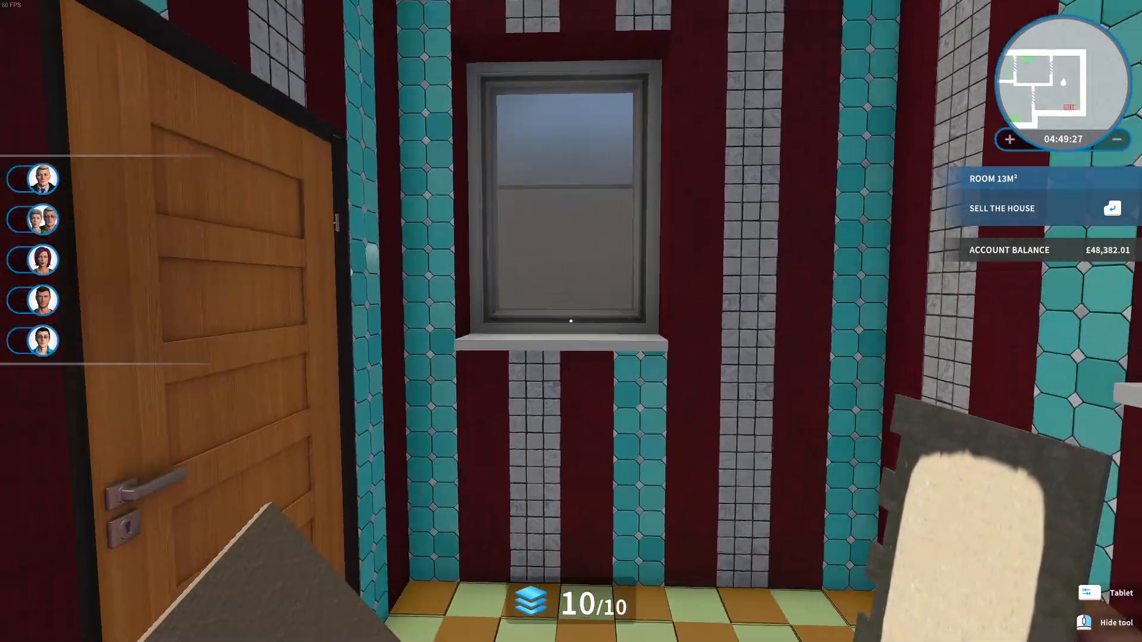
pyautogui.moveTo(571, 321)
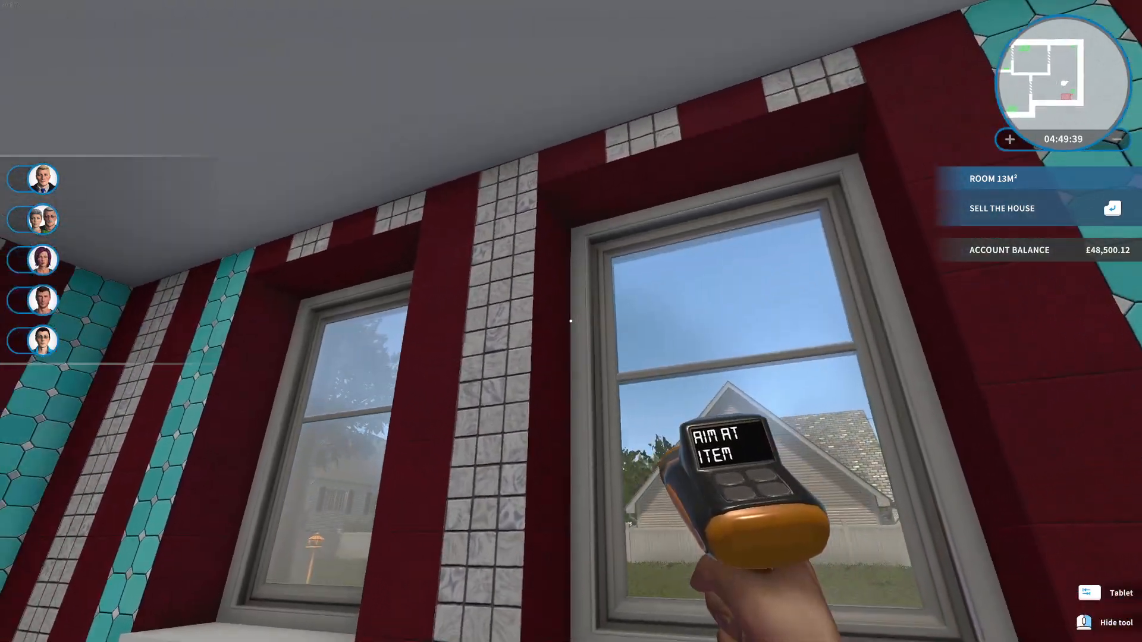
pyautogui.moveTo(571, 321)
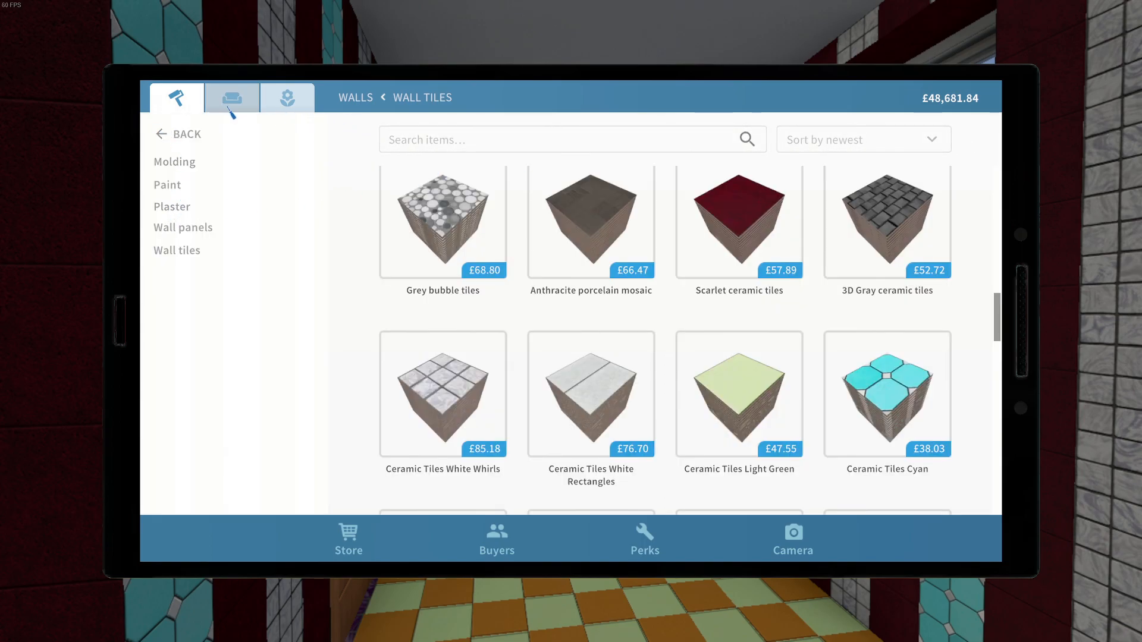
# Navigate to the Windows category and bring up the Clotho short blinds
pyautogui.click(232, 96)
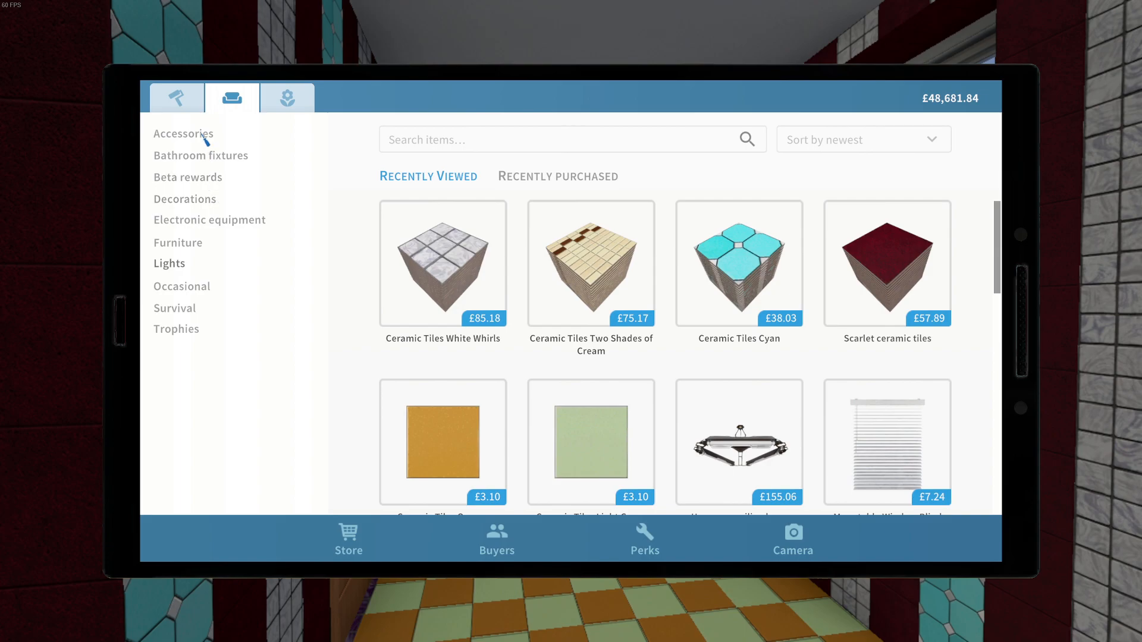
pyautogui.click(175, 97)
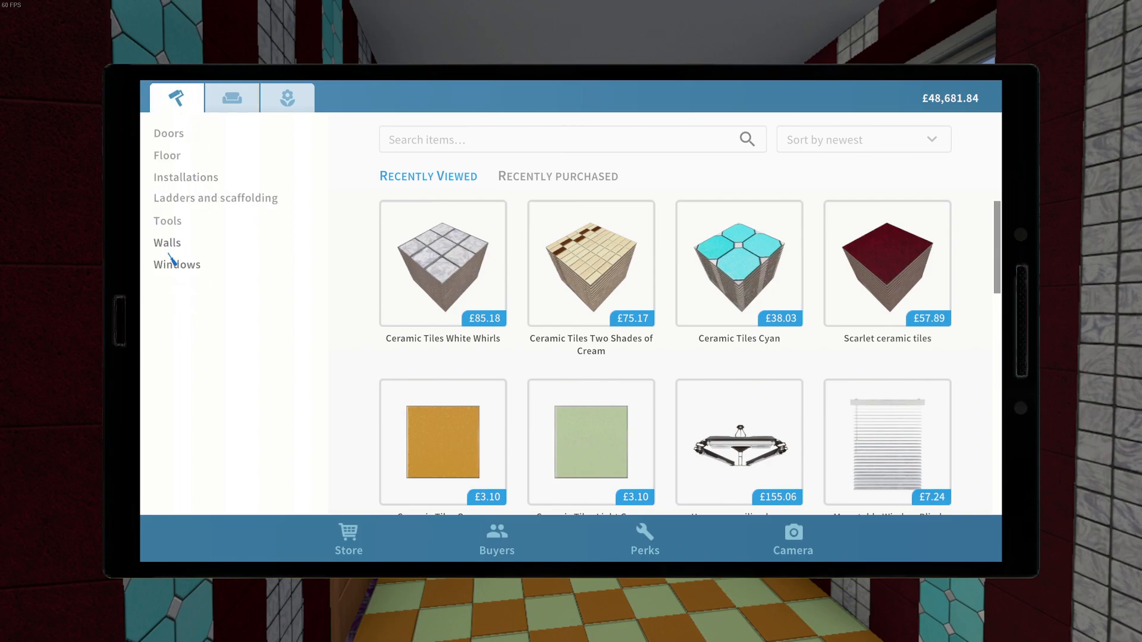
pyautogui.click(176, 264)
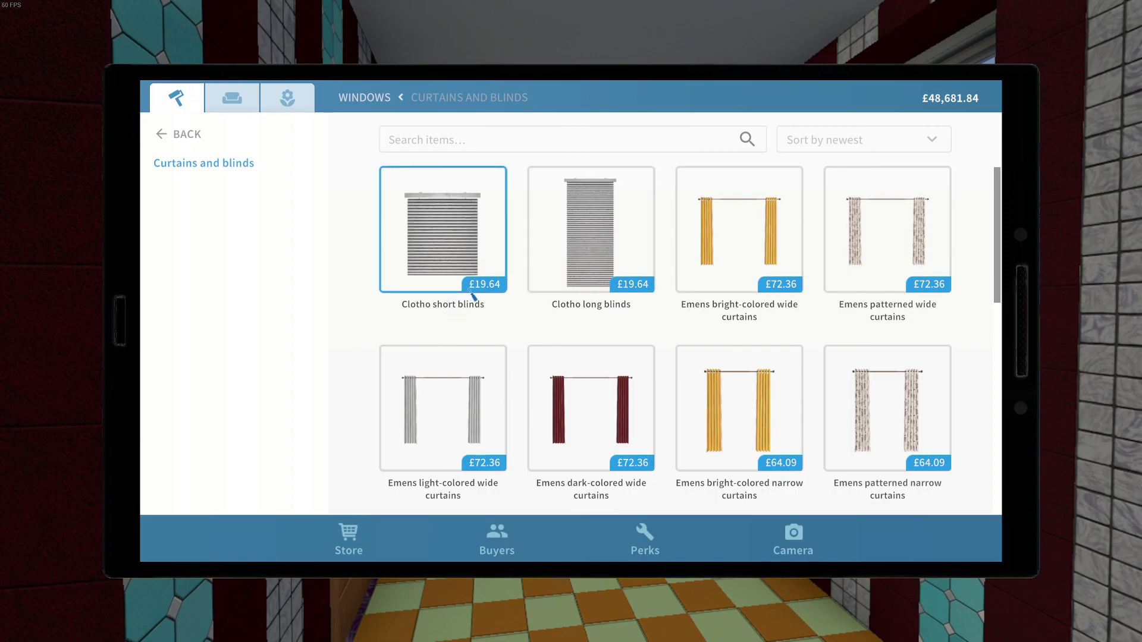
pyautogui.click(442, 229)
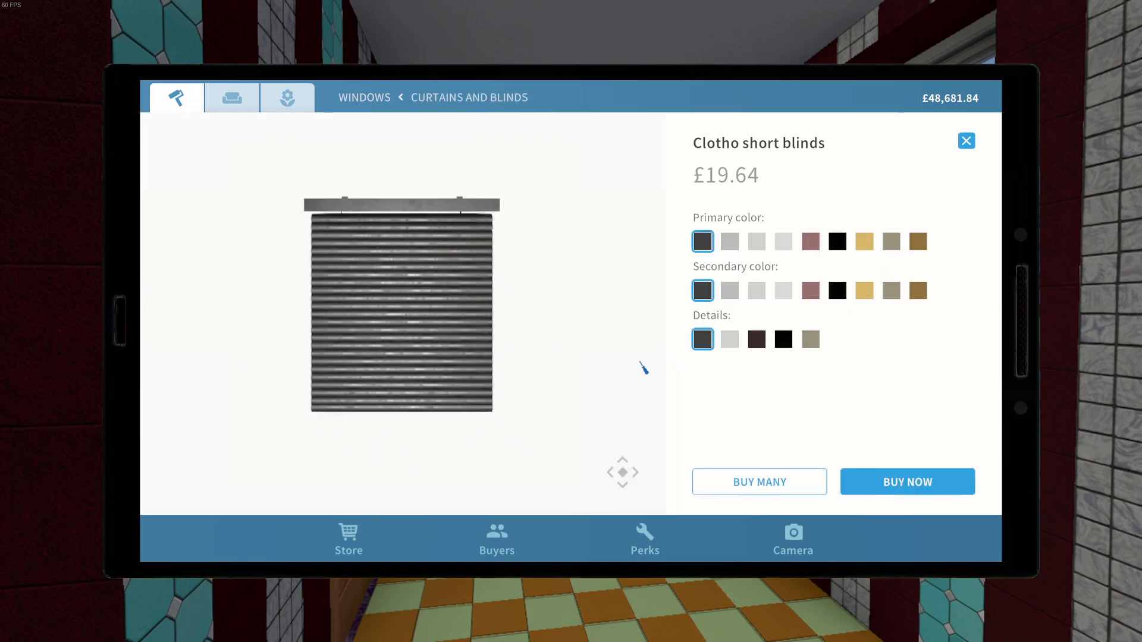
# Colour the blinds gold primary and secondary with black details, then buy them
pyautogui.click(783, 339)
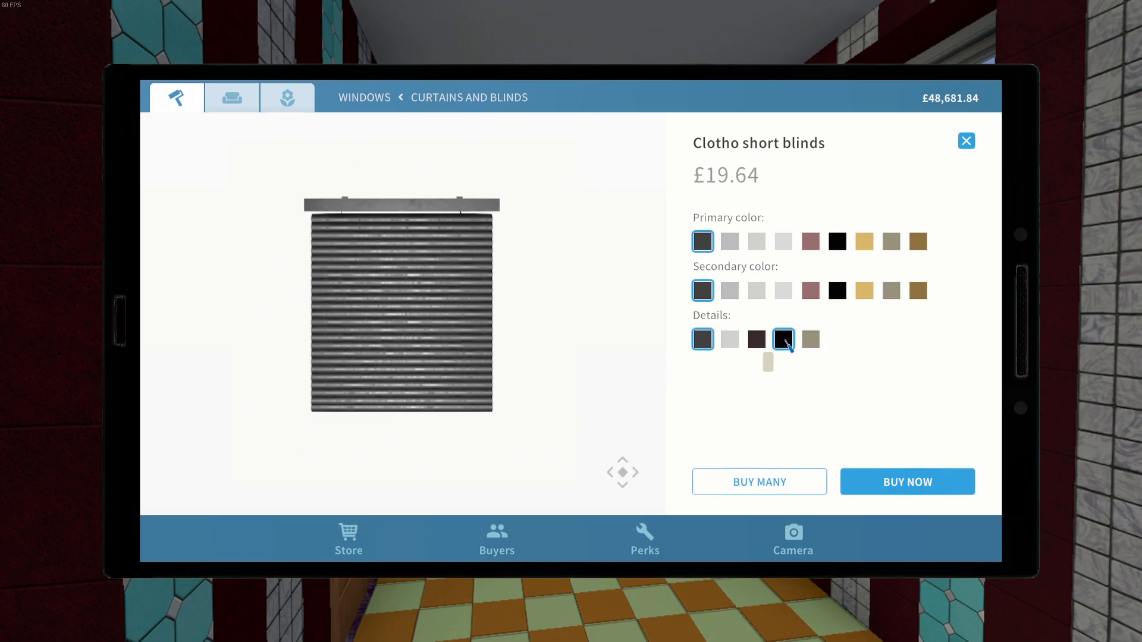
pyautogui.click(865, 290)
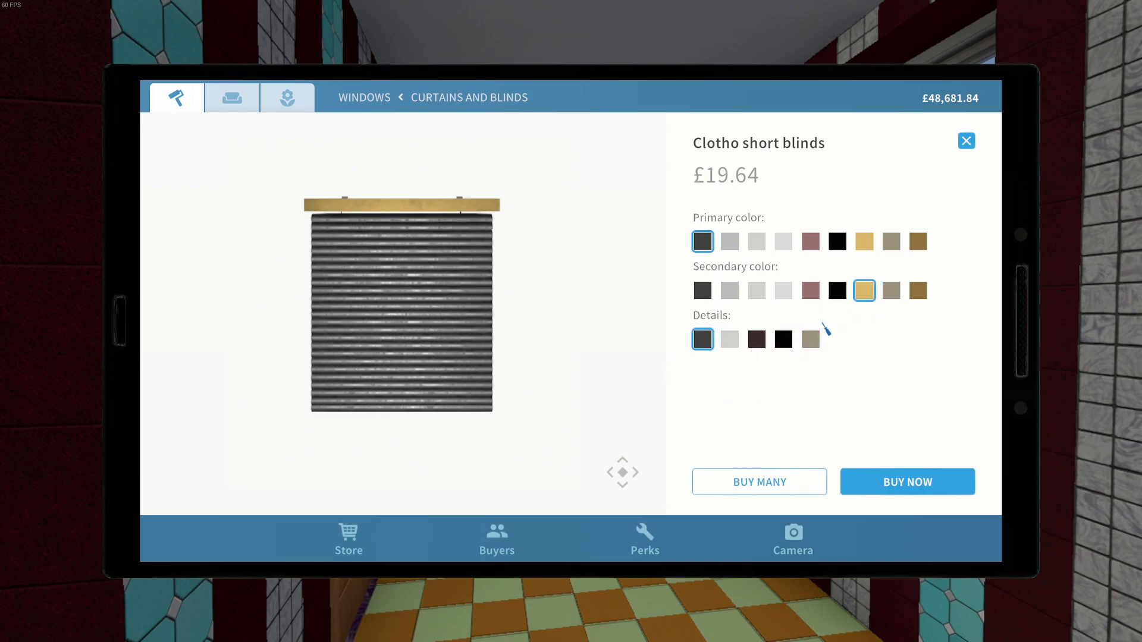
pyautogui.click(865, 242)
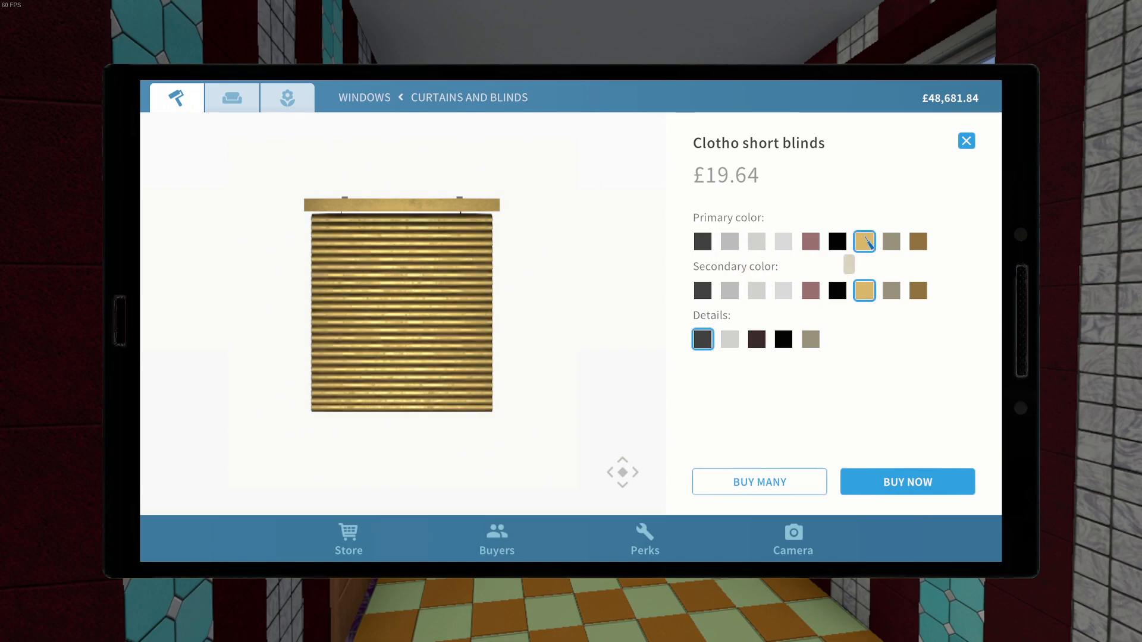
pyautogui.click(783, 339)
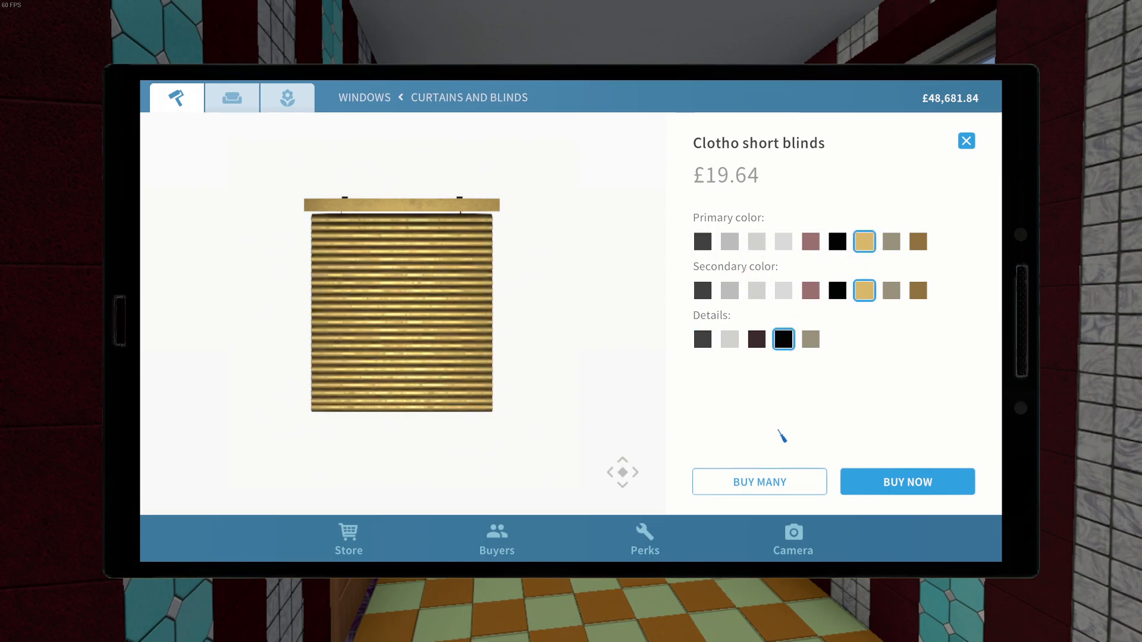
pyautogui.click(906, 482)
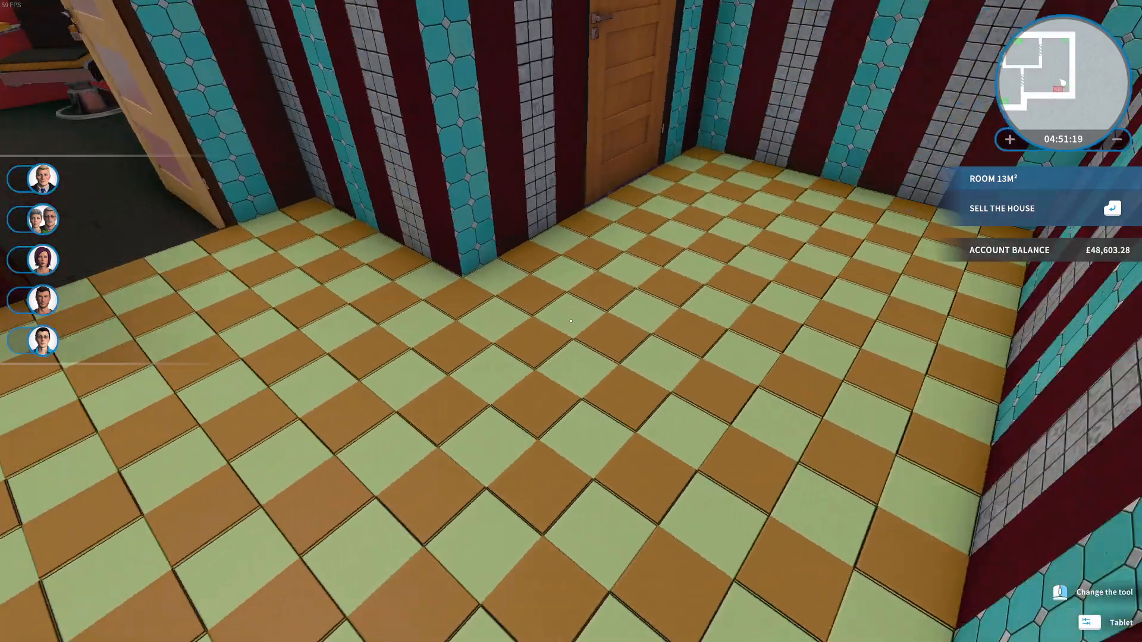
# Bring the store back up after hanging the gold blinds
pyautogui.click(1114, 622)
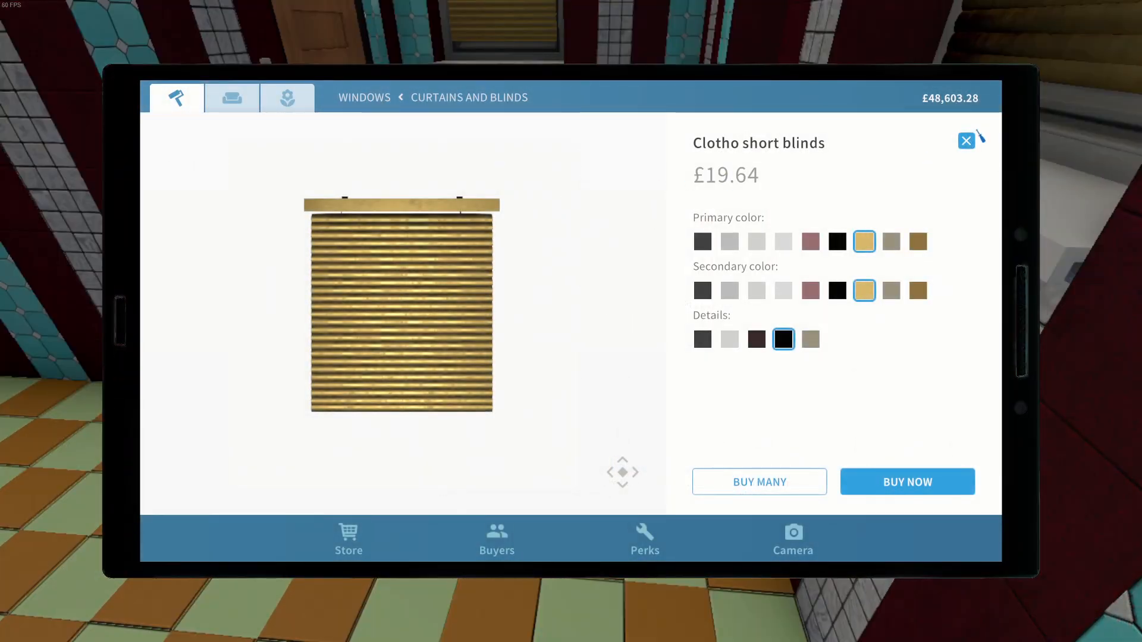
# Close the blinds page, go to Floor > Floor panels and coverings and browse the fitted carpets
pyautogui.click(966, 140)
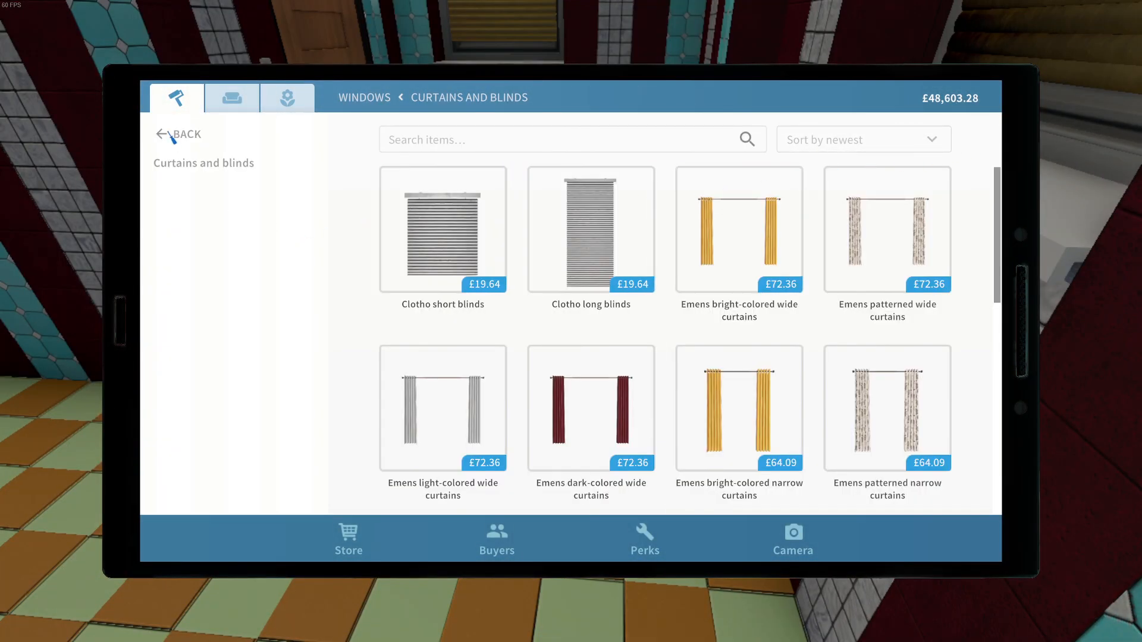
pyautogui.click(177, 134)
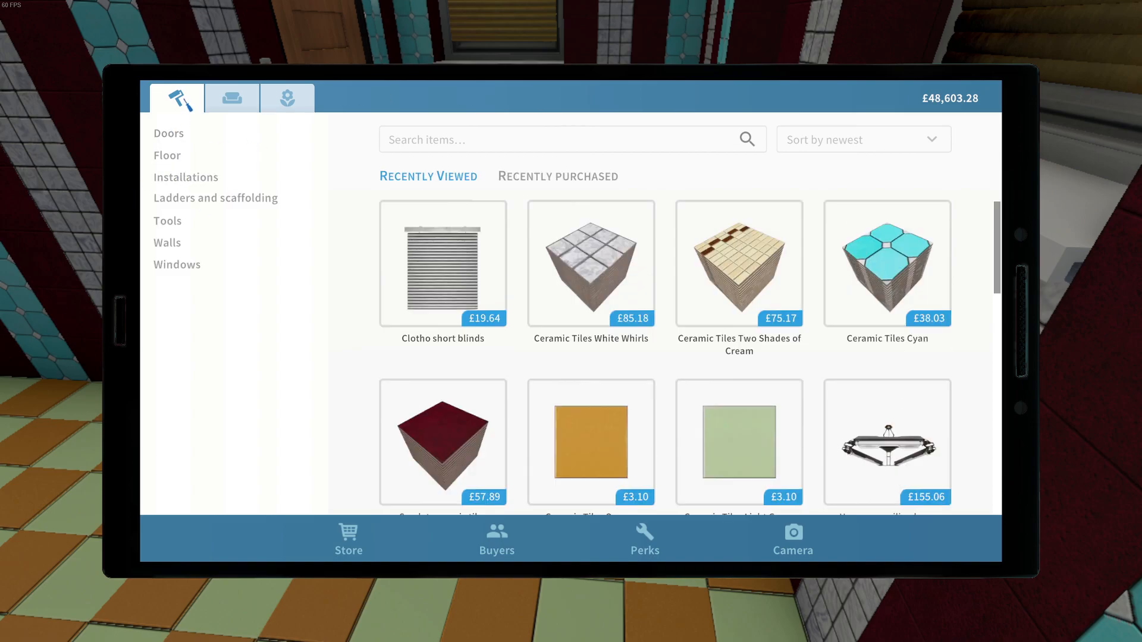
pyautogui.click(166, 155)
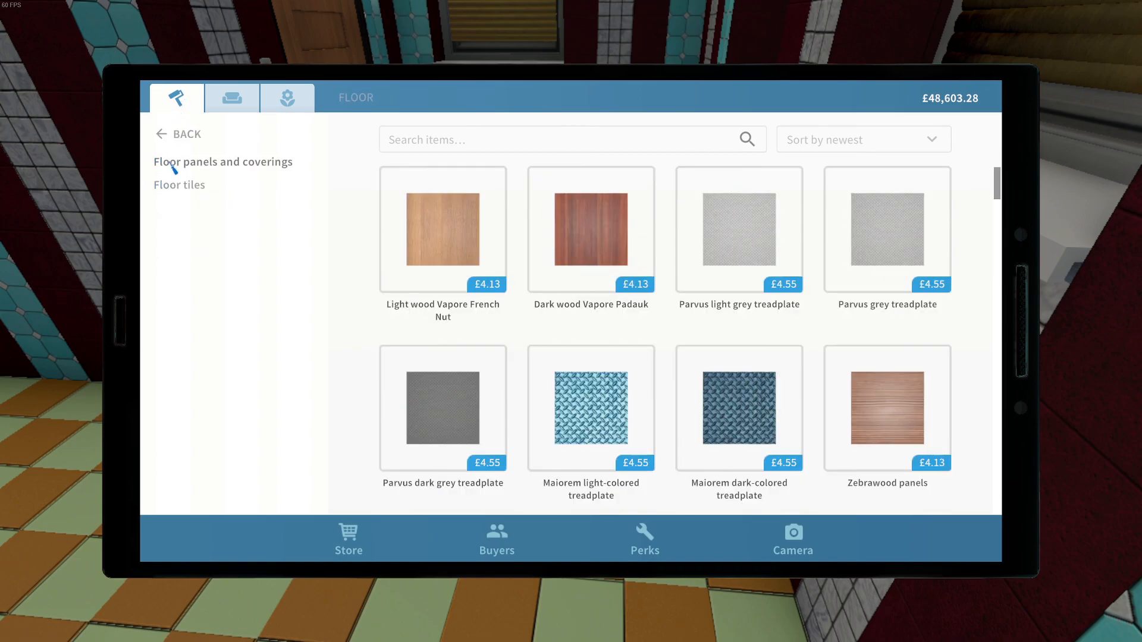
pyautogui.click(223, 161)
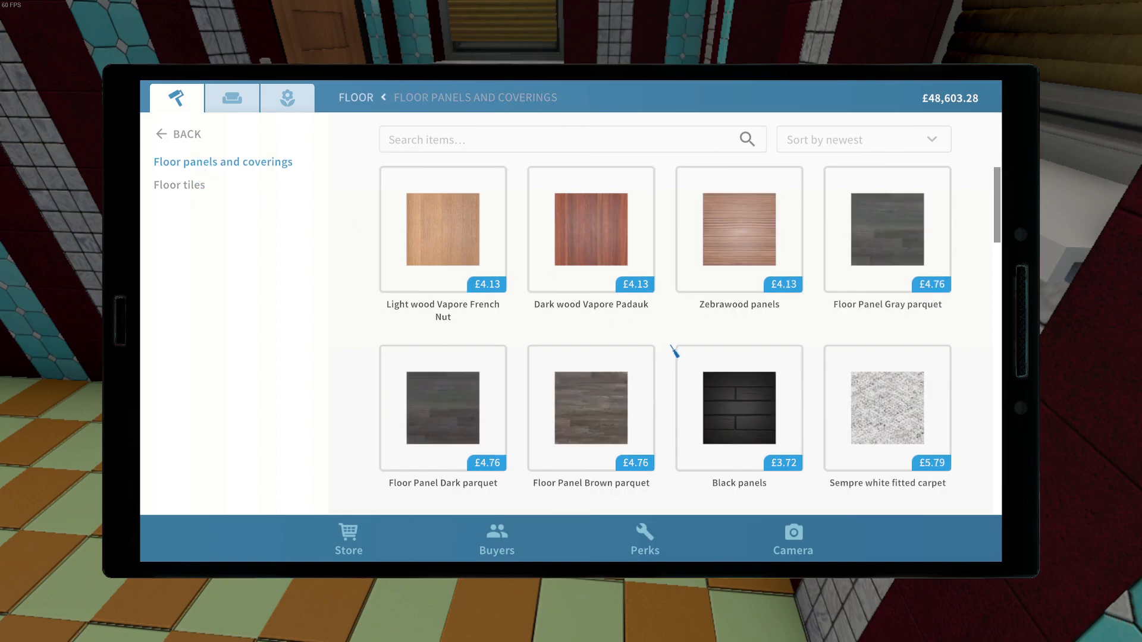
pyautogui.scroll(-3)
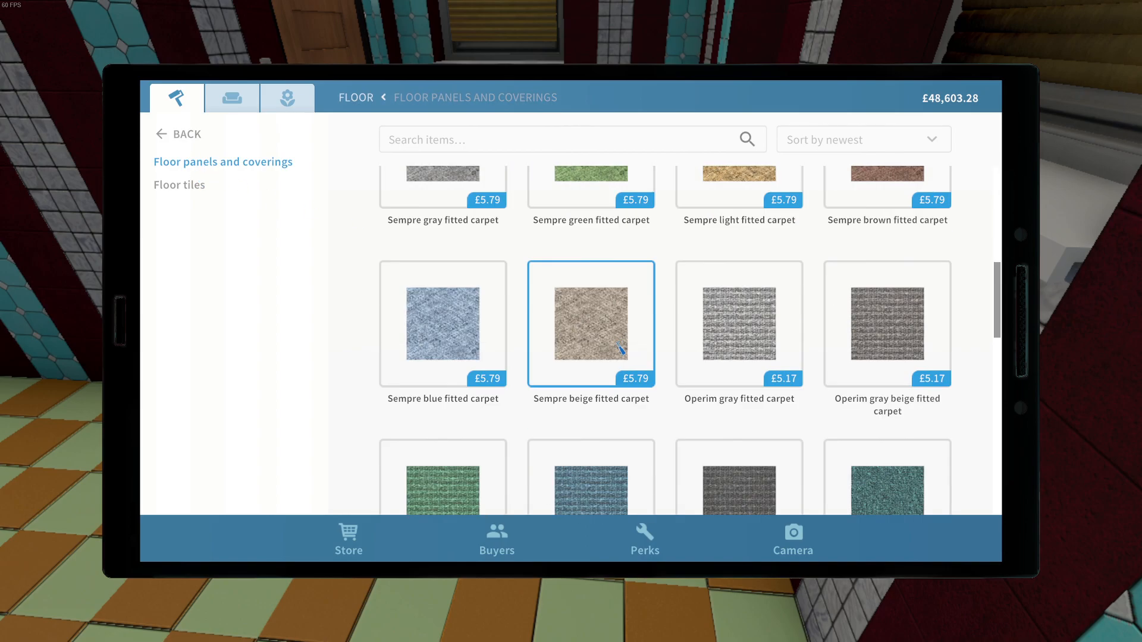
pyautogui.scroll(-3)
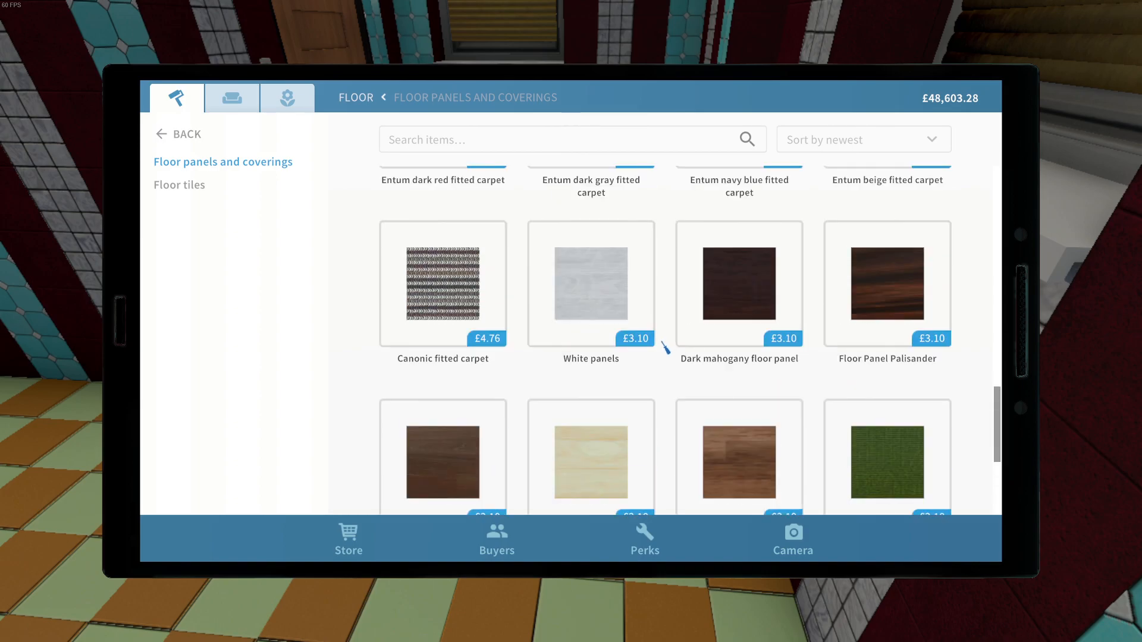
pyautogui.scroll(-3)
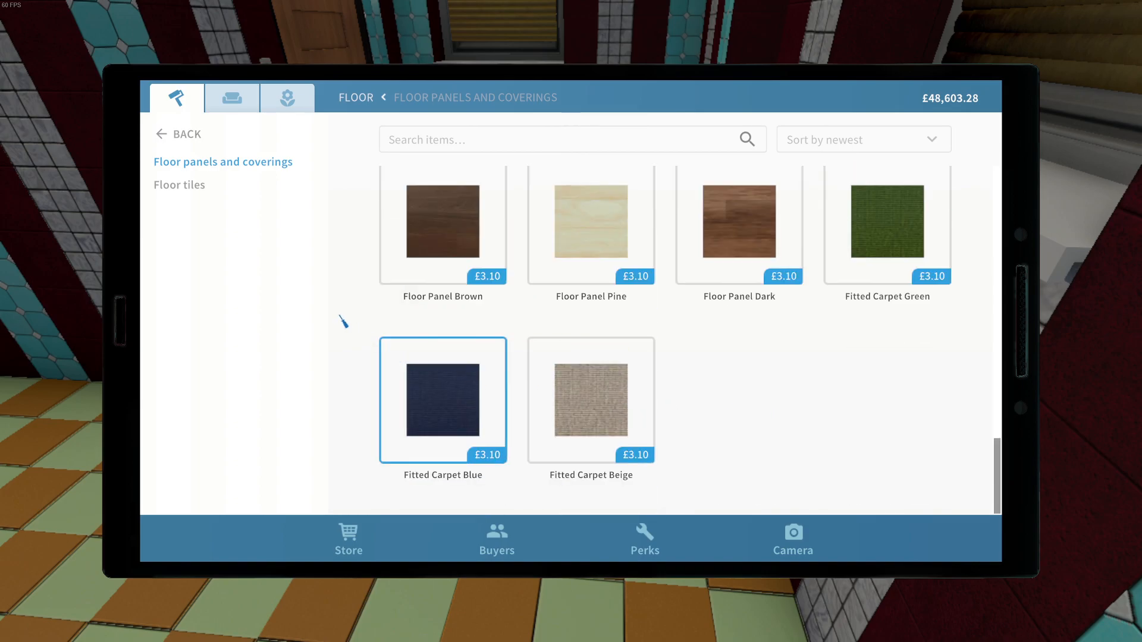
pyautogui.scroll(-3)
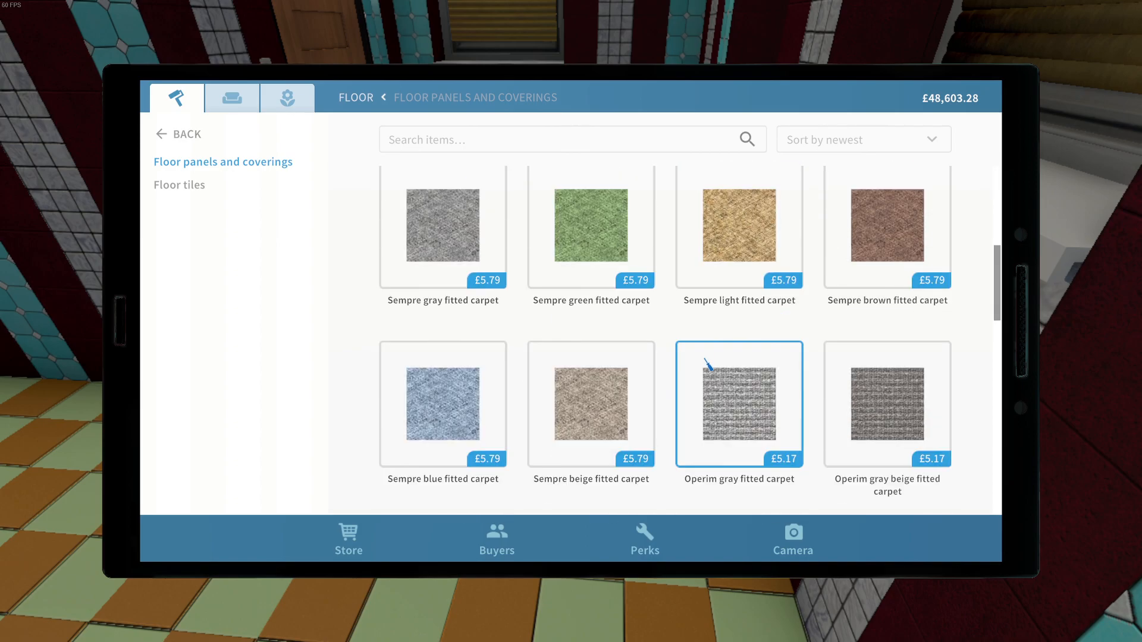
pyautogui.scroll(-3)
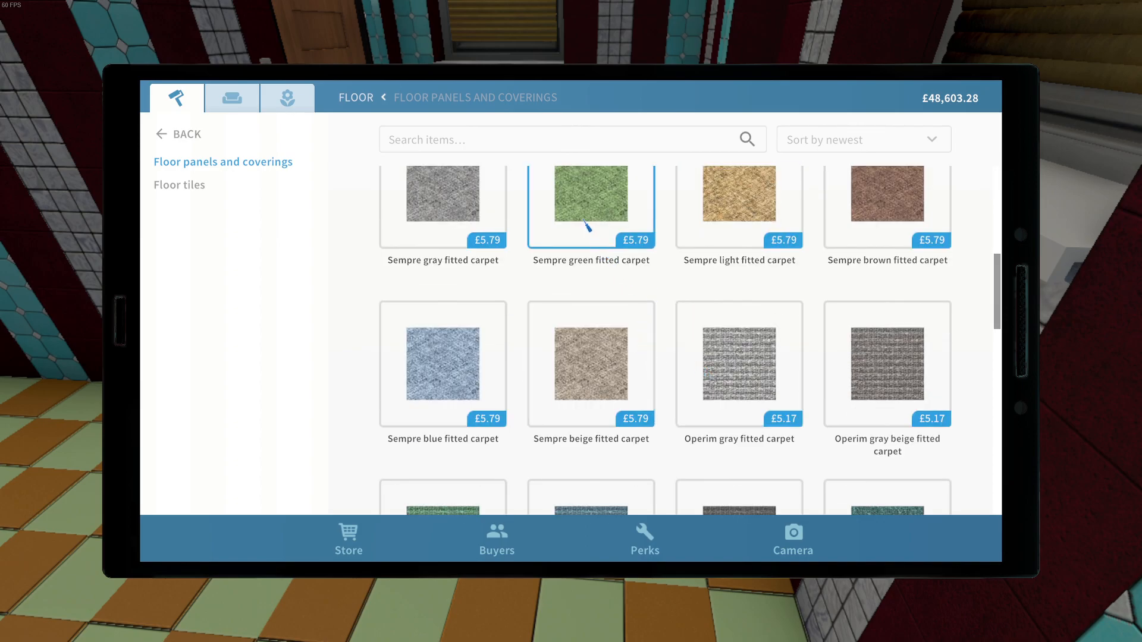
pyautogui.scroll(-3)
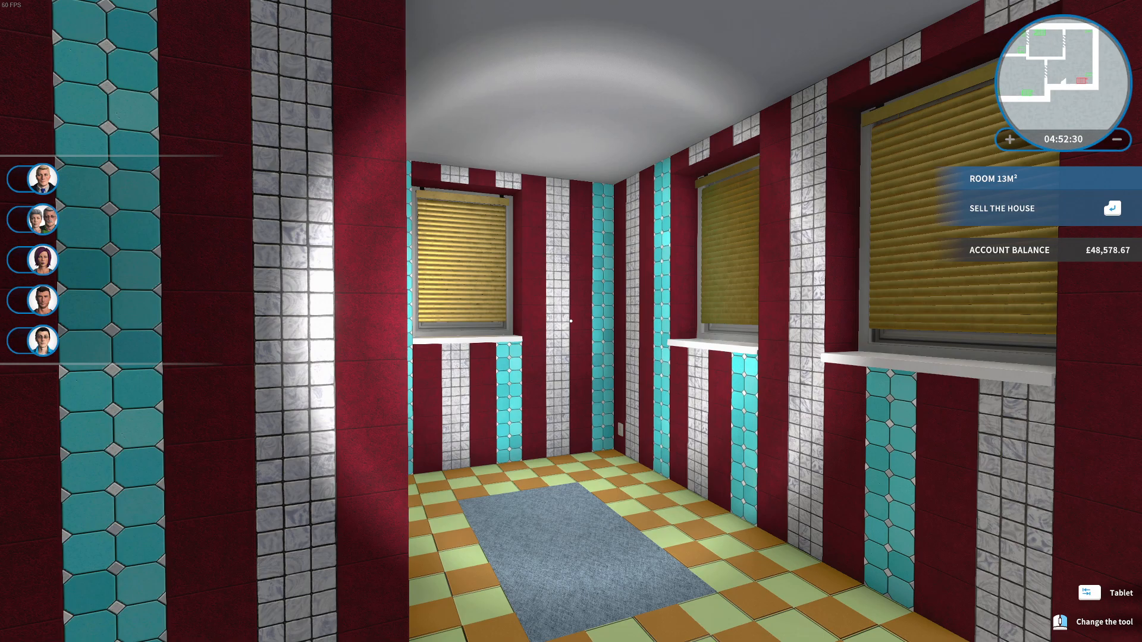
# Bring the store back up on the Floor page after laying the blue carpet
pyautogui.click(1112, 610)
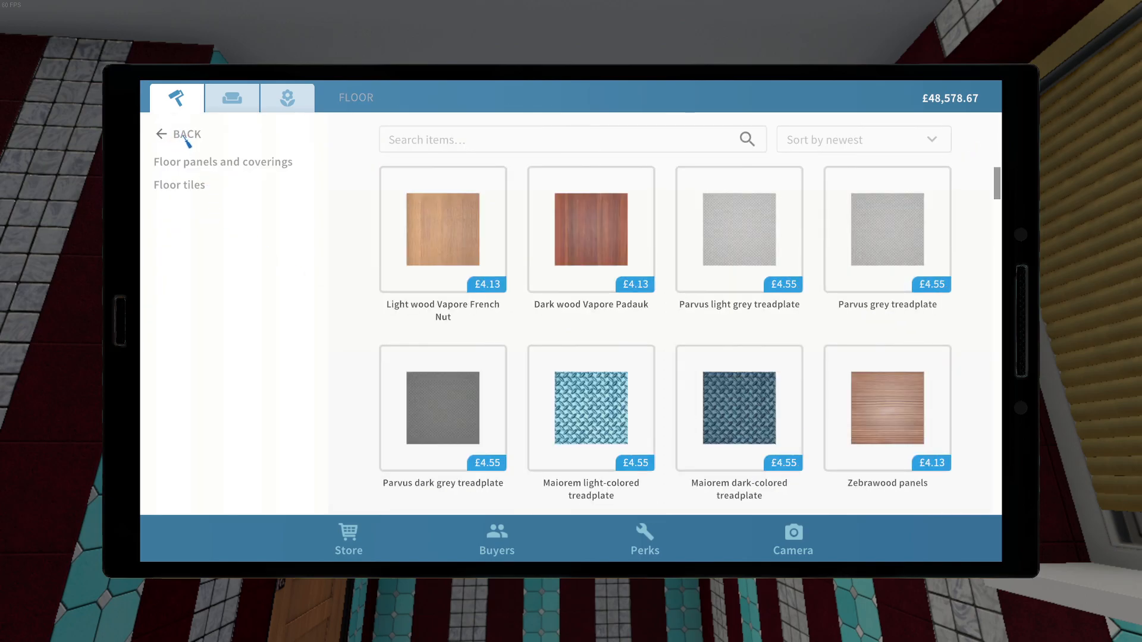
# Filter the store's furniture to the Lights category showing only ceiling lamps
pyautogui.click(232, 97)
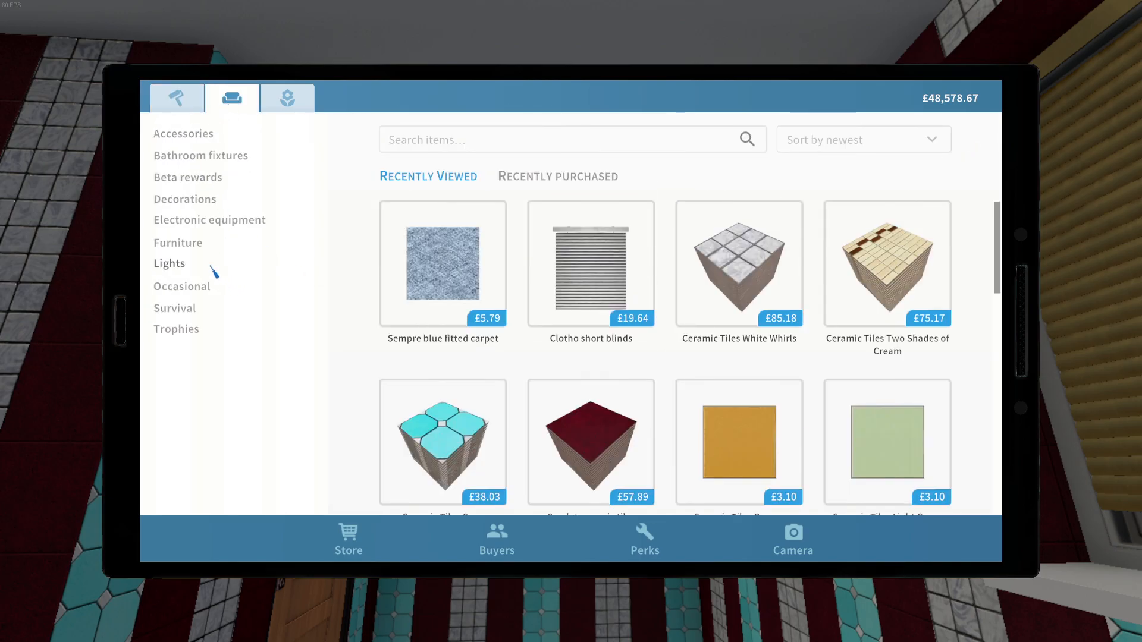
pyautogui.click(176, 96)
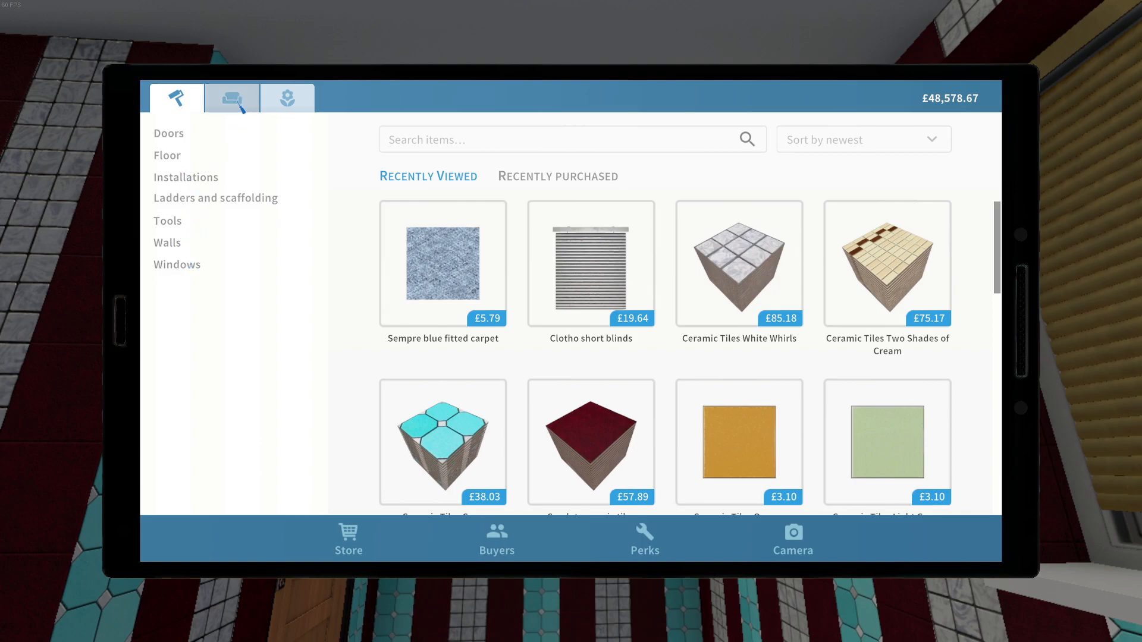
pyautogui.click(231, 96)
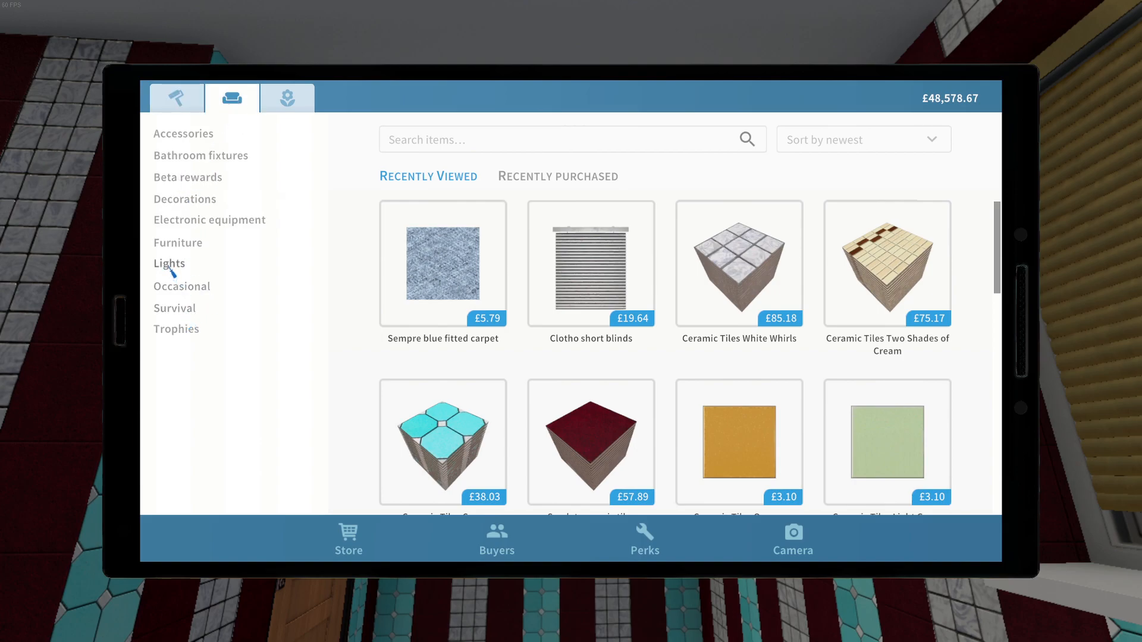
pyautogui.click(169, 263)
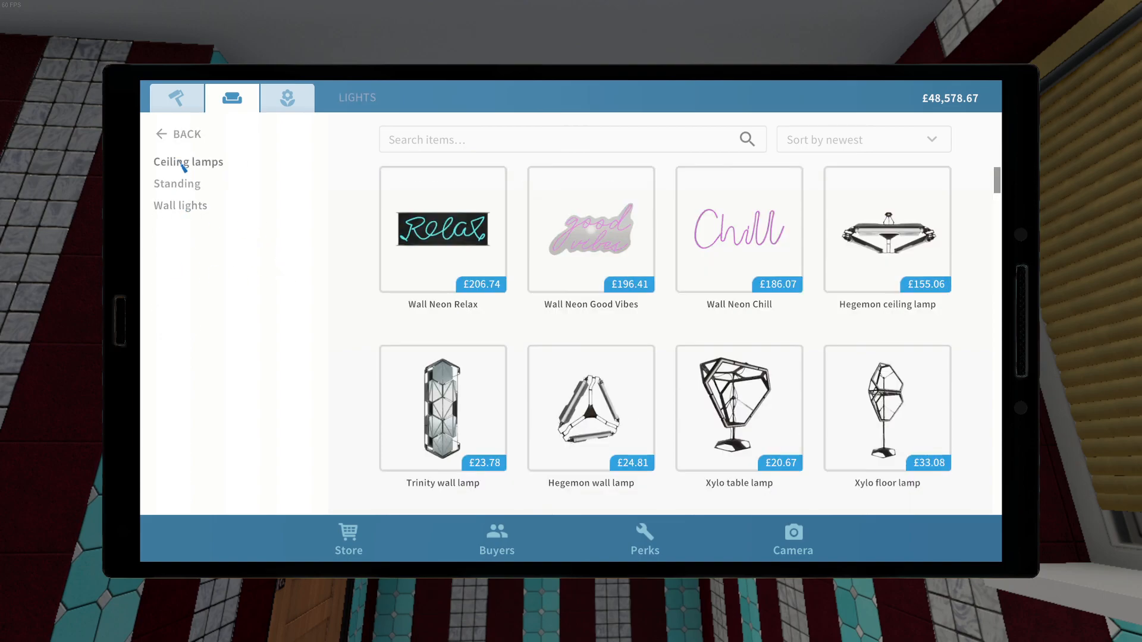
pyautogui.click(188, 161)
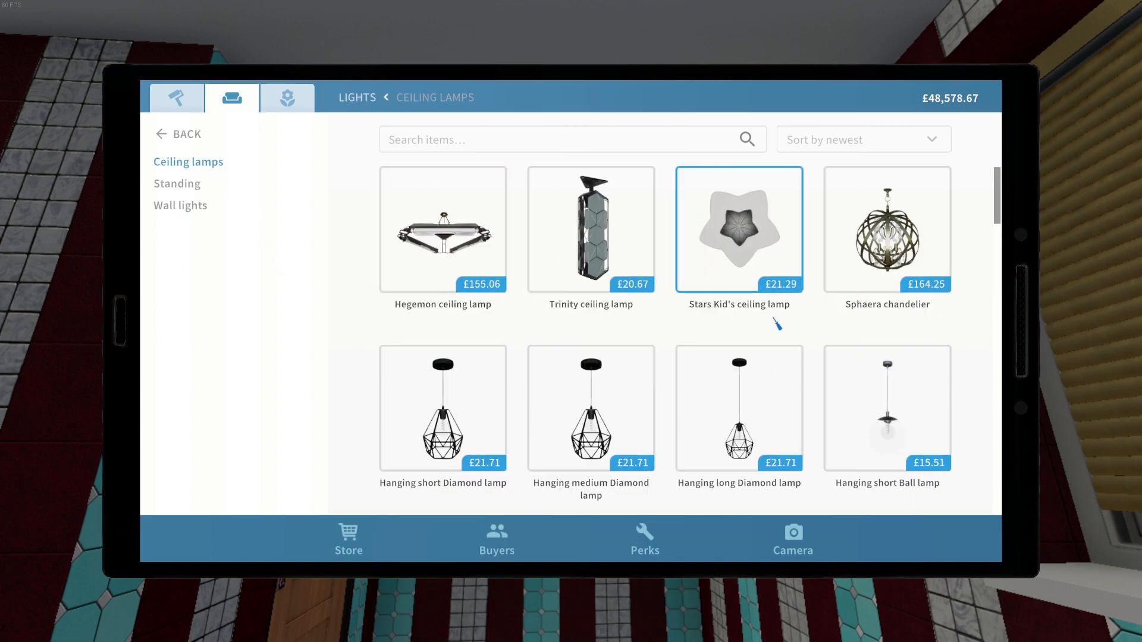
# Scroll through the ceiling lamps and bring up the Rea chandelier's product page
pyautogui.click(591, 228)
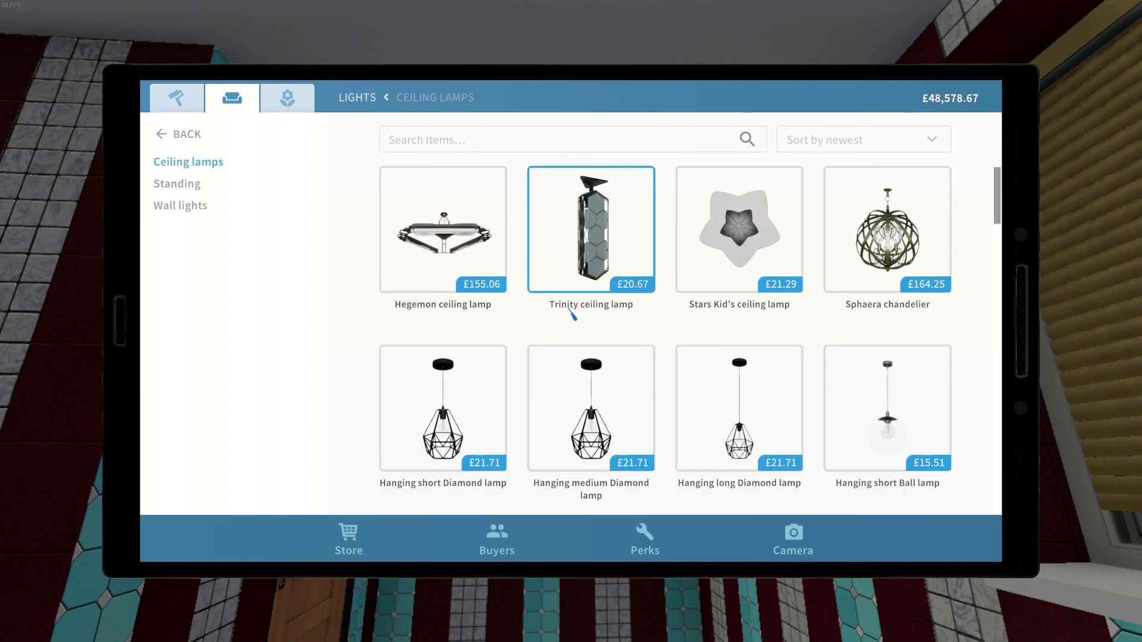
pyautogui.scroll(-3)
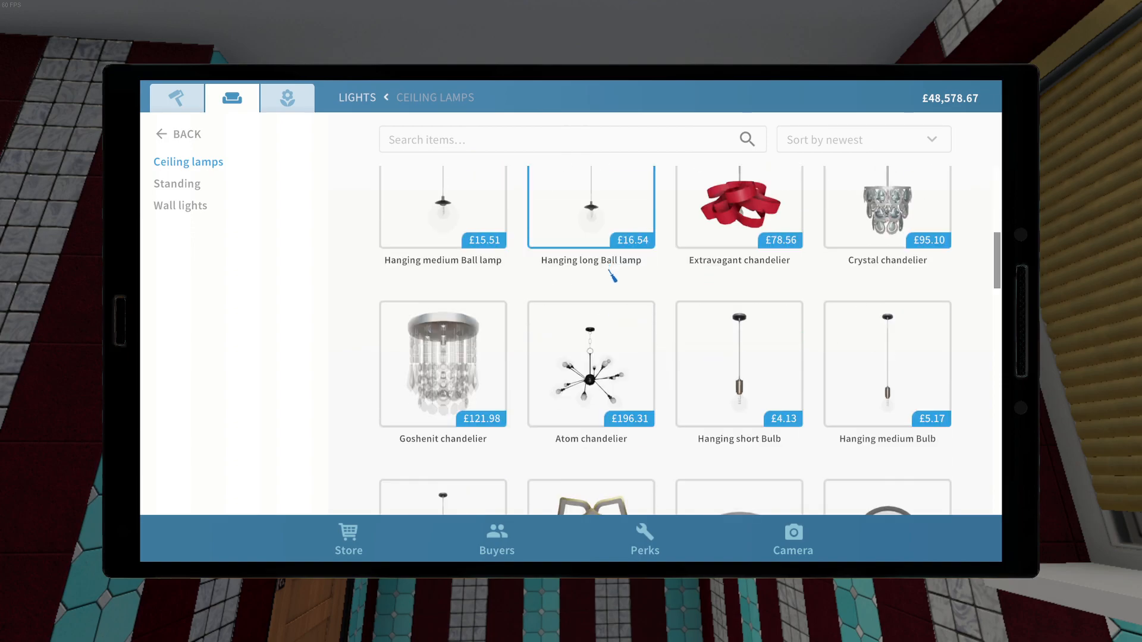
pyautogui.scroll(-3)
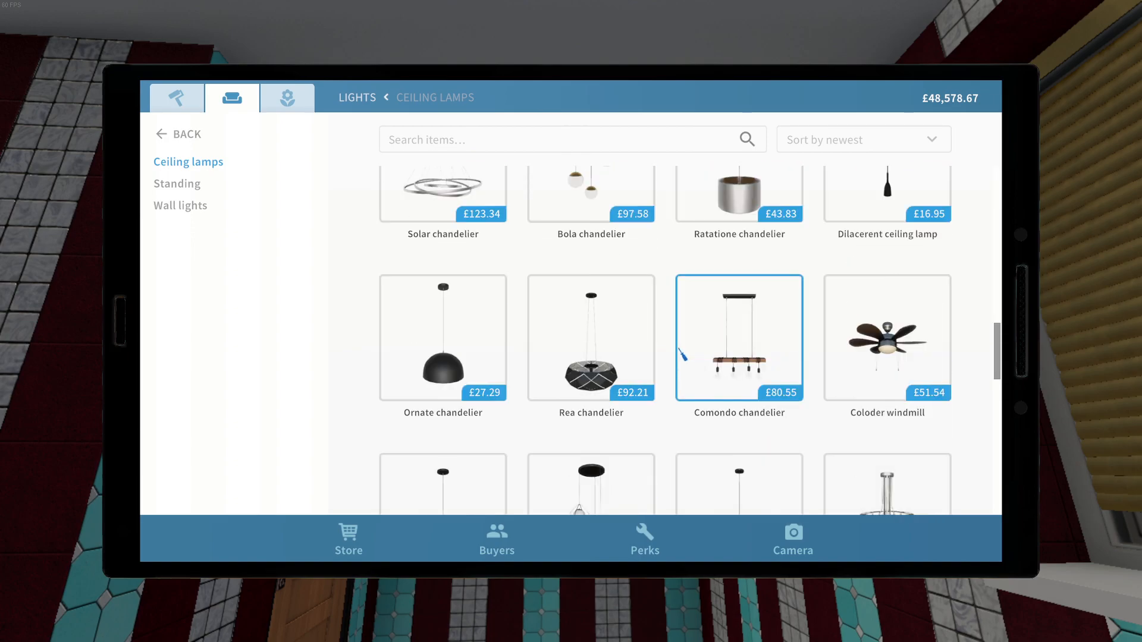
pyautogui.scroll(-3)
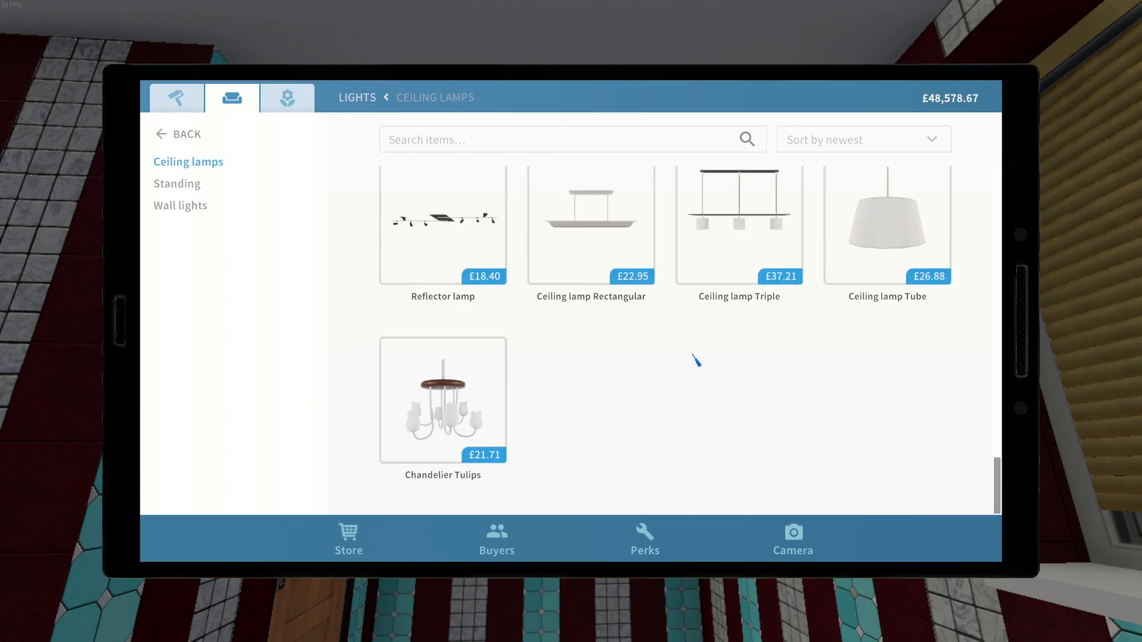
pyautogui.scroll(-3)
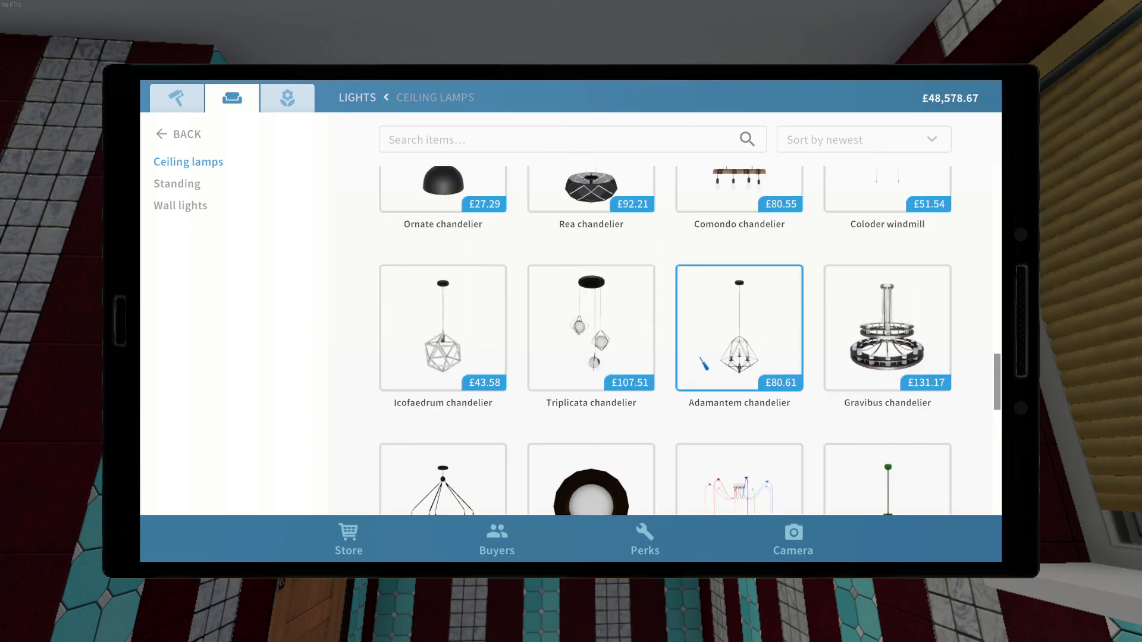
pyautogui.moveTo(699, 414)
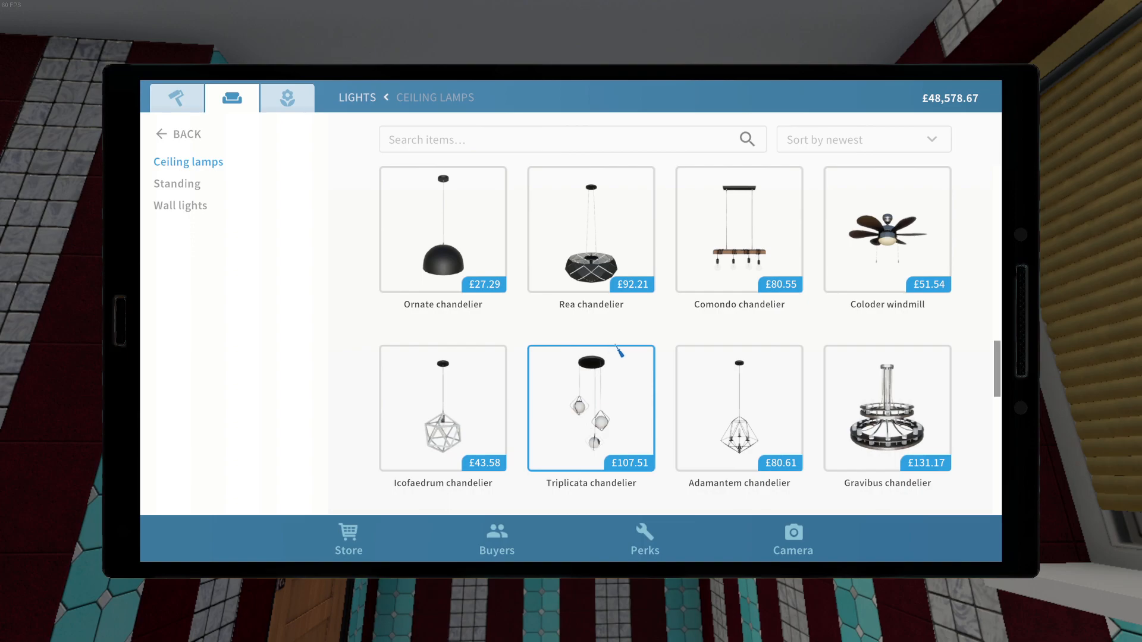
pyautogui.click(591, 230)
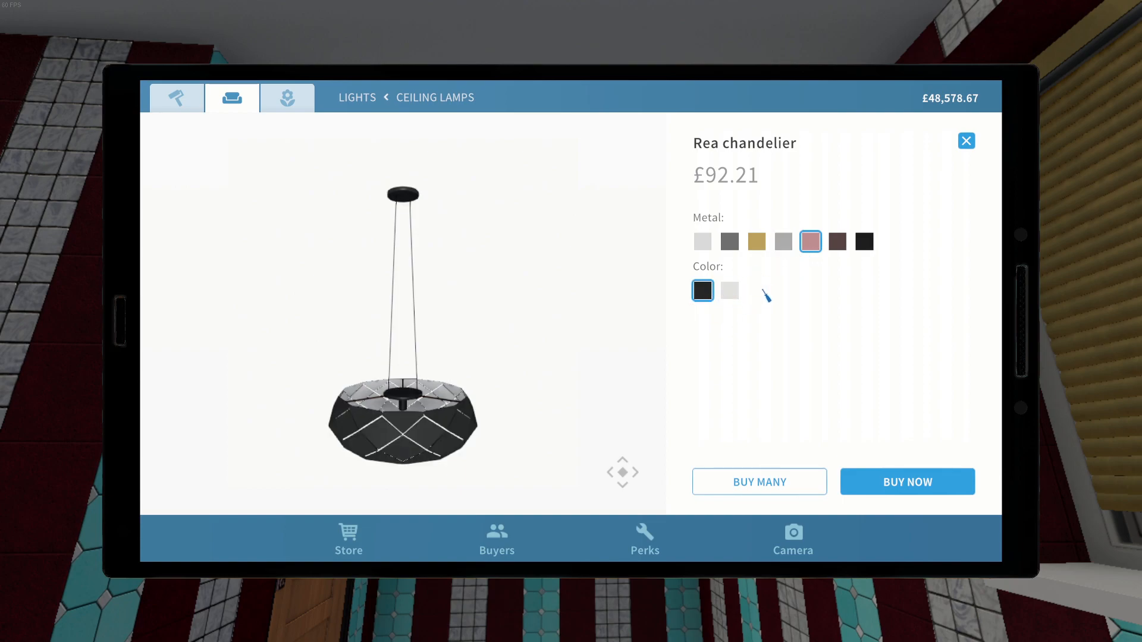
# Compare gold and pink metal finishes, keep pink, and buy several Rea chandeliers
pyautogui.click(756, 241)
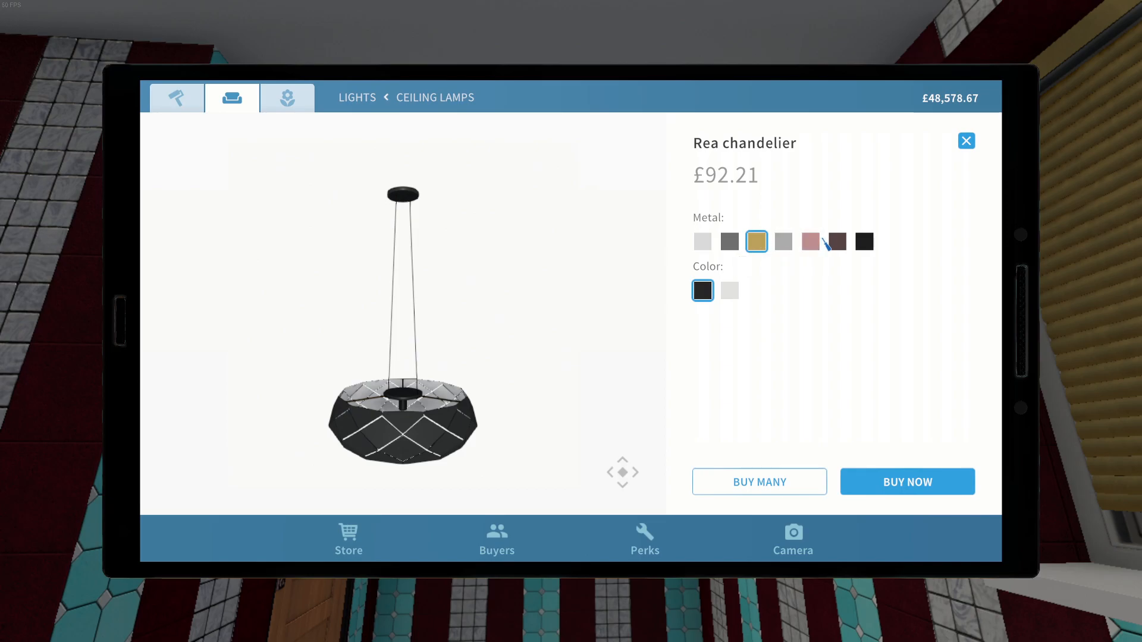
pyautogui.click(810, 242)
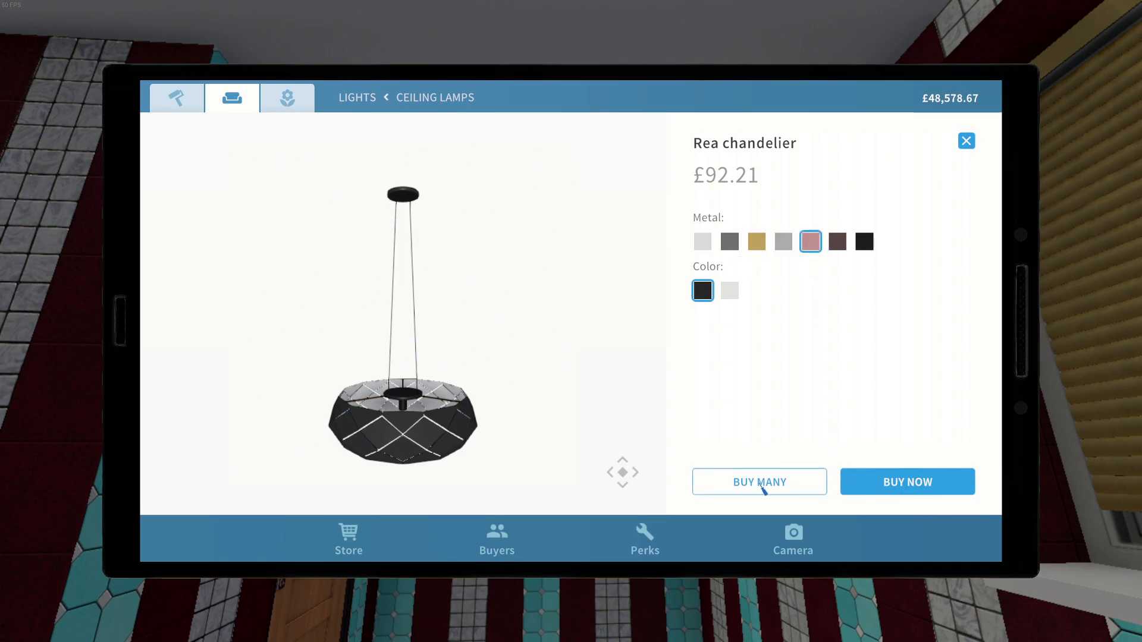
pyautogui.click(906, 482)
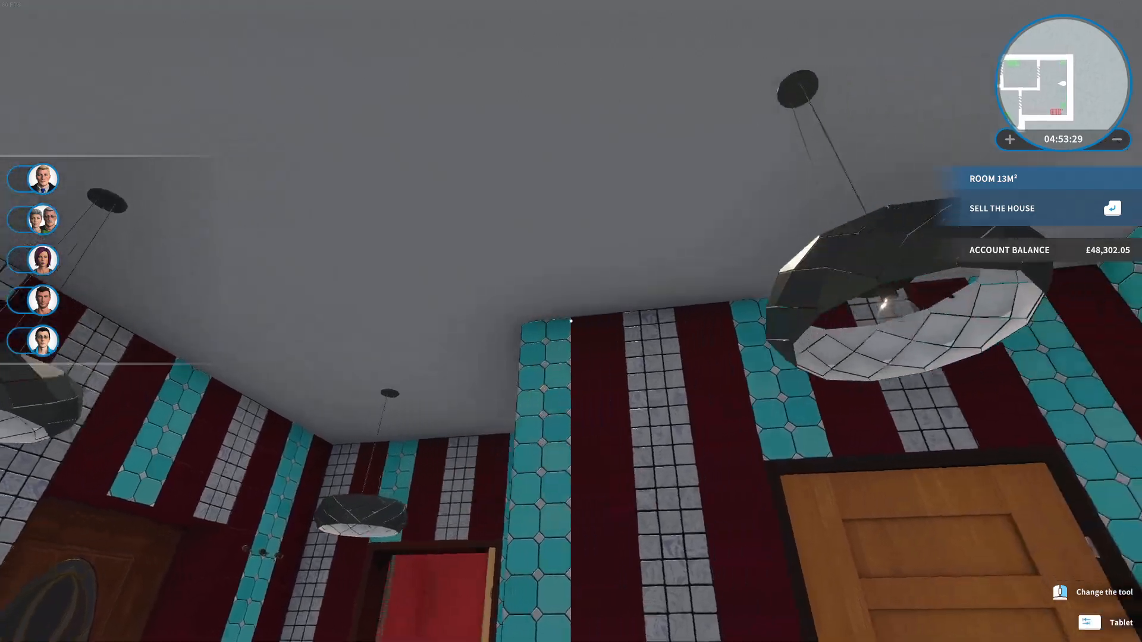
pyautogui.moveTo(570, 320)
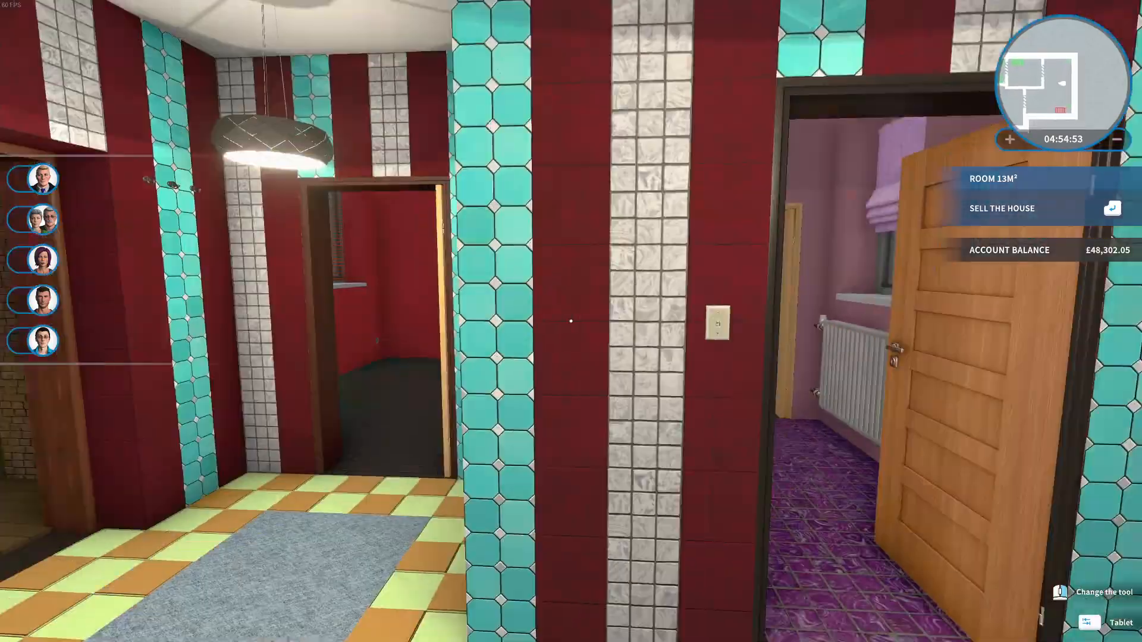
pyautogui.moveTo(571, 321)
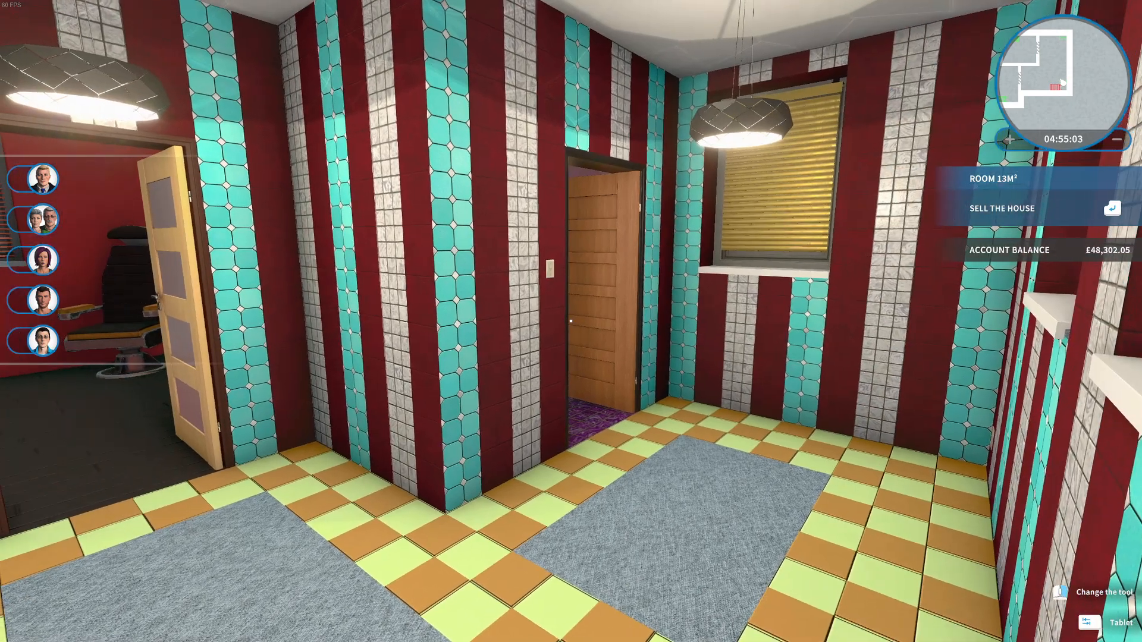
pyautogui.moveTo(571, 321)
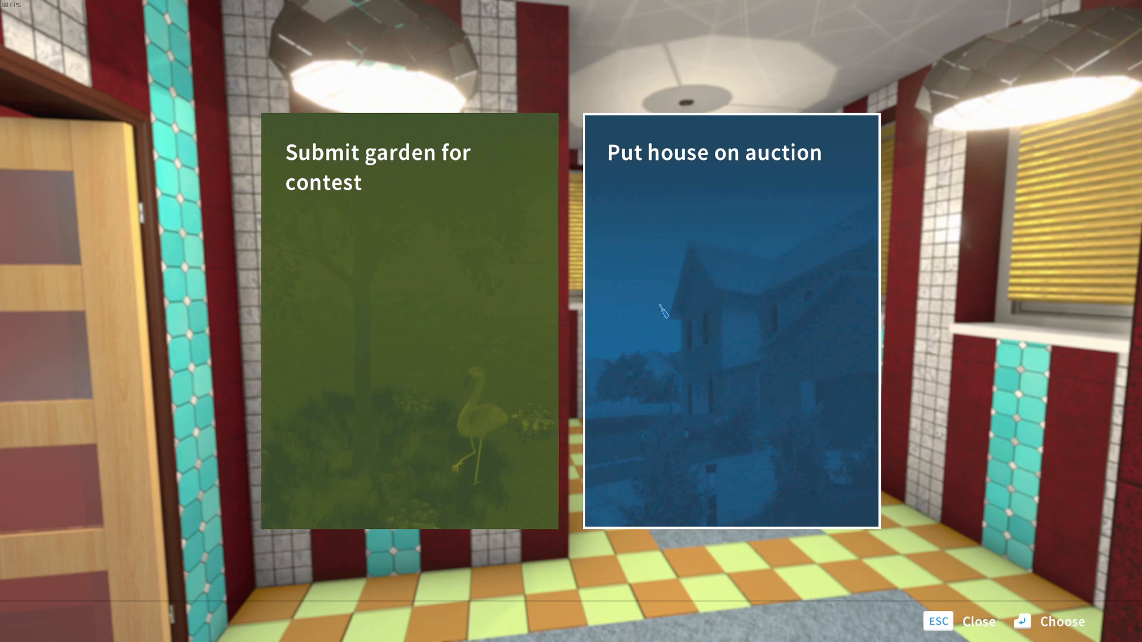
pyautogui.moveTo(745, 368)
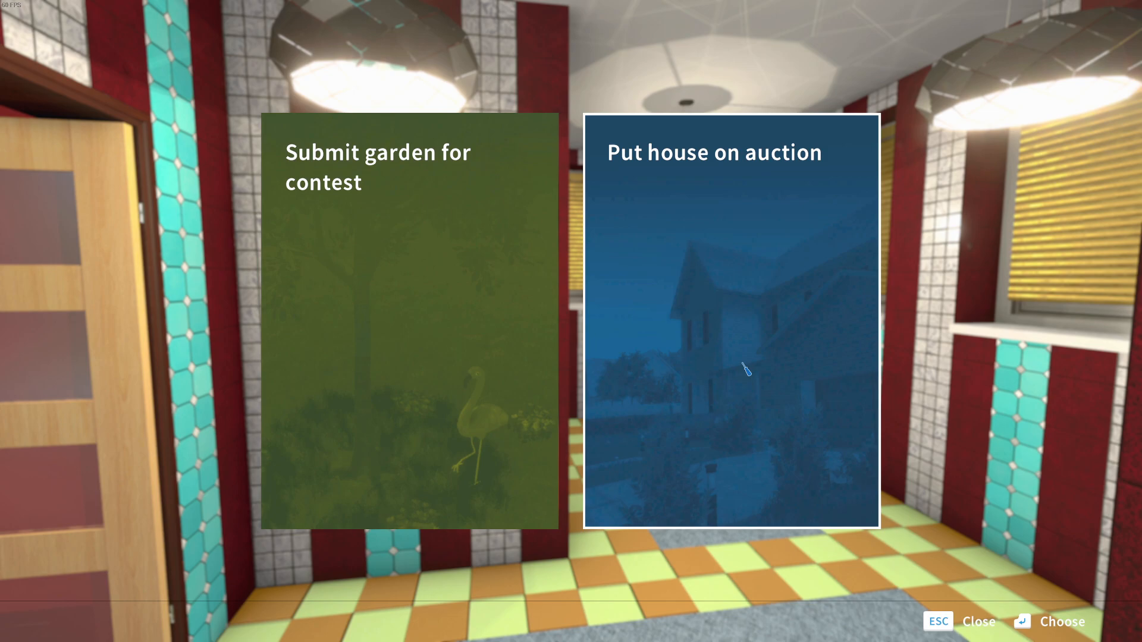
pyautogui.moveTo(706, 355)
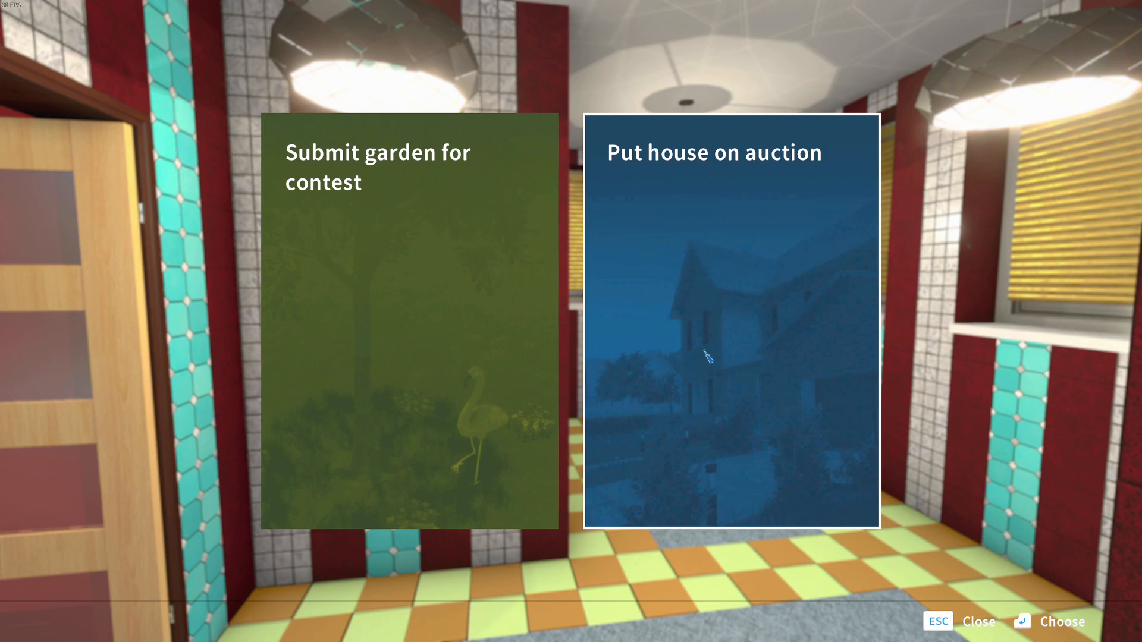
# Choose to submit the garden for the contest from the sale options
pyautogui.click(410, 329)
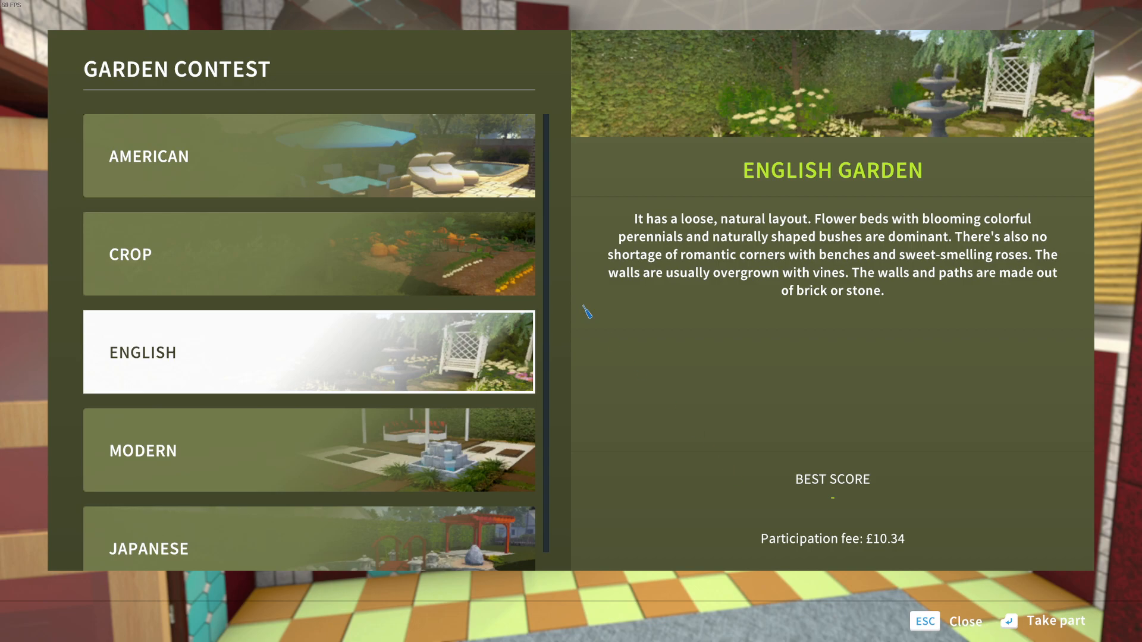
pyautogui.moveTo(192, 373)
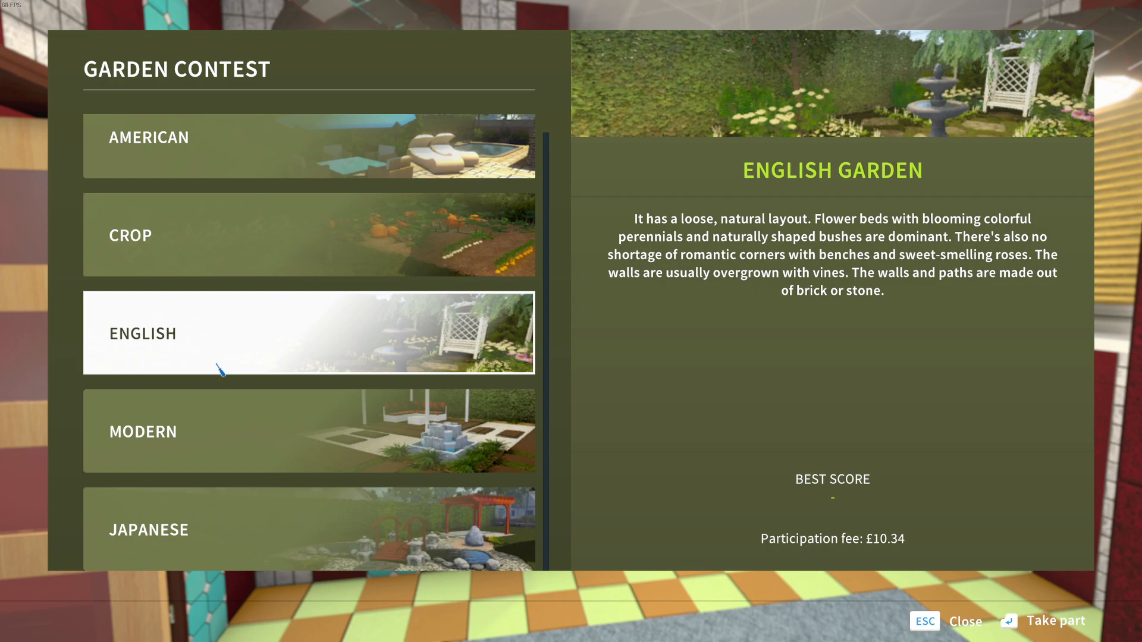
# Preview the Japanese, Crop, Modern and English categories, then take part in the American one
pyautogui.click(309, 528)
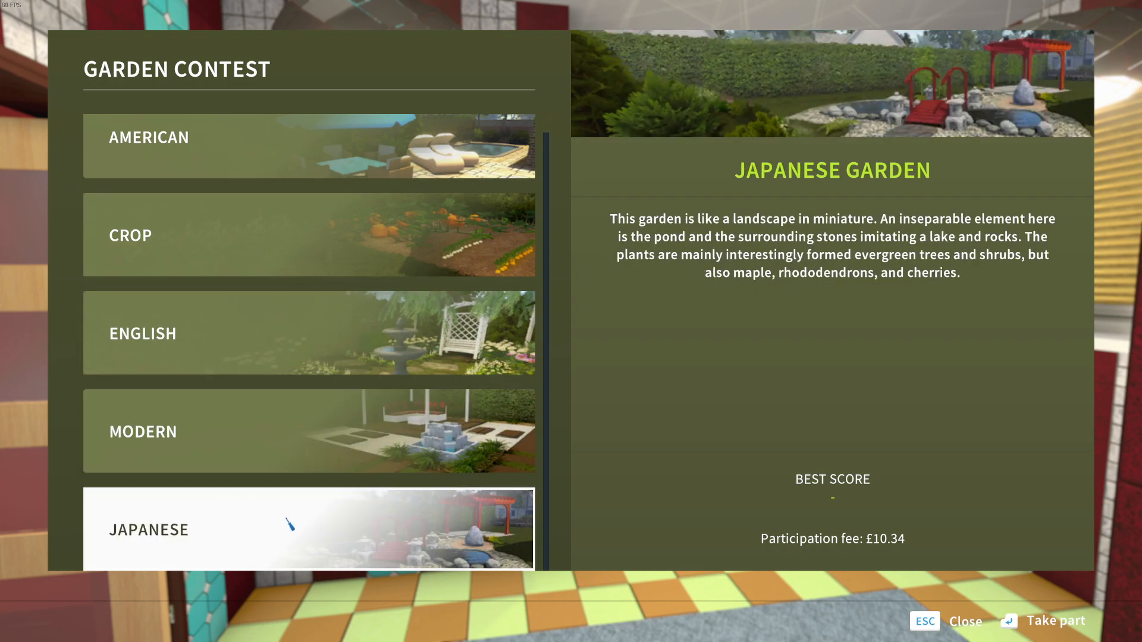
pyautogui.click(309, 254)
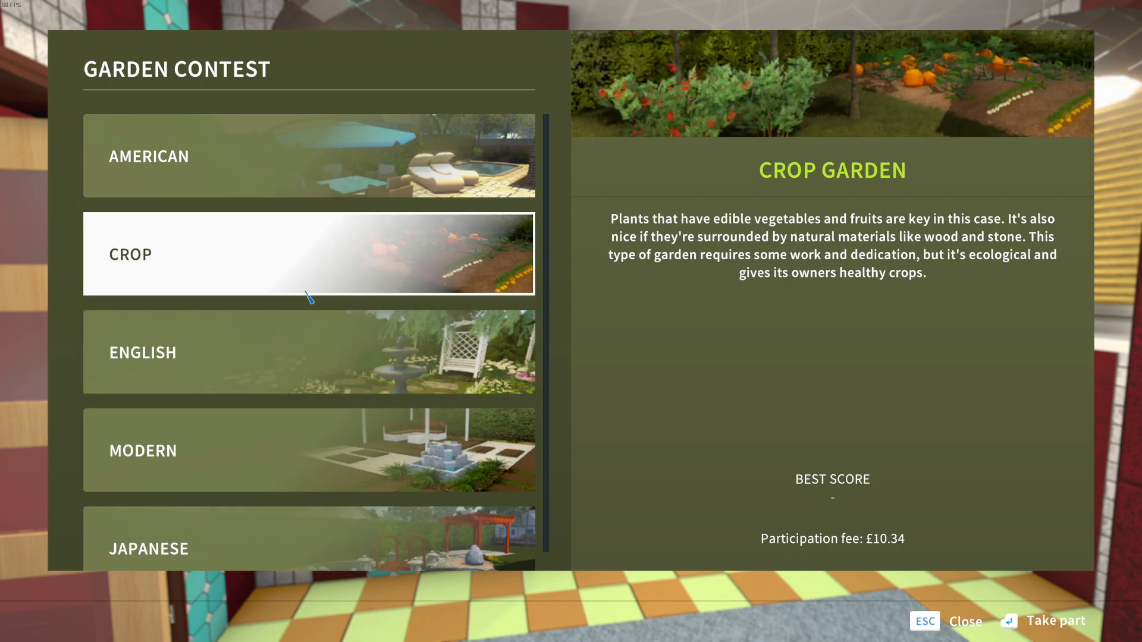
pyautogui.click(309, 431)
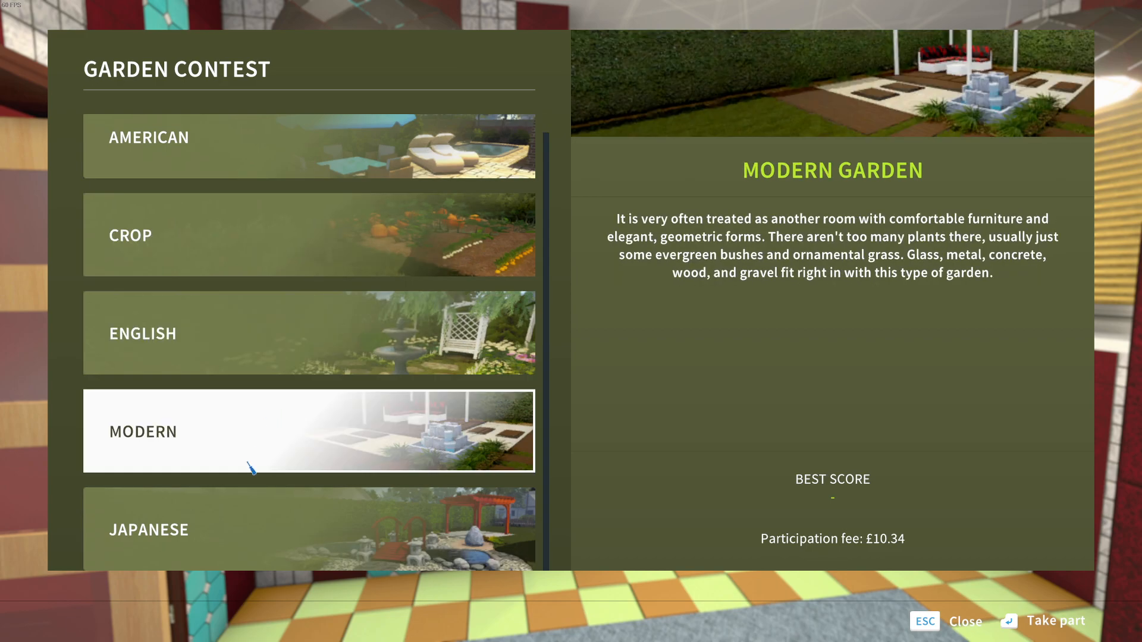
pyautogui.click(308, 333)
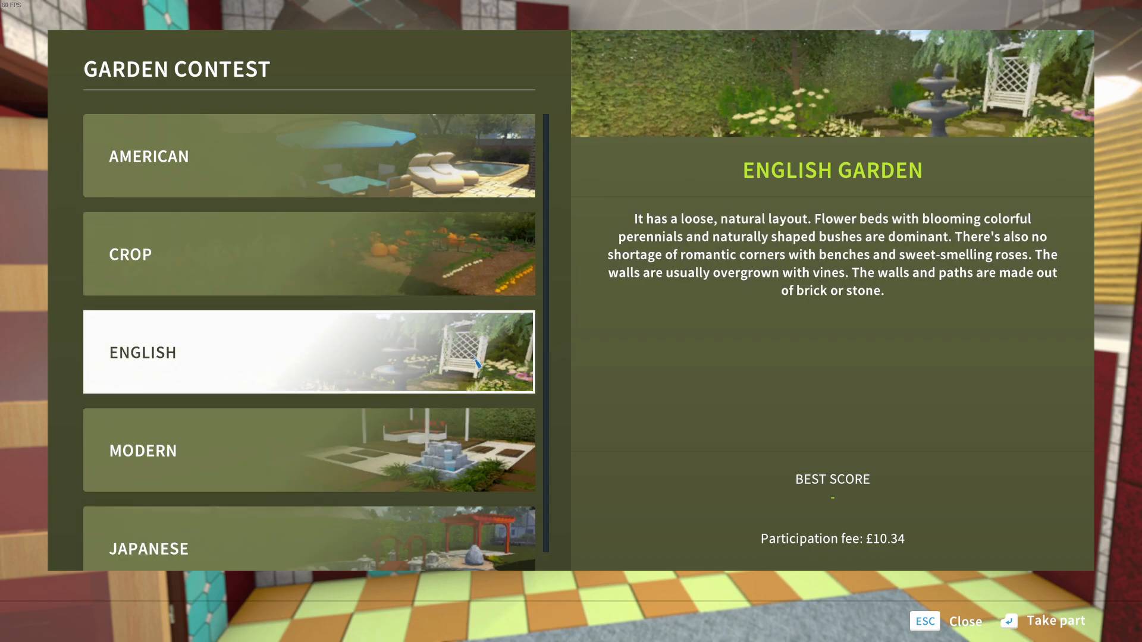
pyautogui.click(309, 254)
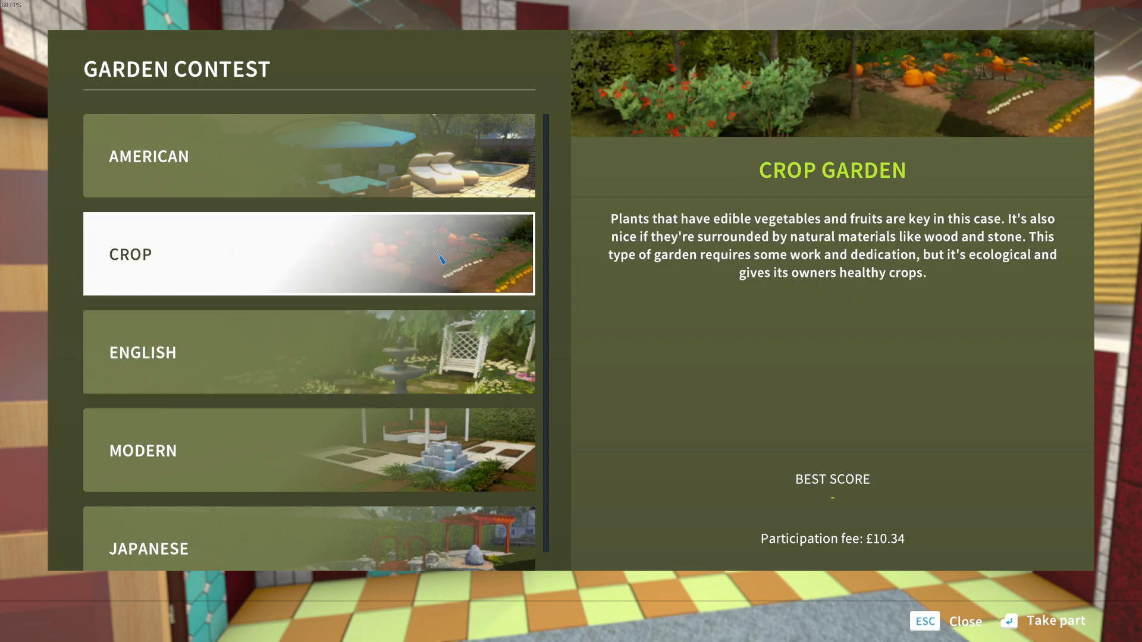
pyautogui.click(308, 156)
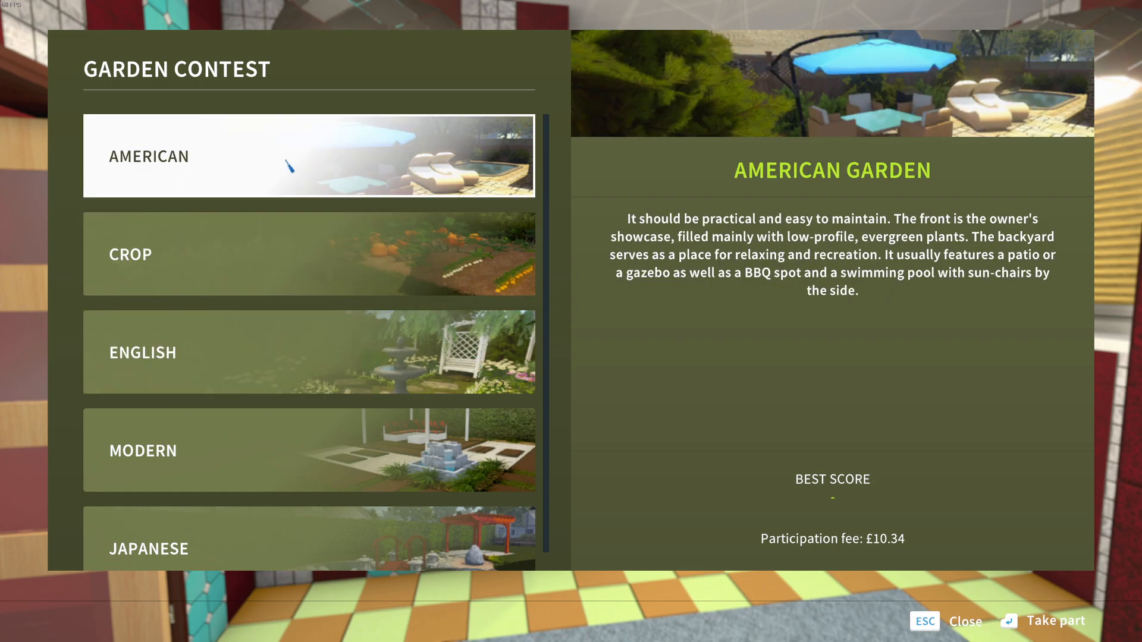
pyautogui.moveTo(192, 169)
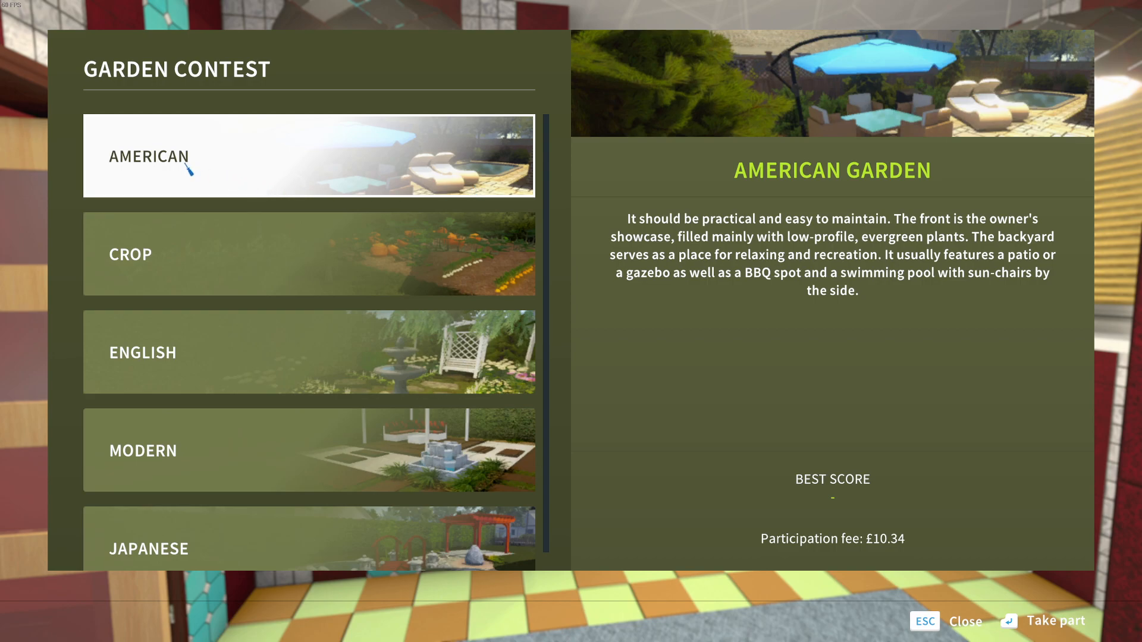
pyautogui.click(1056, 621)
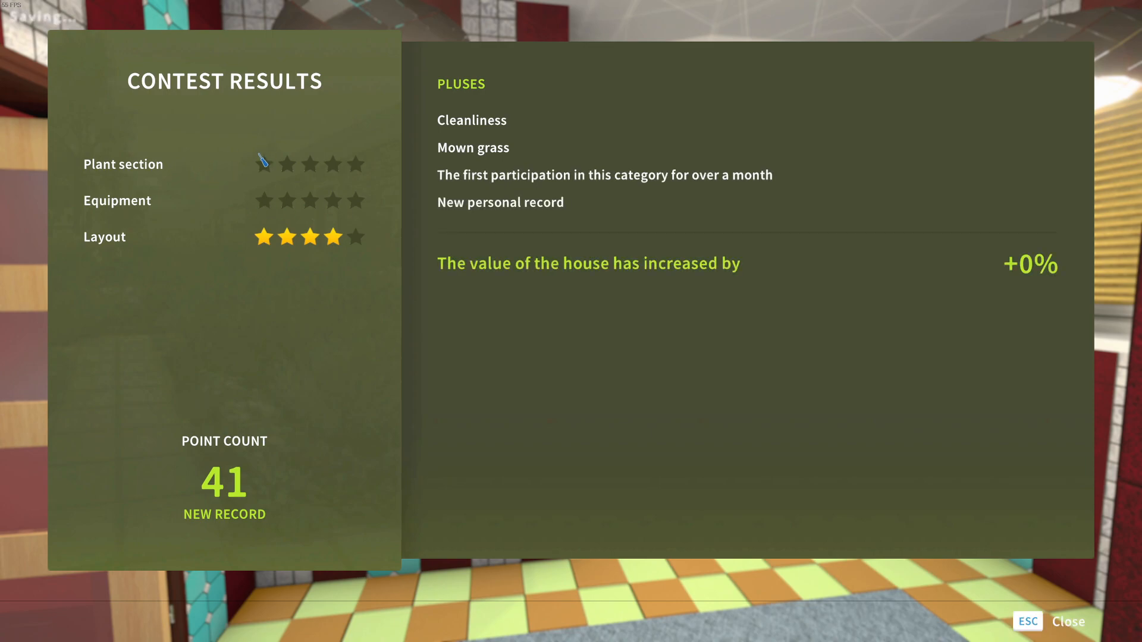
pyautogui.moveTo(746, 308)
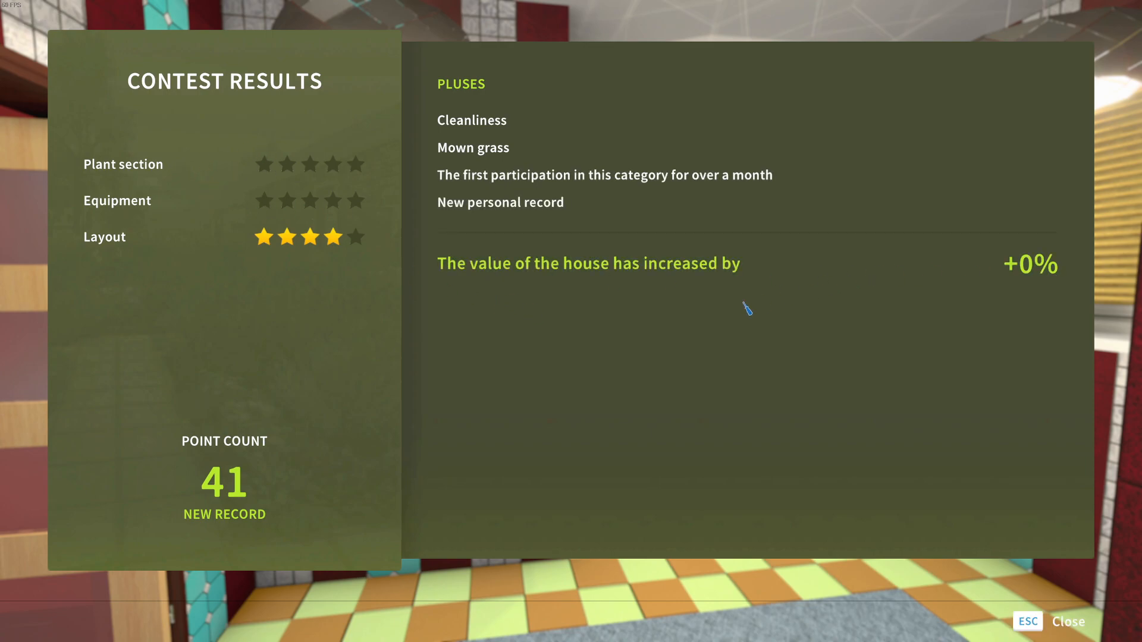
pyautogui.moveTo(266, 489)
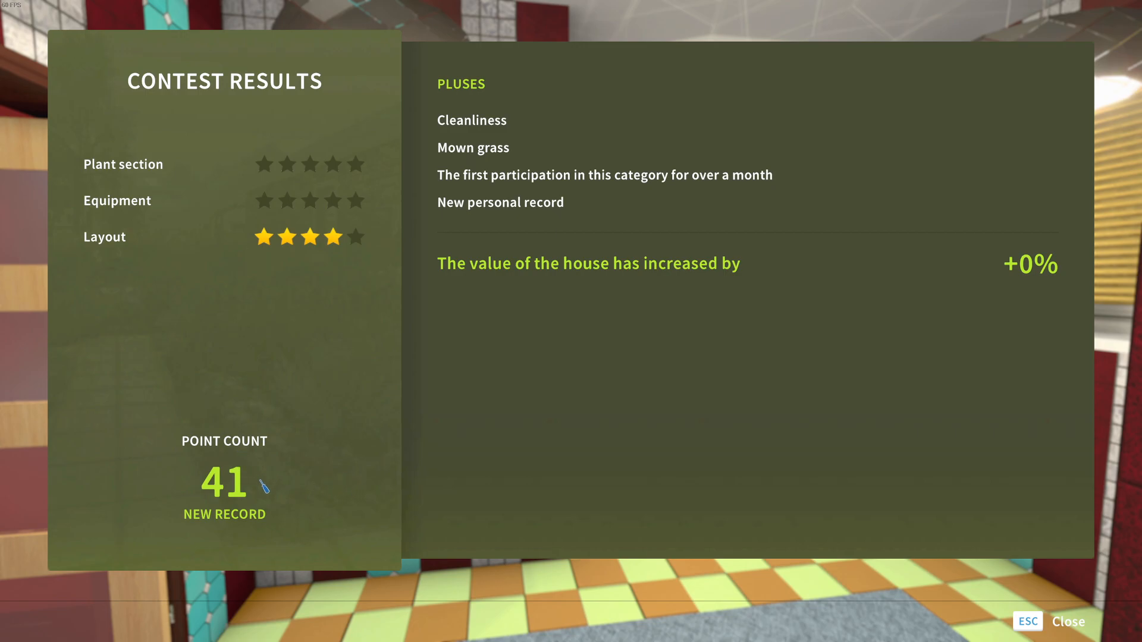
pyautogui.moveTo(723, 566)
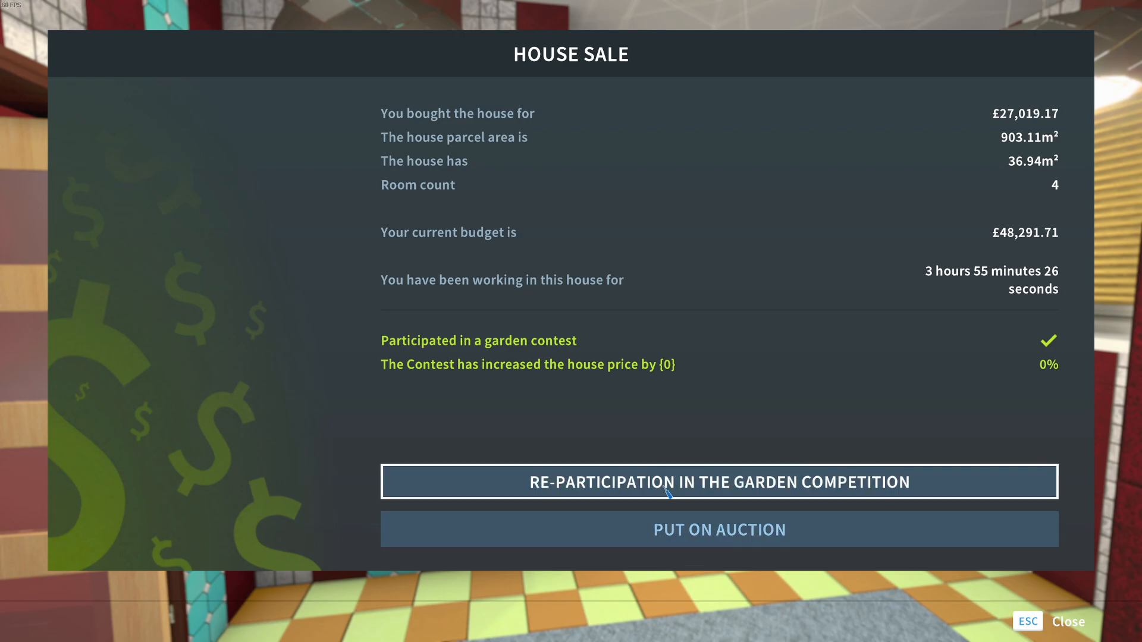
# Try re-entering the garden competition on cooldown, back out, and put the house on auction
pyautogui.click(719, 482)
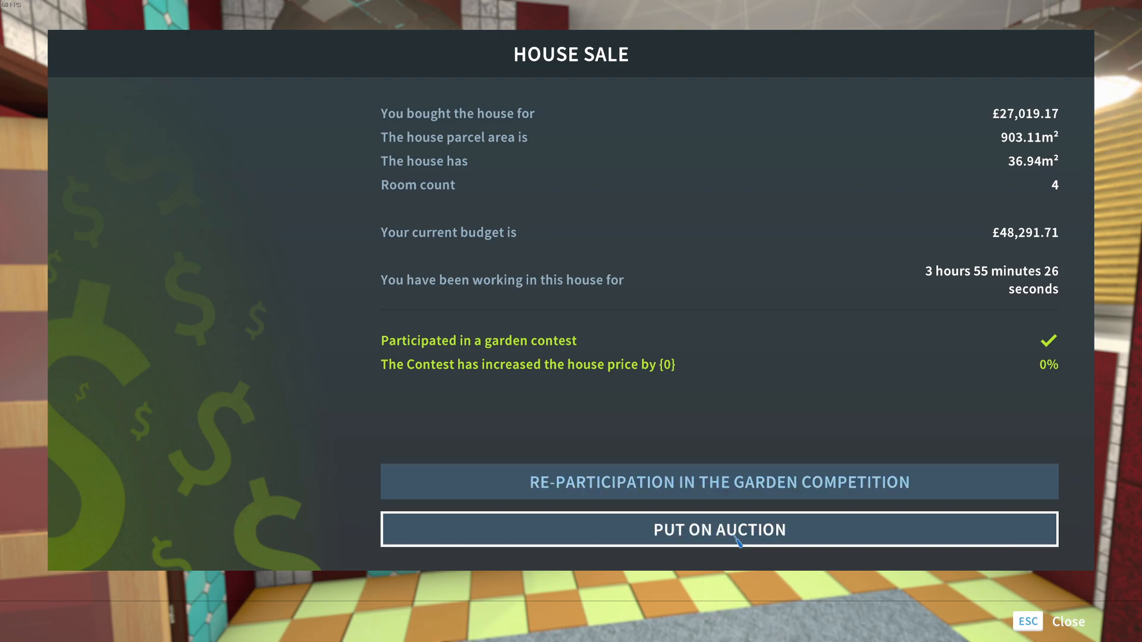
pyautogui.click(718, 481)
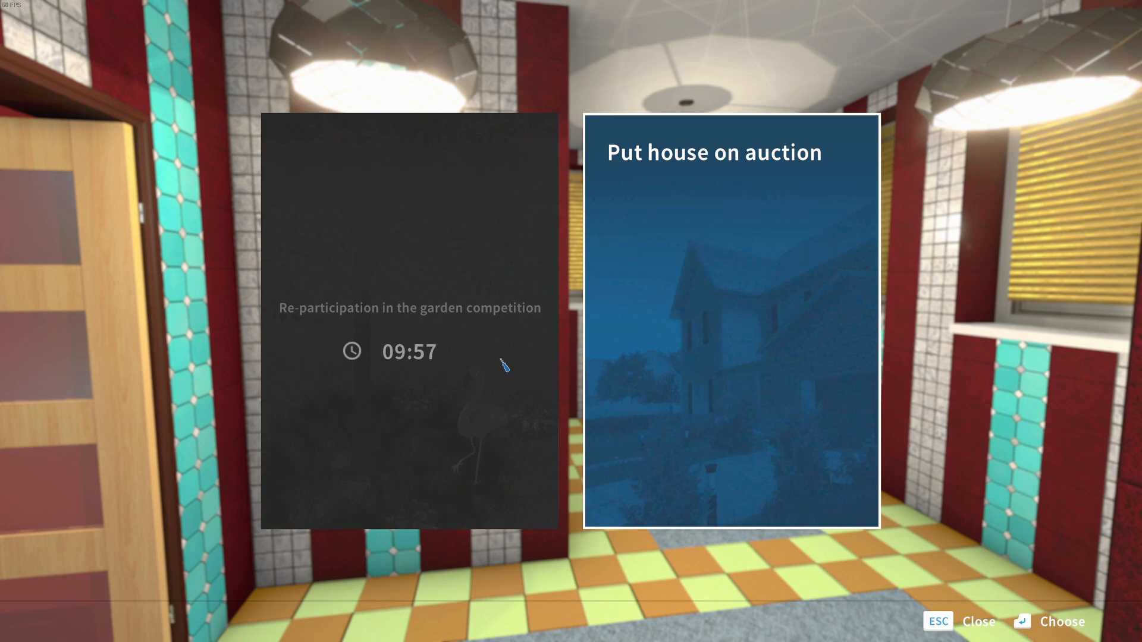
pyautogui.moveTo(717, 333)
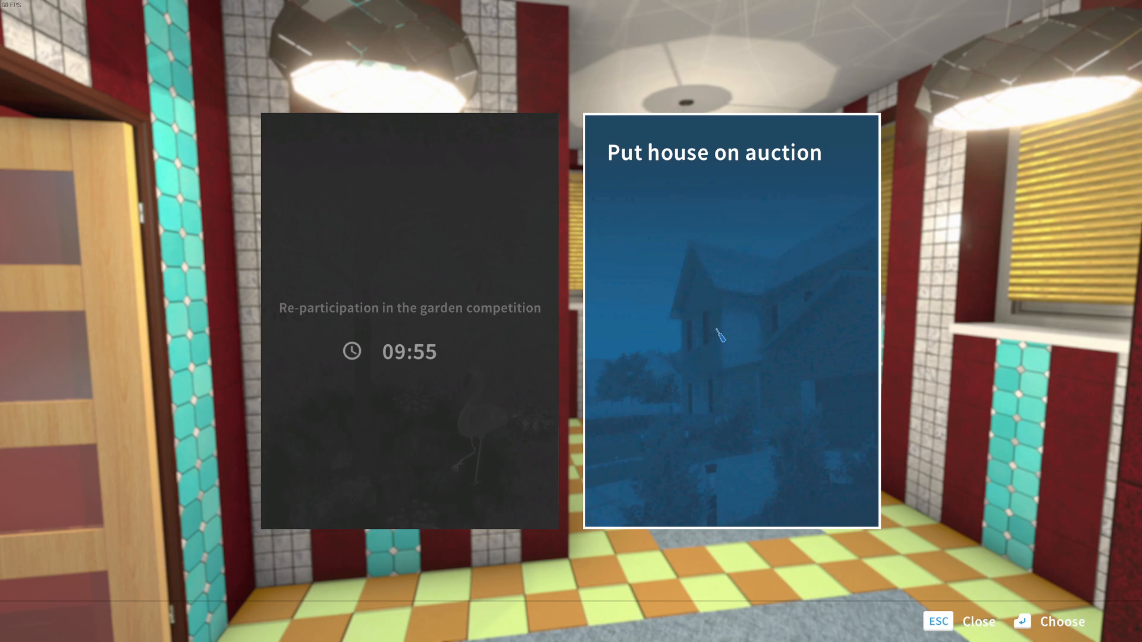
pyautogui.click(731, 320)
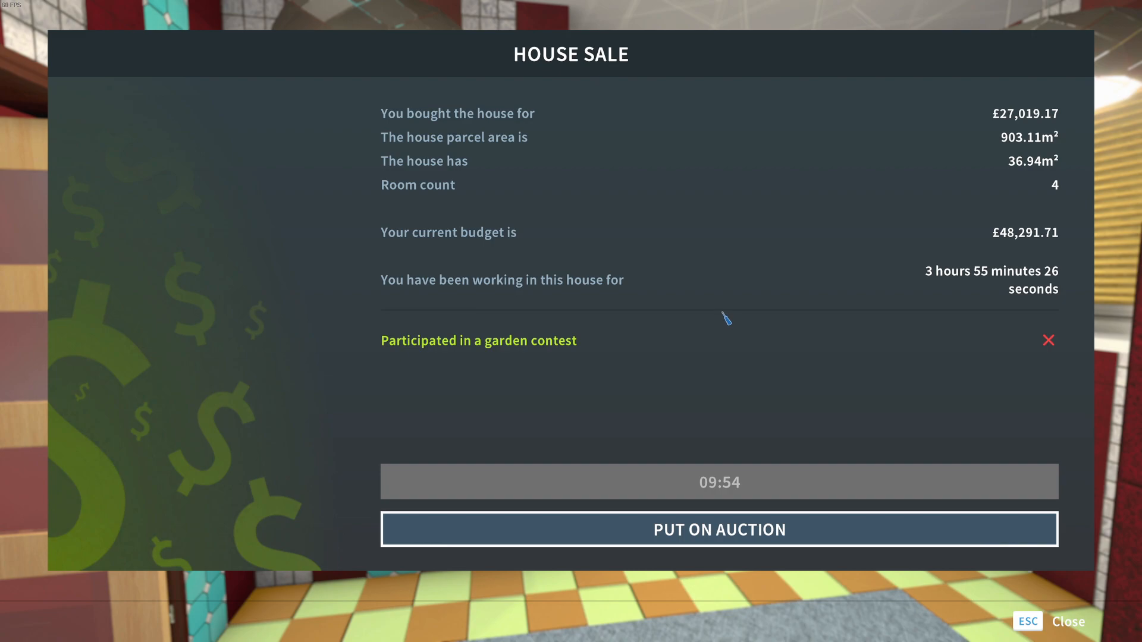
pyautogui.moveTo(670, 477)
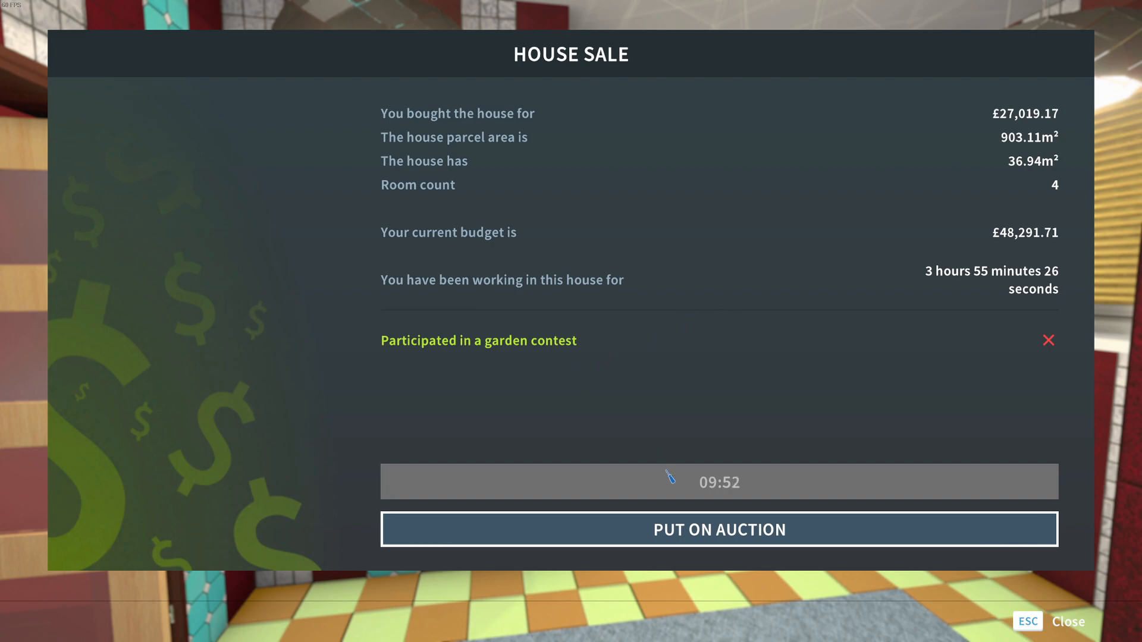
pyautogui.click(718, 529)
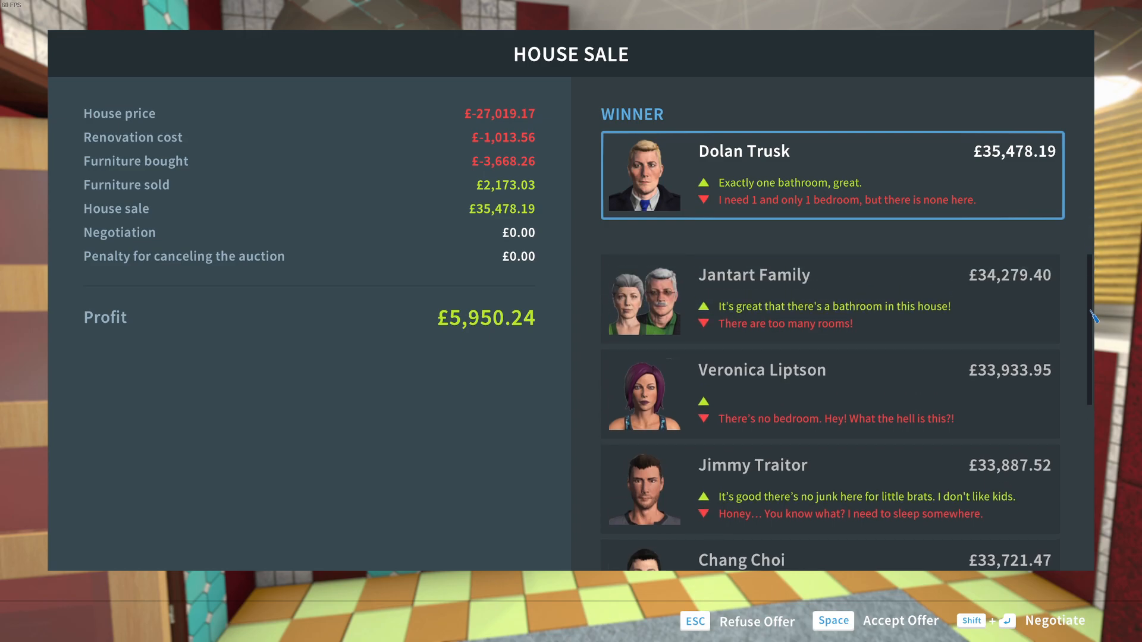
# Scroll the bidder list to compare offers below the £35,478.19 top bid
pyautogui.scroll(-3)
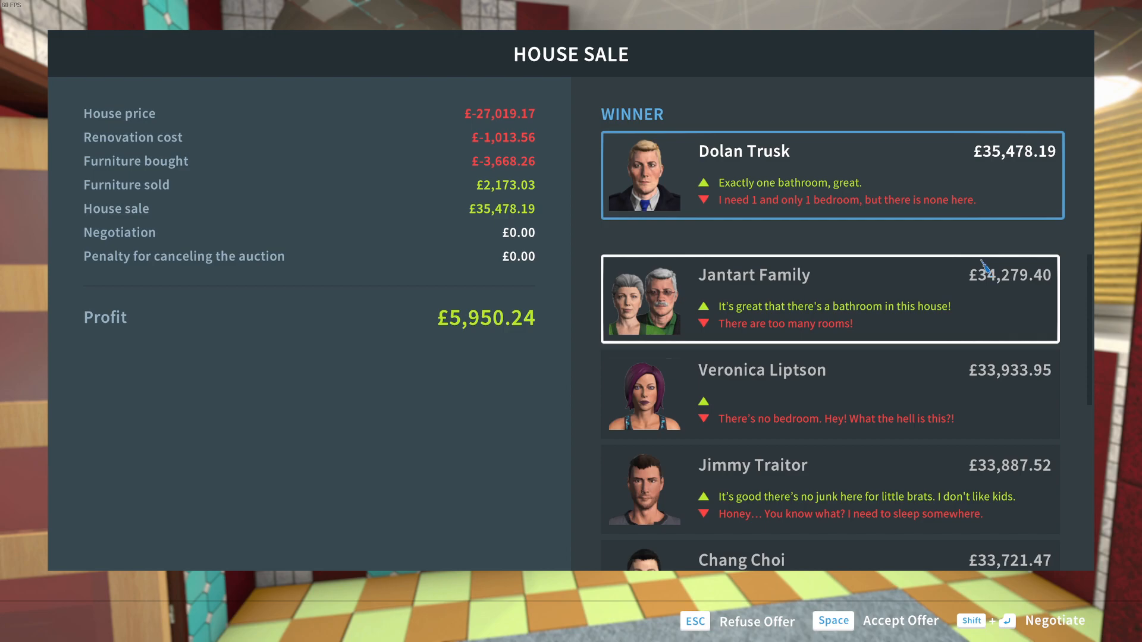
pyautogui.moveTo(983, 264)
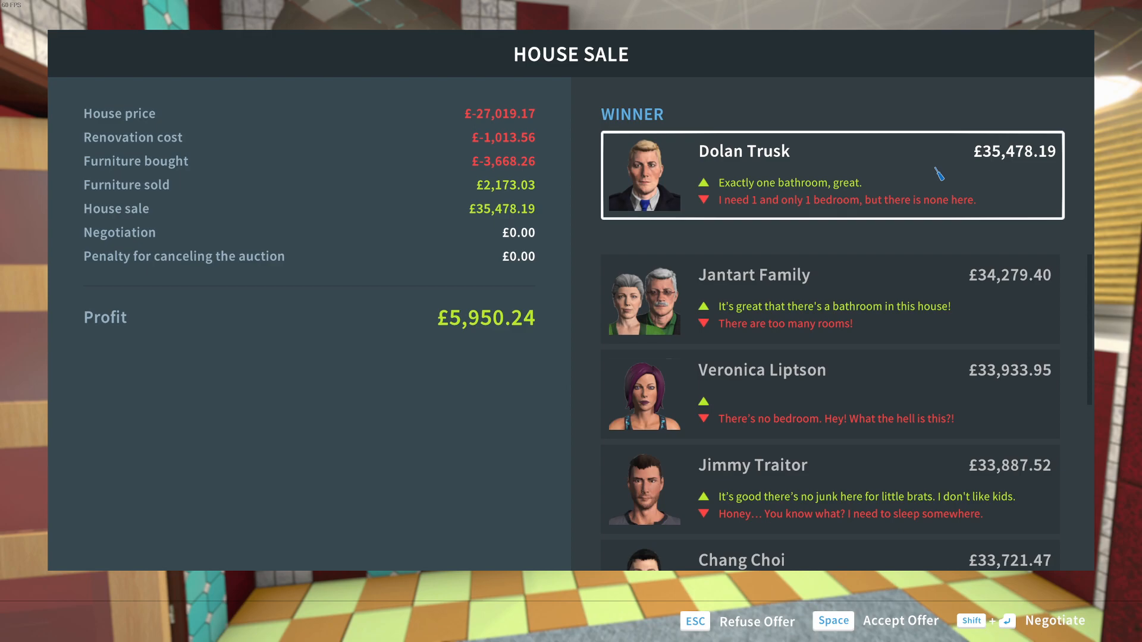
# Negotiate with the top bidder by raising the proposed price by £8,870
pyautogui.press('shift+enter')
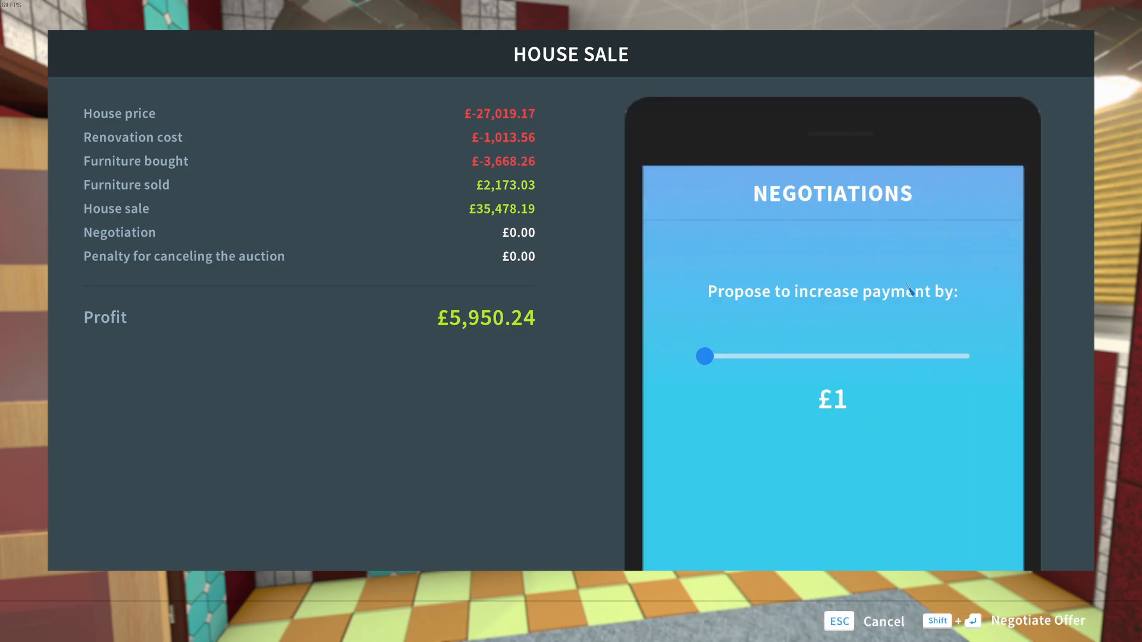
pyautogui.moveTo(703, 356); pyautogui.dragTo(961, 355)
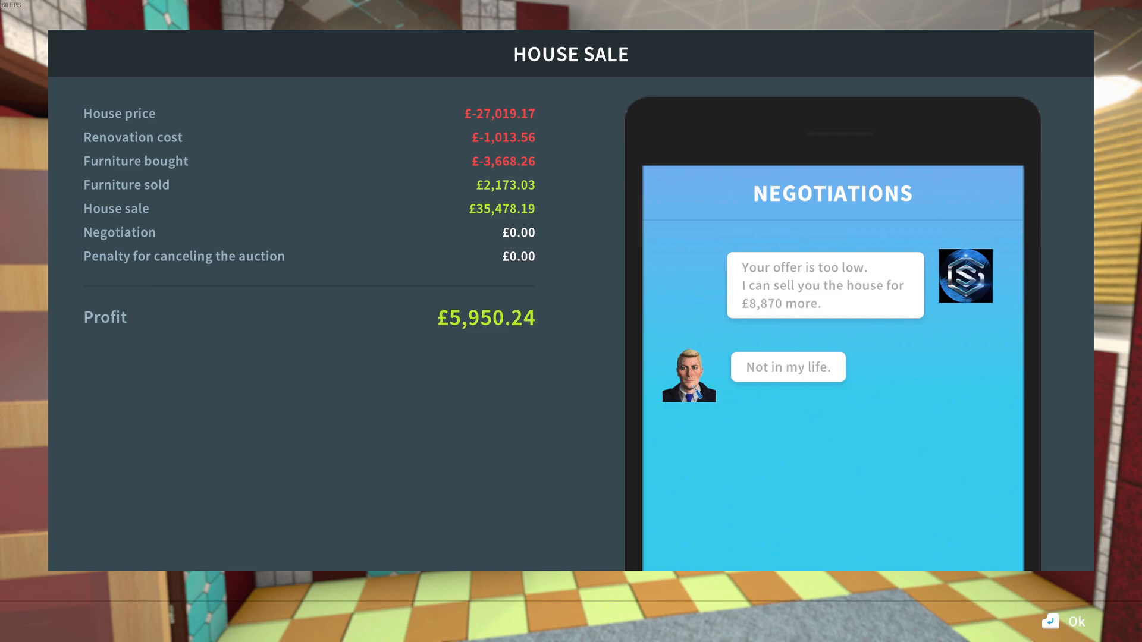
pyautogui.moveTo(811, 412)
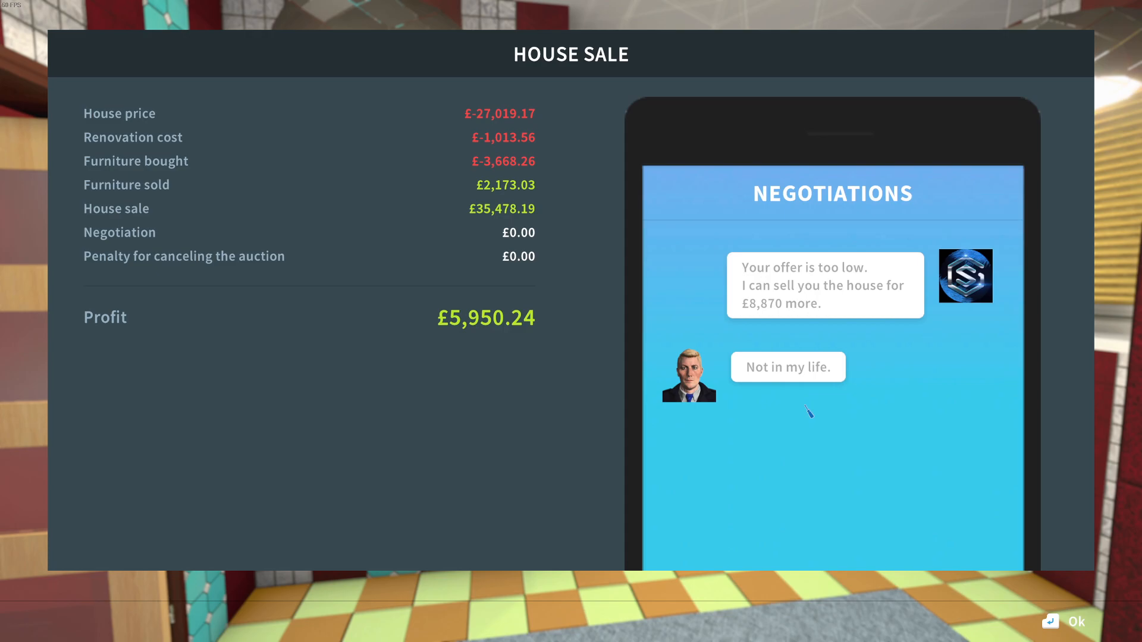
# Acknowledge the refusal and view Dolan Trusk's full opinions of the house
pyautogui.click(788, 367)
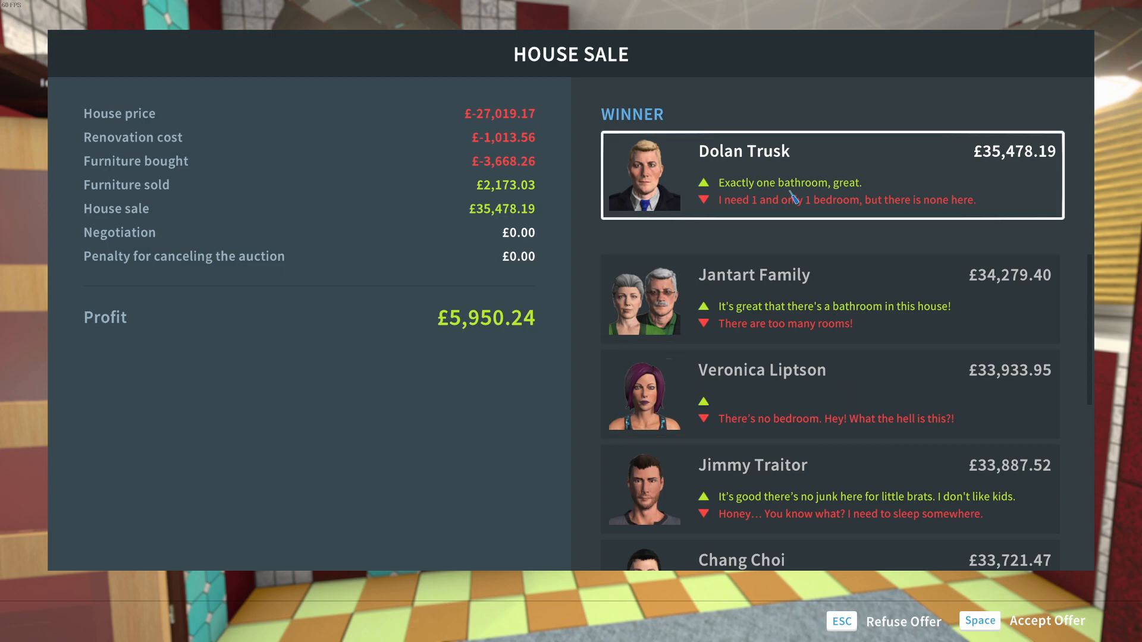
pyautogui.moveTo(427, 345)
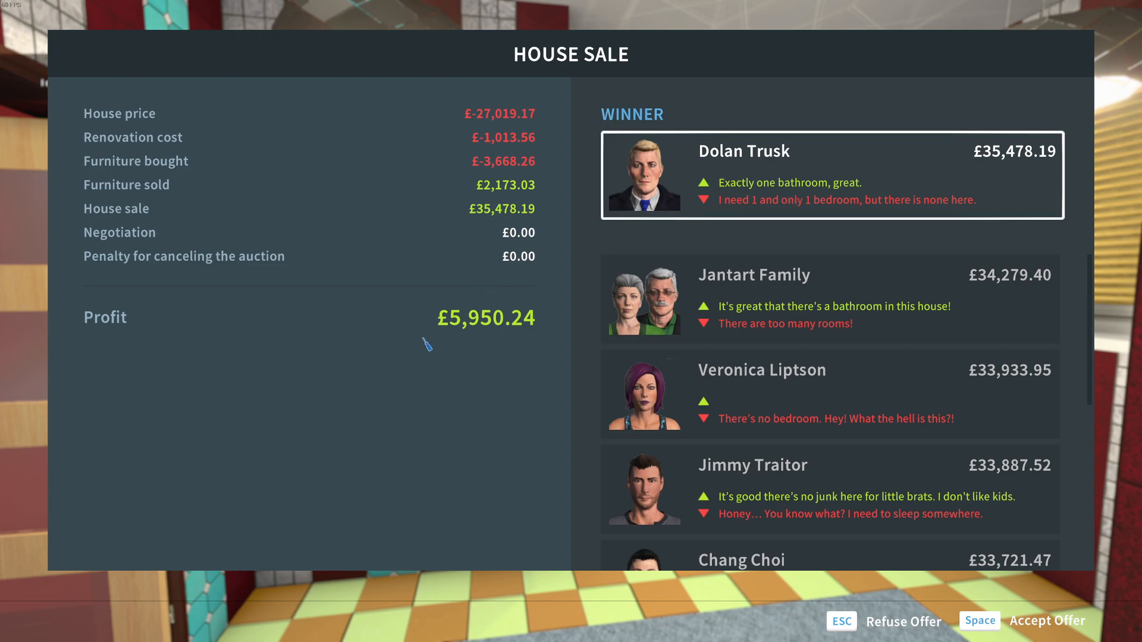
pyautogui.moveTo(488, 329)
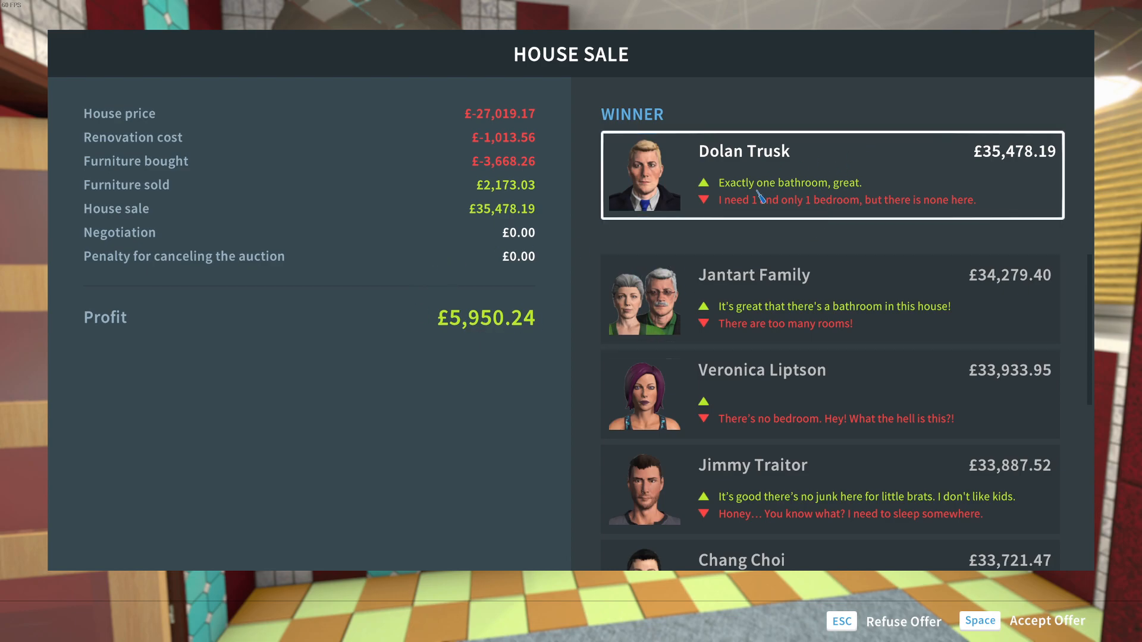
pyautogui.moveTo(841, 171)
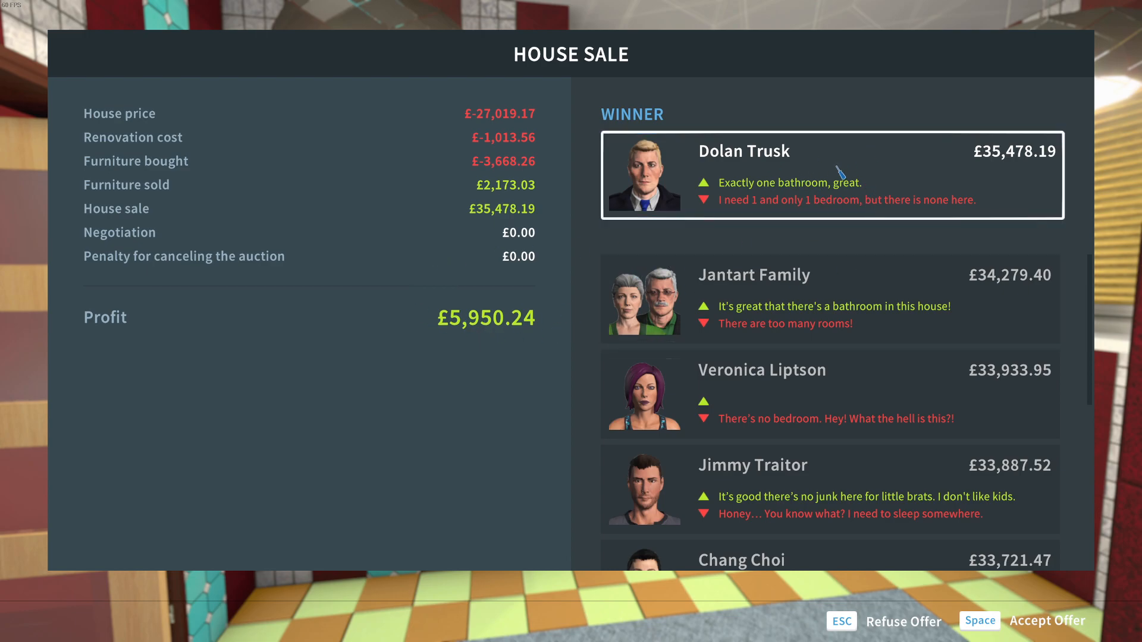
pyautogui.click(831, 173)
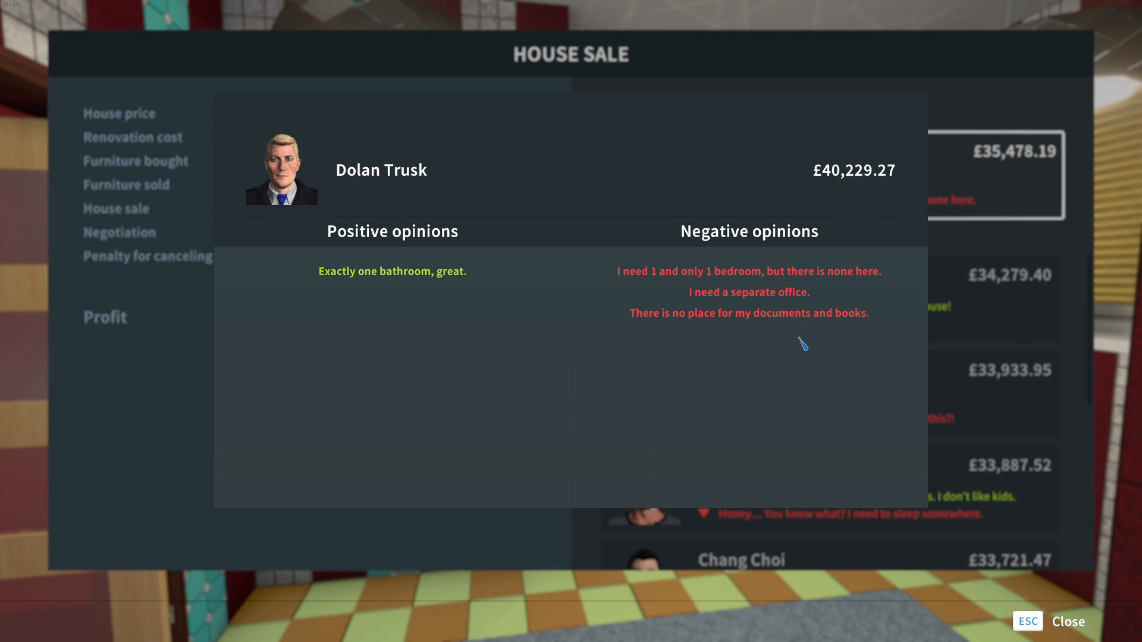
pyautogui.moveTo(483, 312)
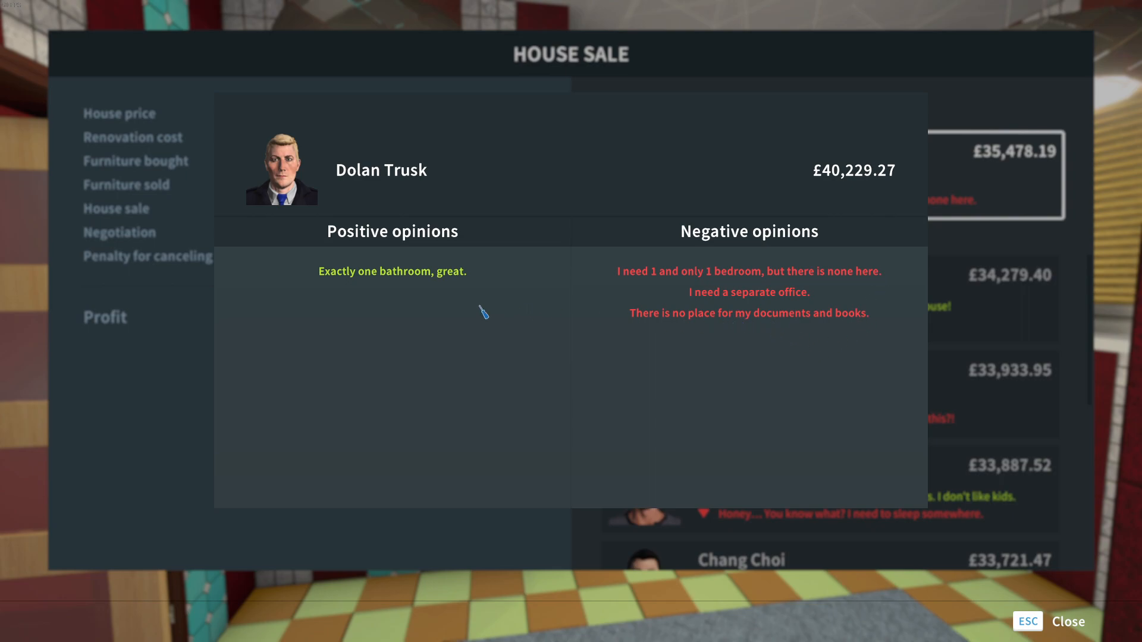
pyautogui.moveTo(414, 281)
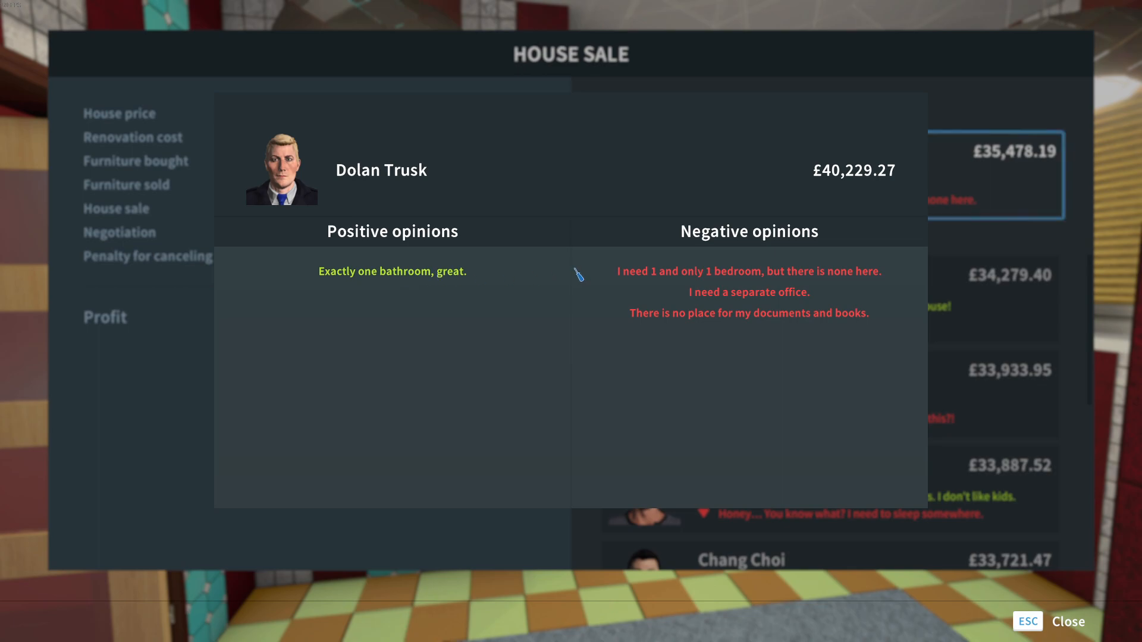
pyautogui.moveTo(810, 365)
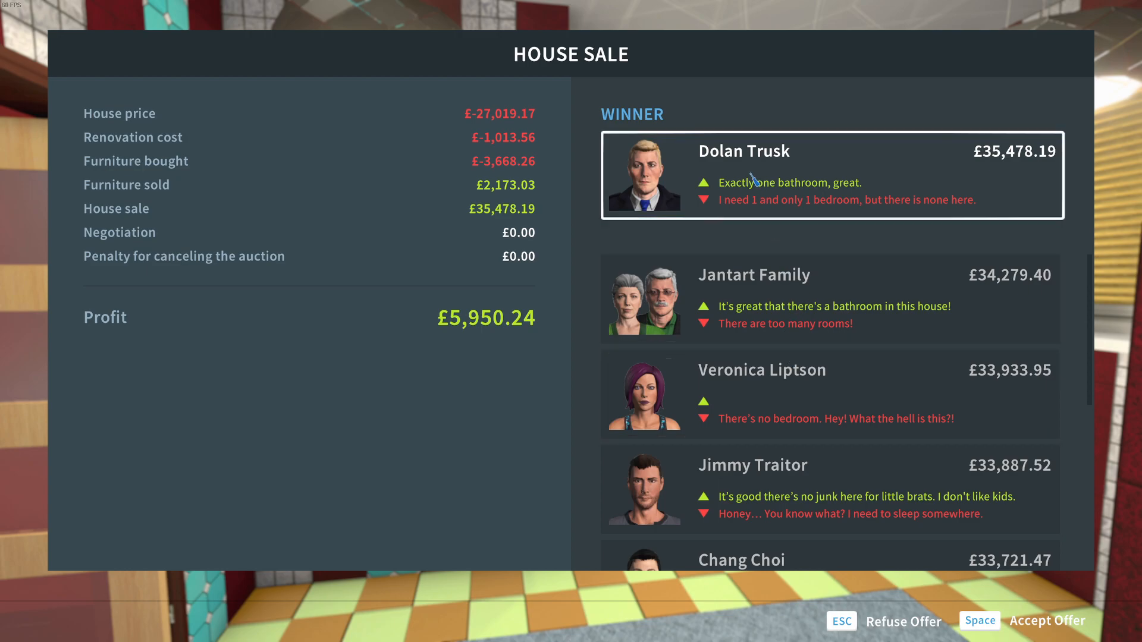
# Accept Dolan Trusk's top offer and sell the house
pyautogui.press('space')
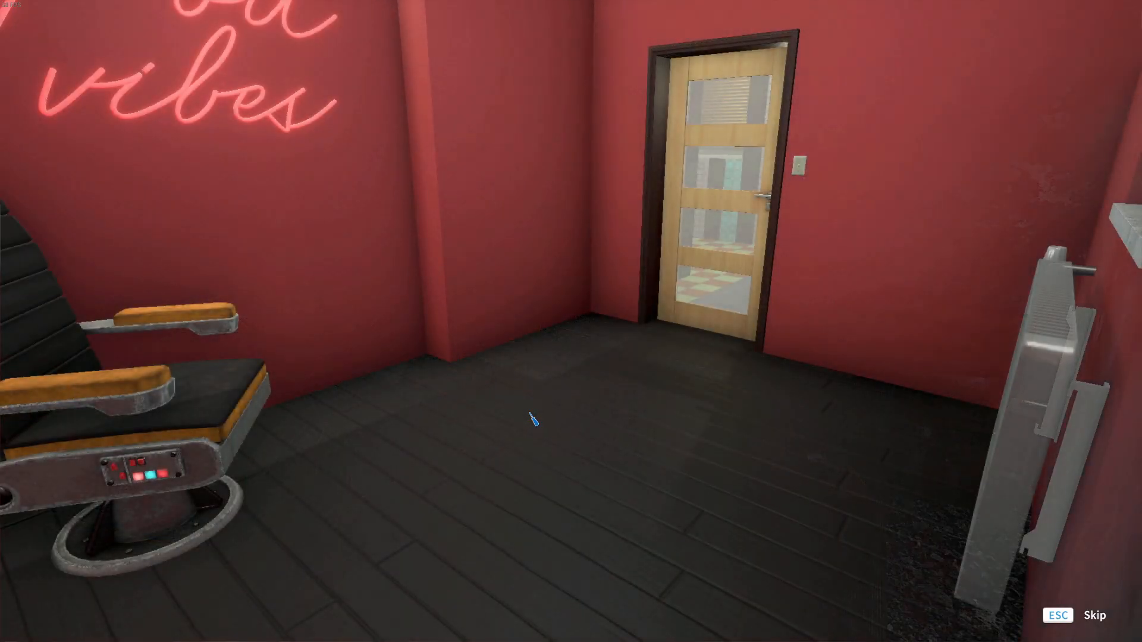
pyautogui.moveTo(532, 419)
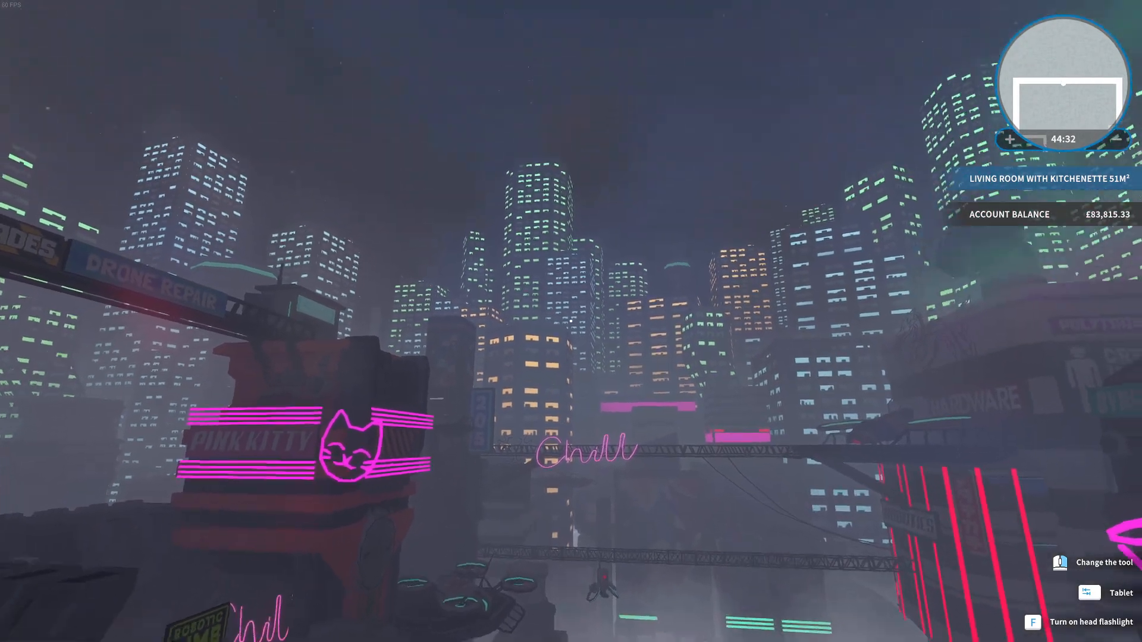
pyautogui.moveTo(571, 321)
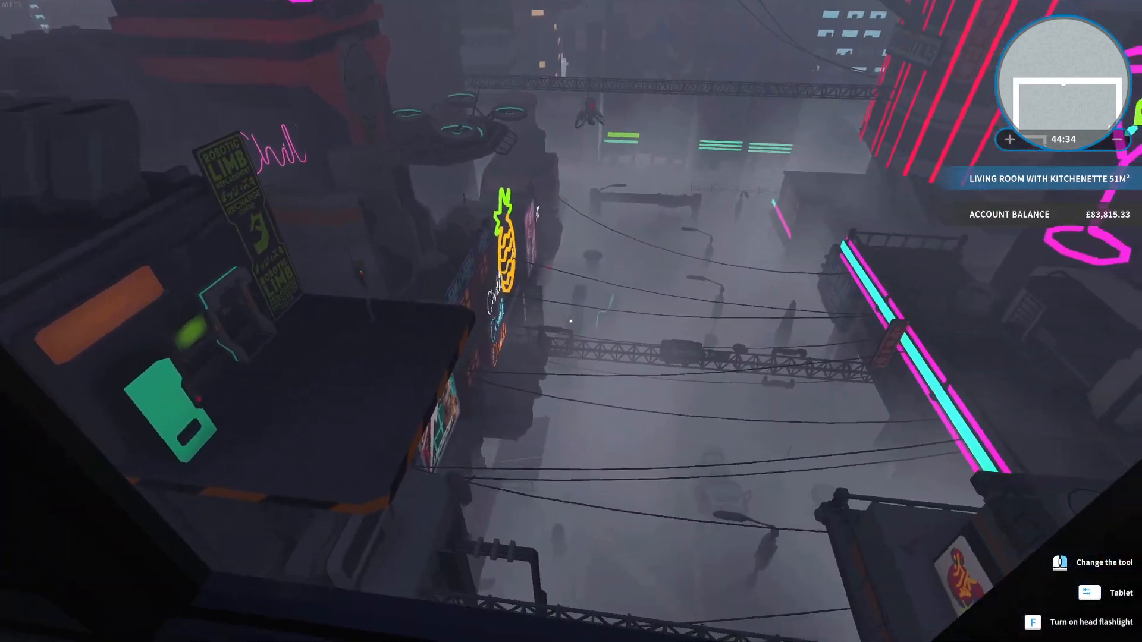